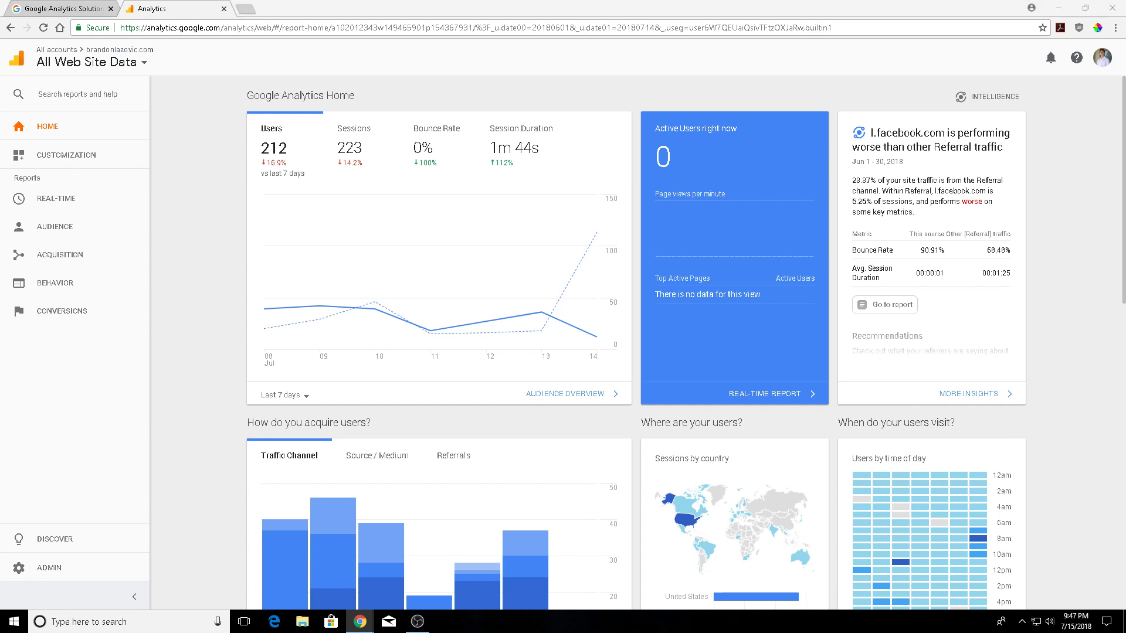
mouse_move(223, 136)
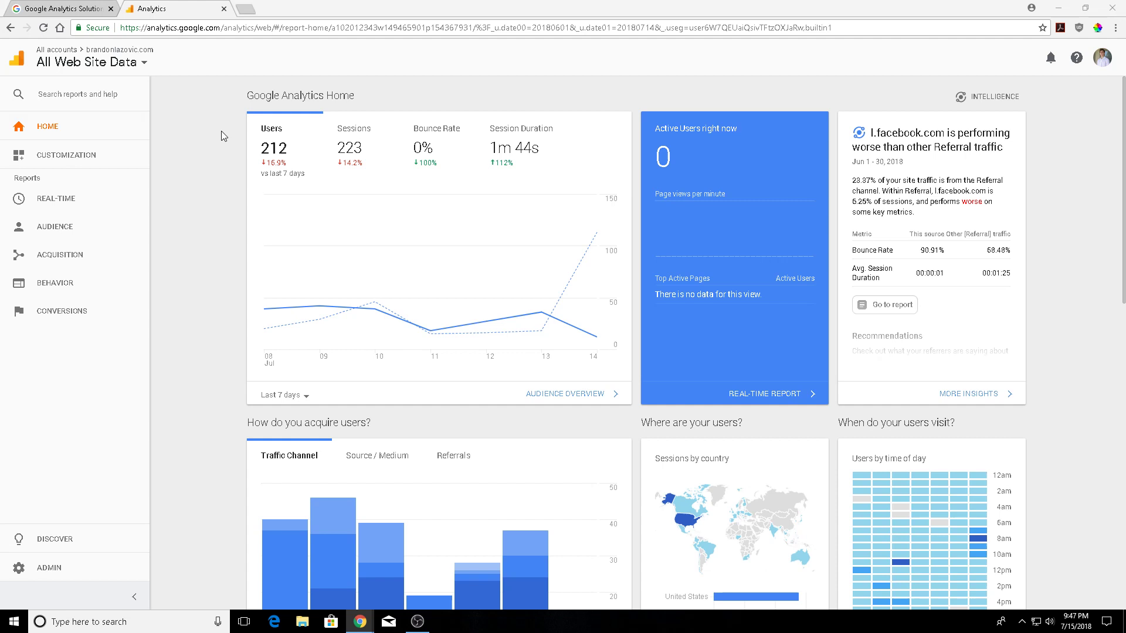
mouse_move(54, 227)
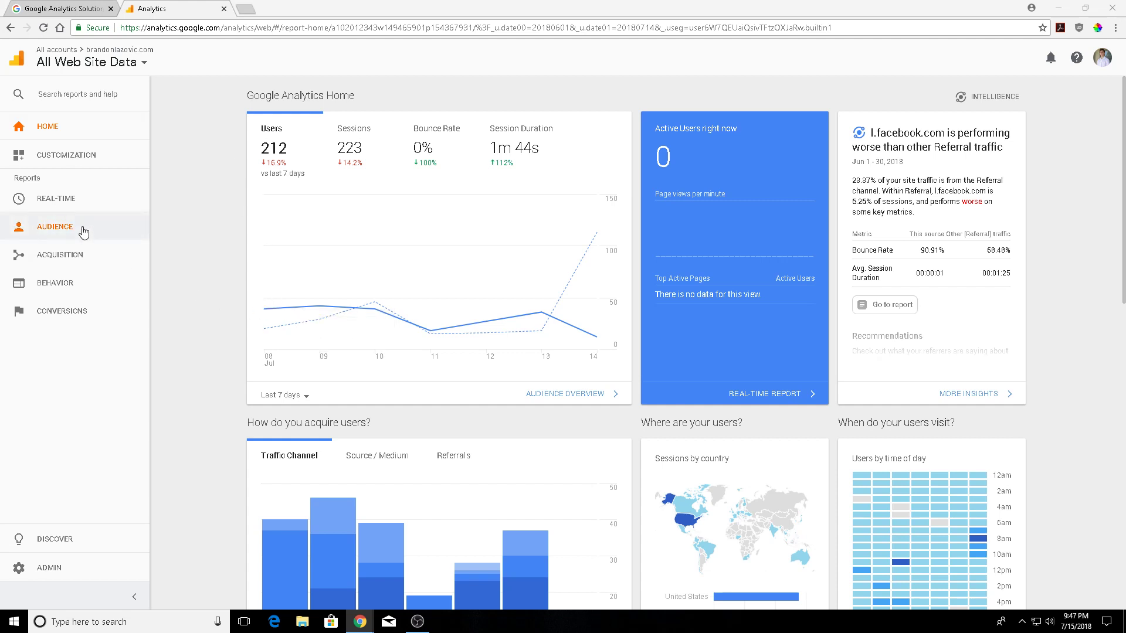
mouse_move(175, 258)
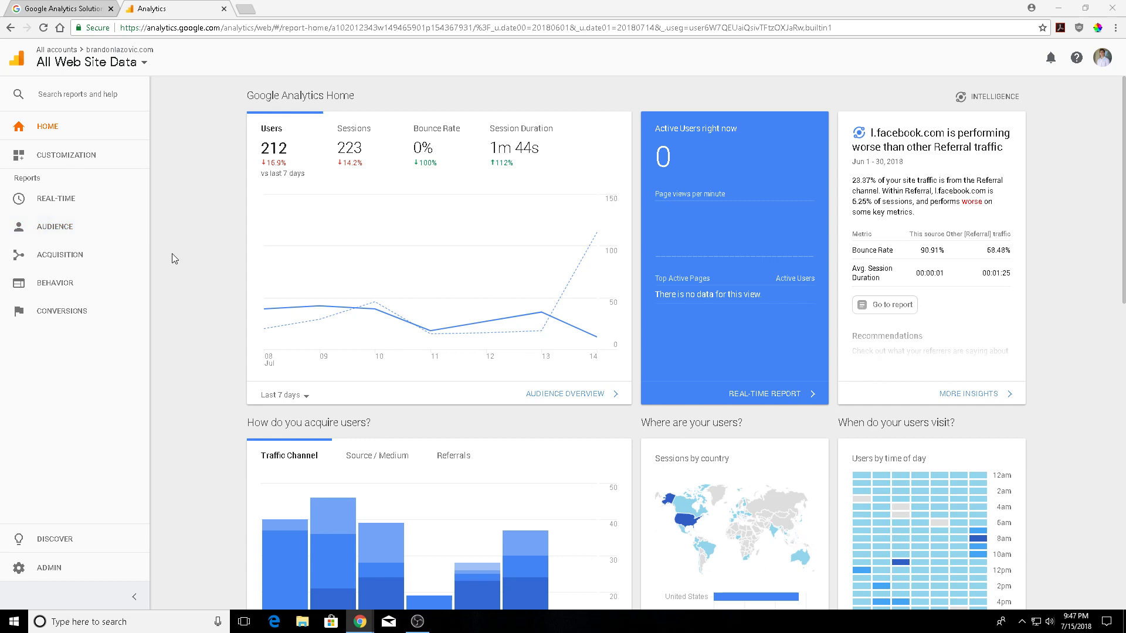
mouse_move(33, 602)
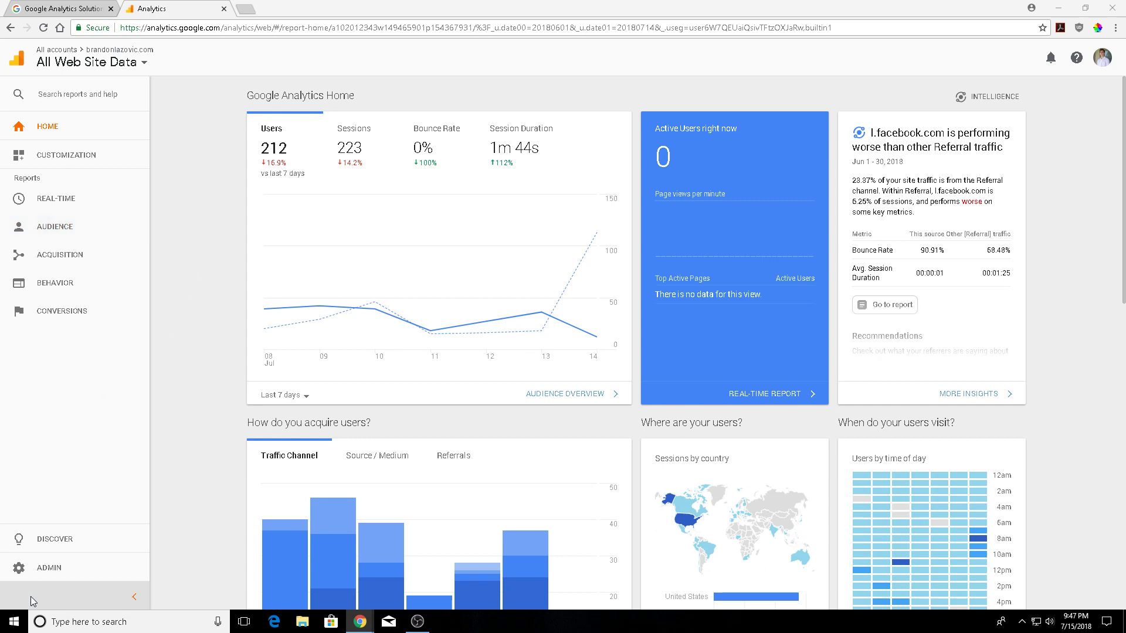
- Go to Admin > Account Settings and check the Benchmarking option under Data Sharing Settings
click(49, 568)
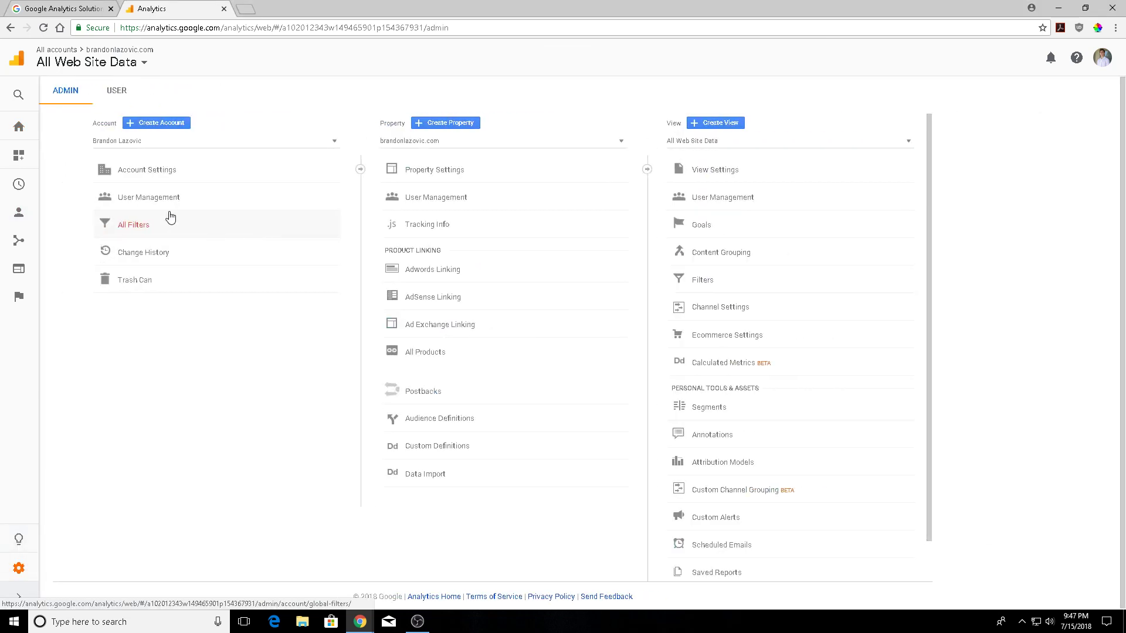
mouse_move(19, 567)
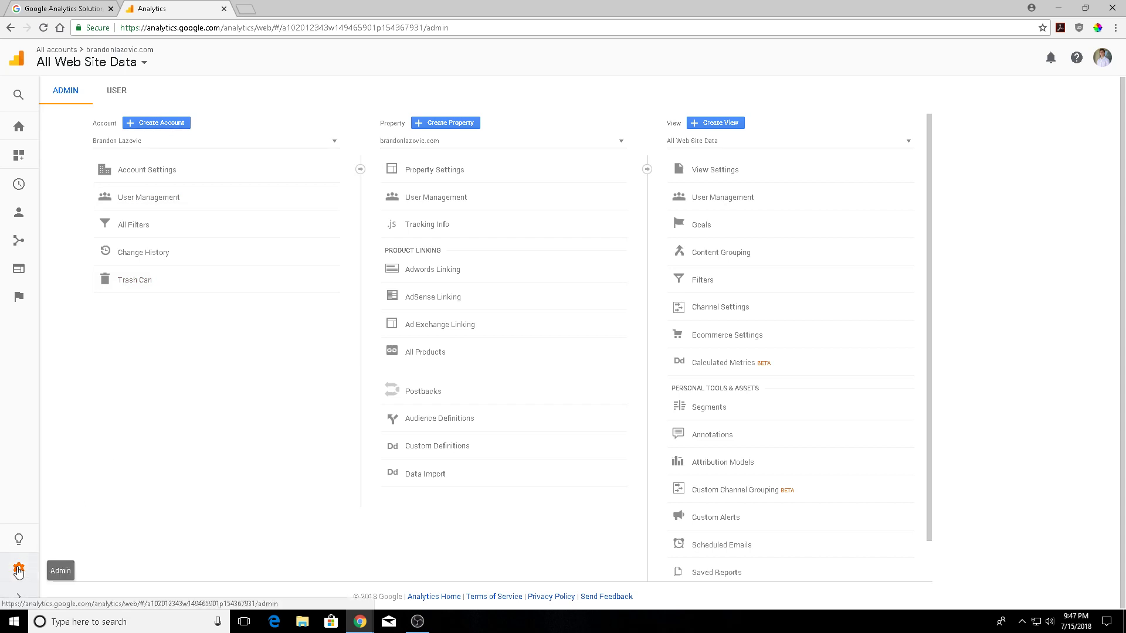
mouse_move(145, 169)
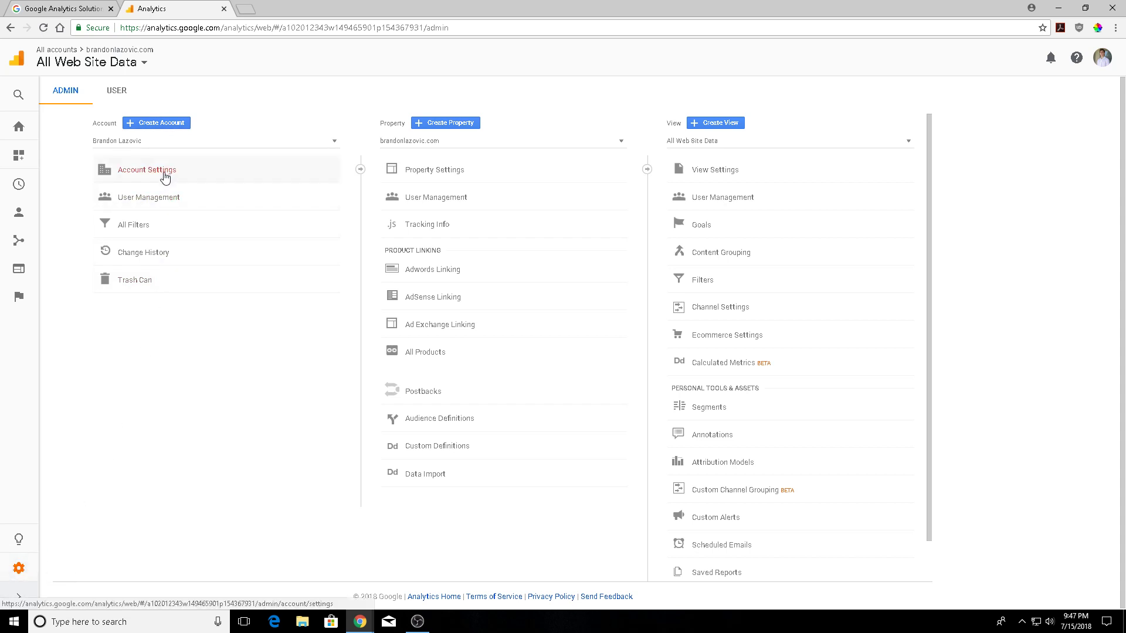
click(146, 169)
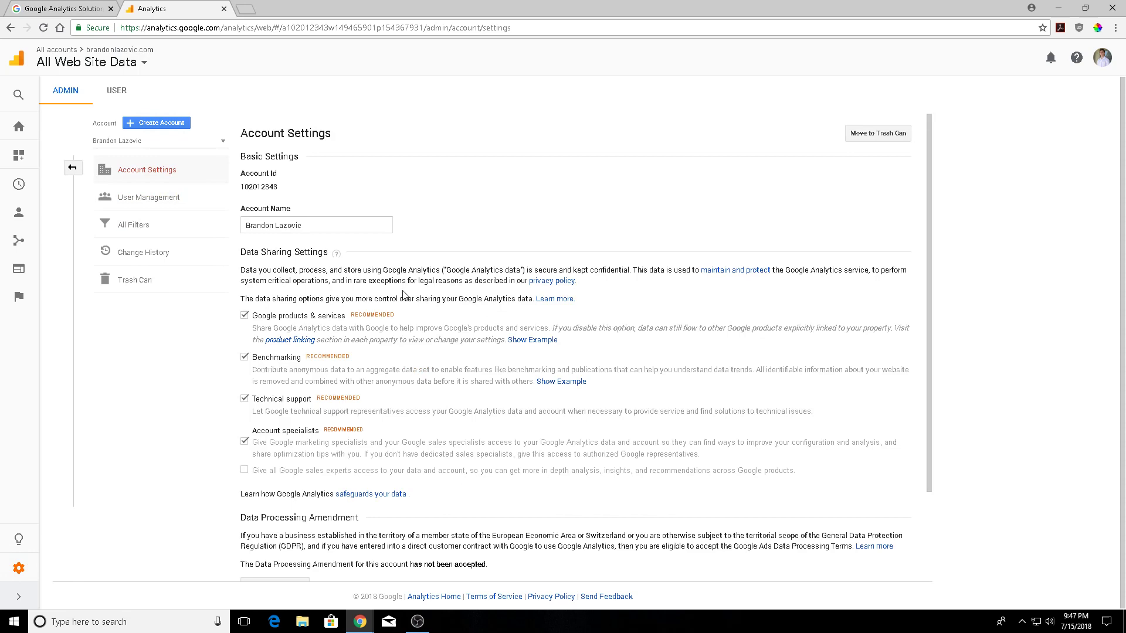
scroll(down, 3)
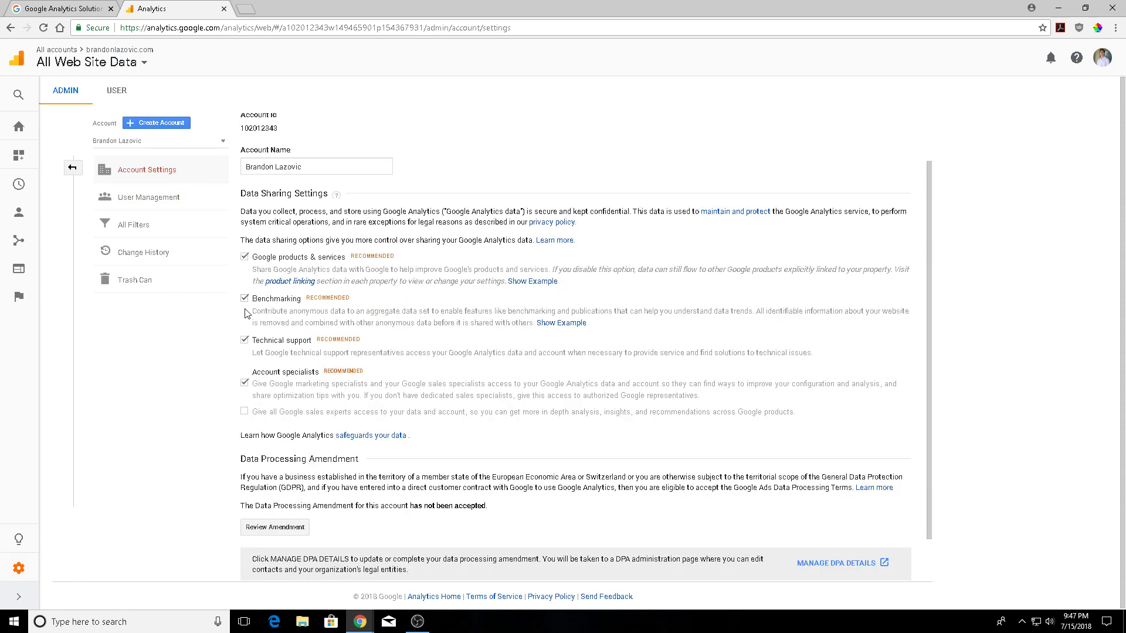
mouse_move(319, 307)
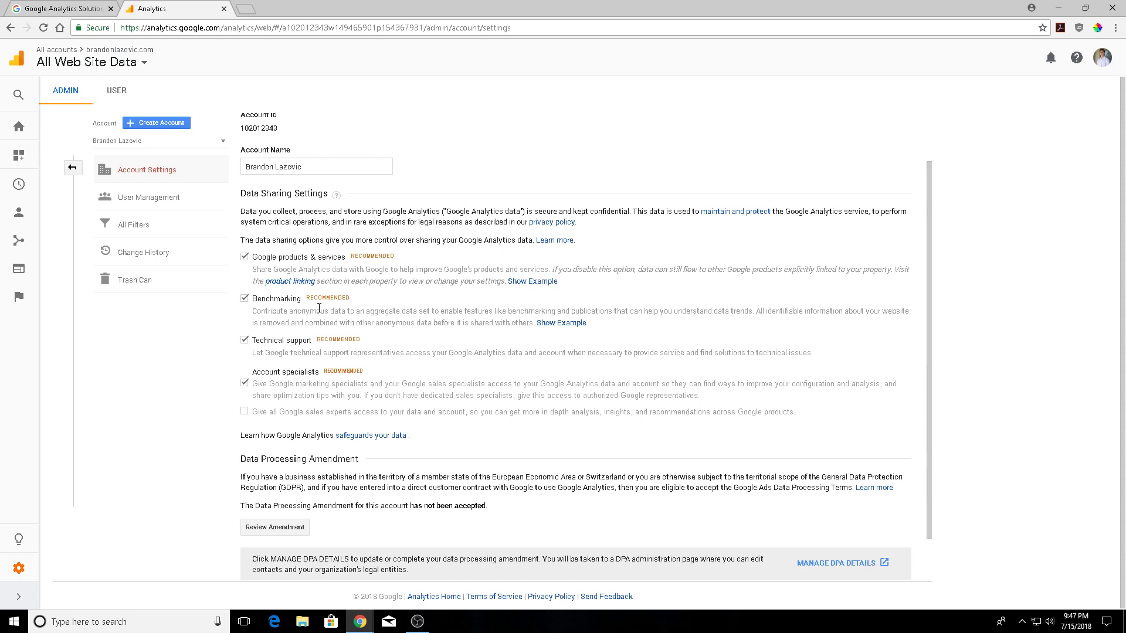
mouse_move(532, 306)
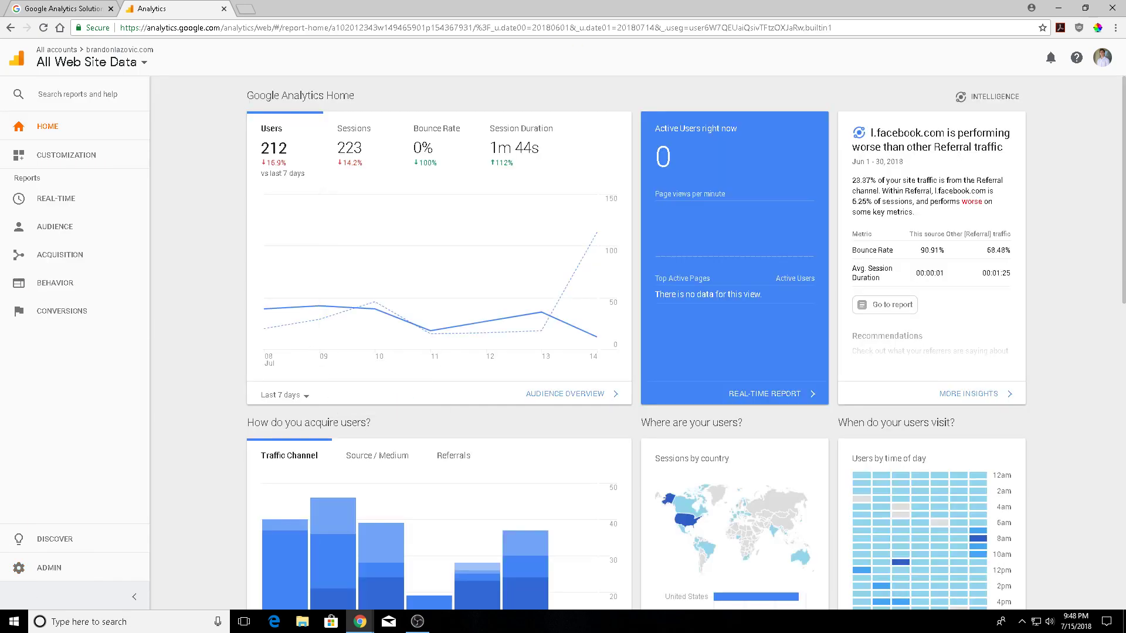
mouse_move(55, 199)
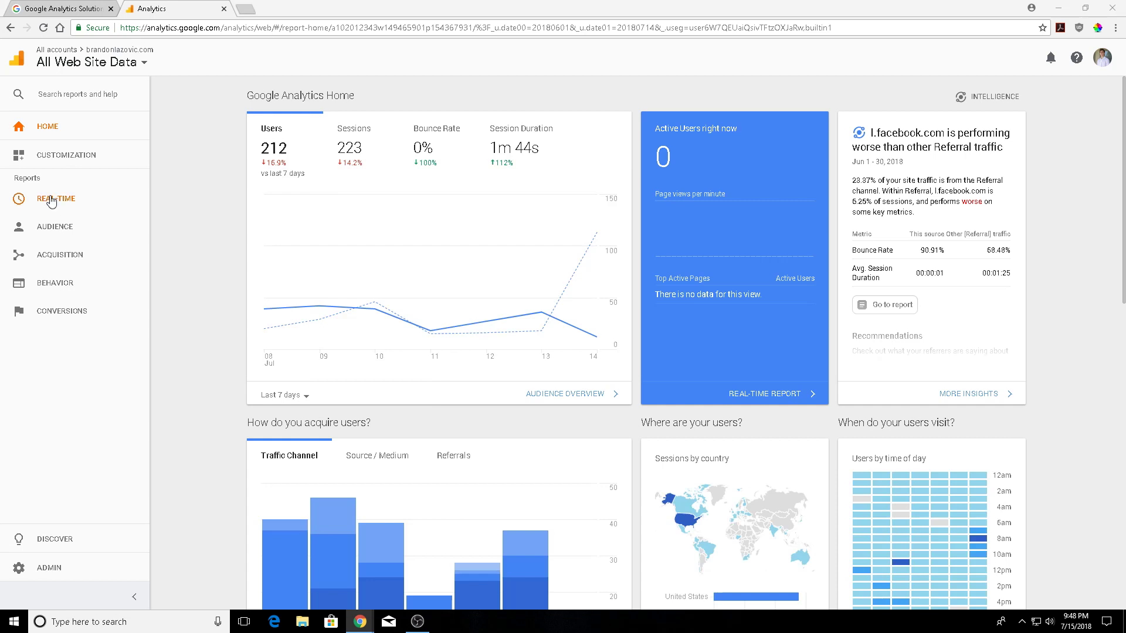
mouse_move(75, 226)
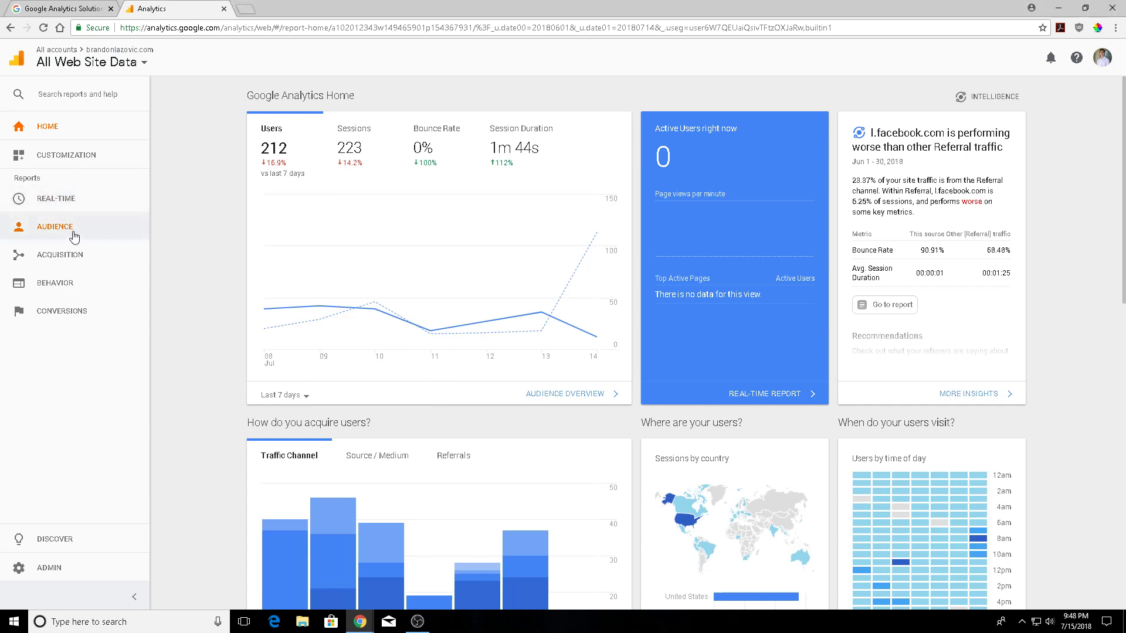
- Navigate Audience > Benchmarking > Channels and review the sessions-vs-benchmark table
click(54, 226)
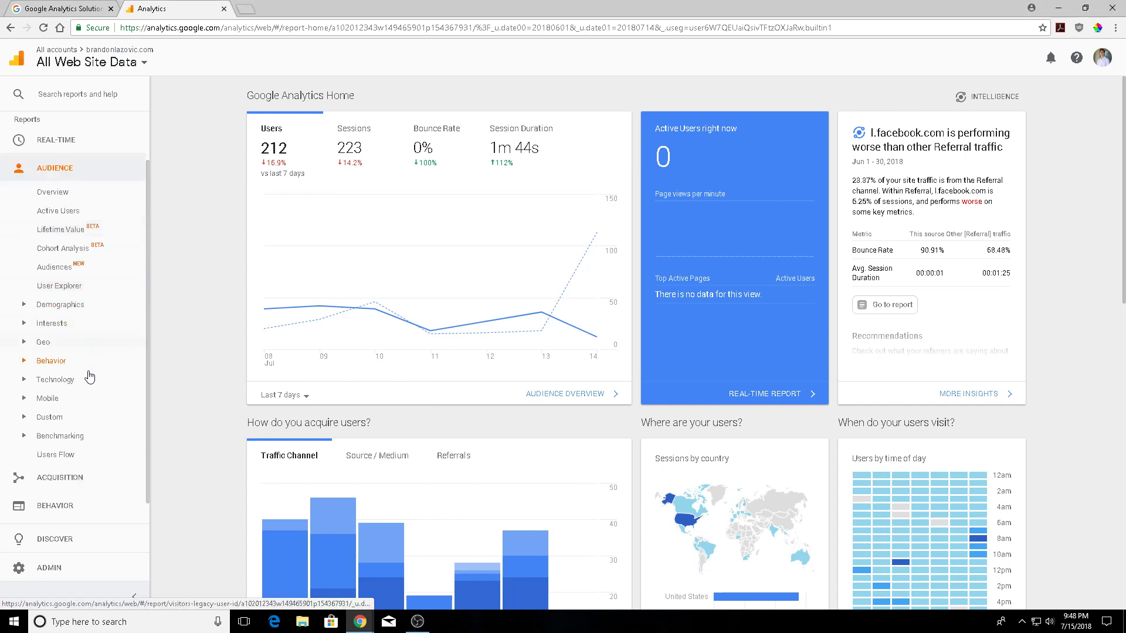
click(60, 435)
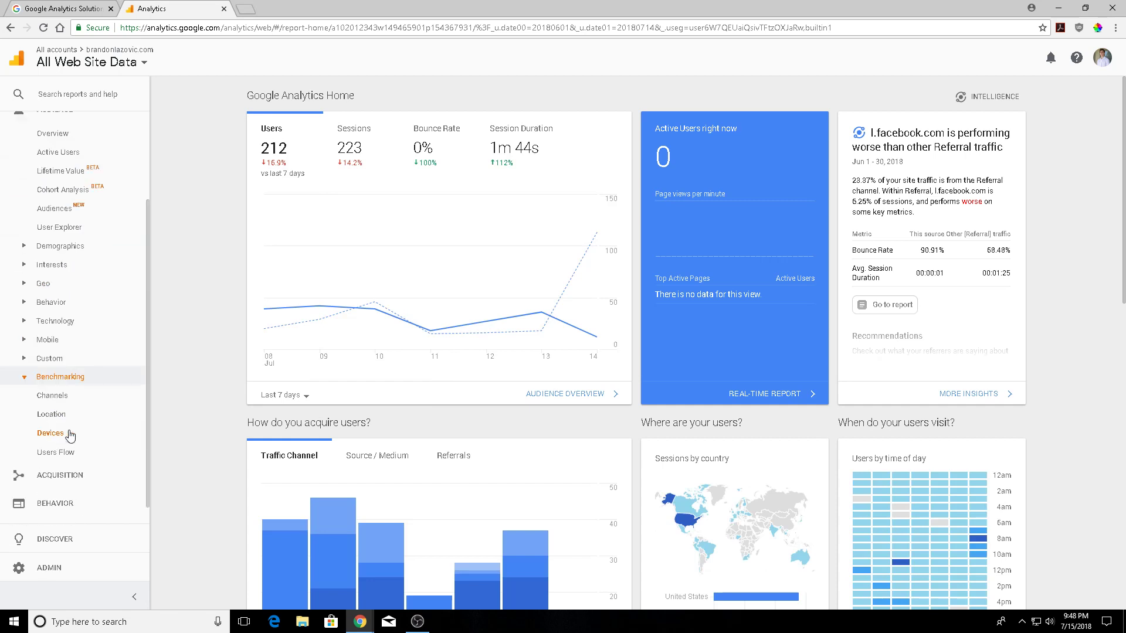
mouse_move(55, 451)
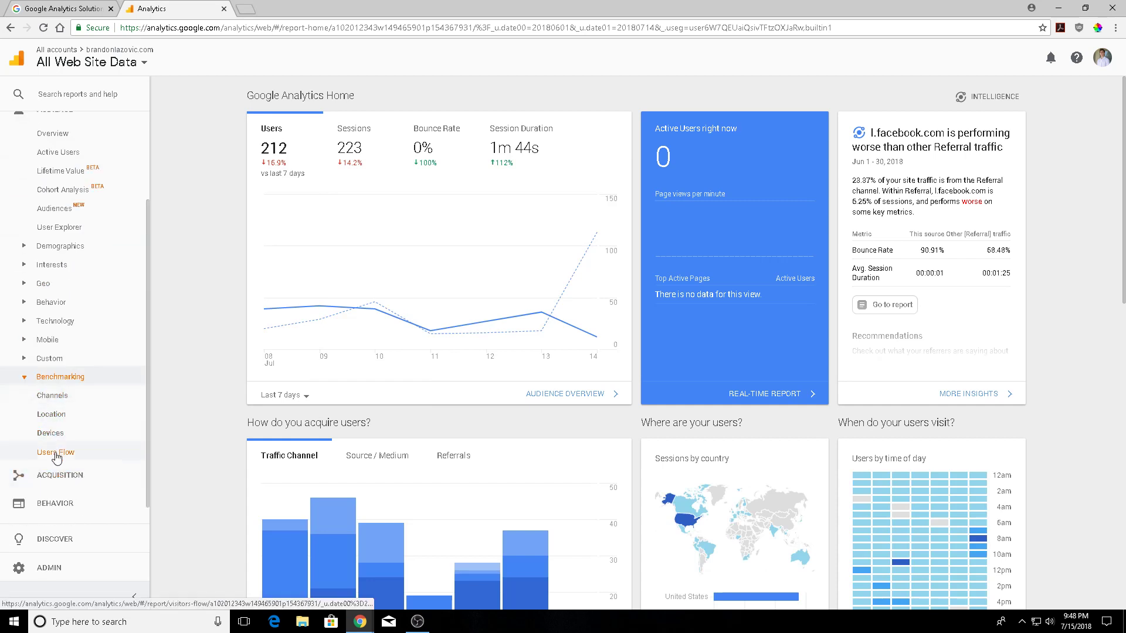
mouse_move(52, 395)
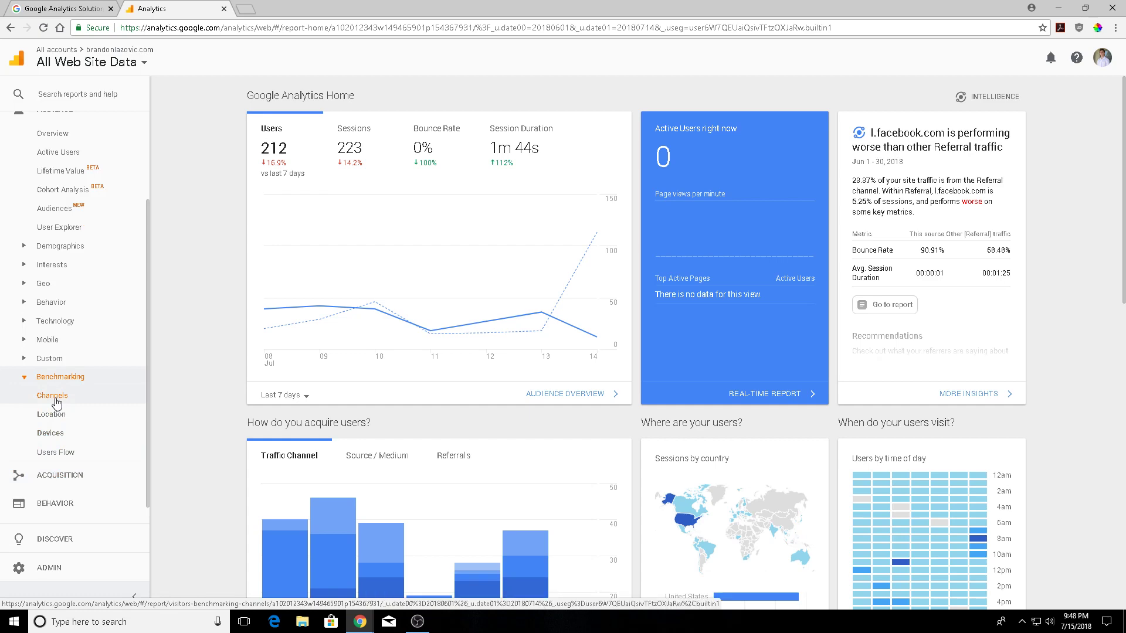
click(52, 396)
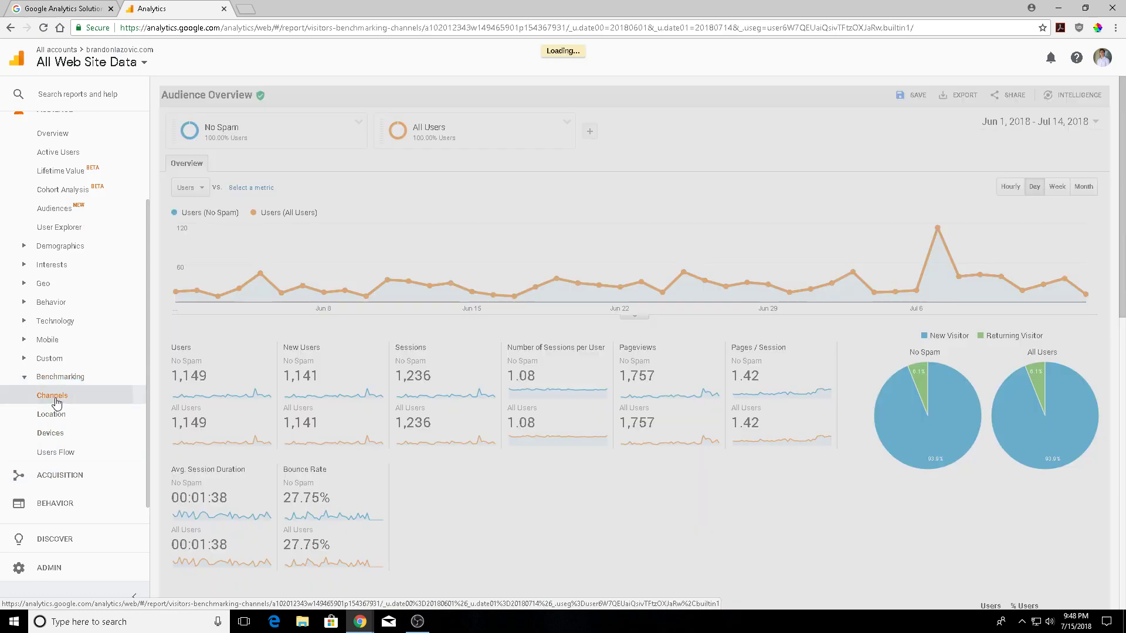
click(52, 395)
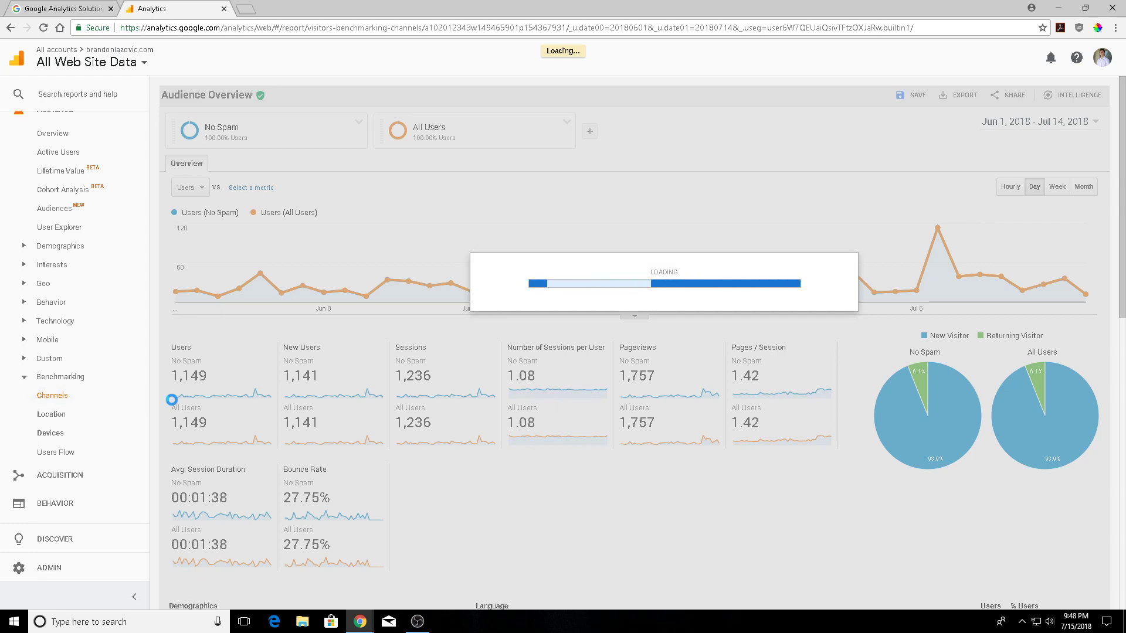
click(51, 395)
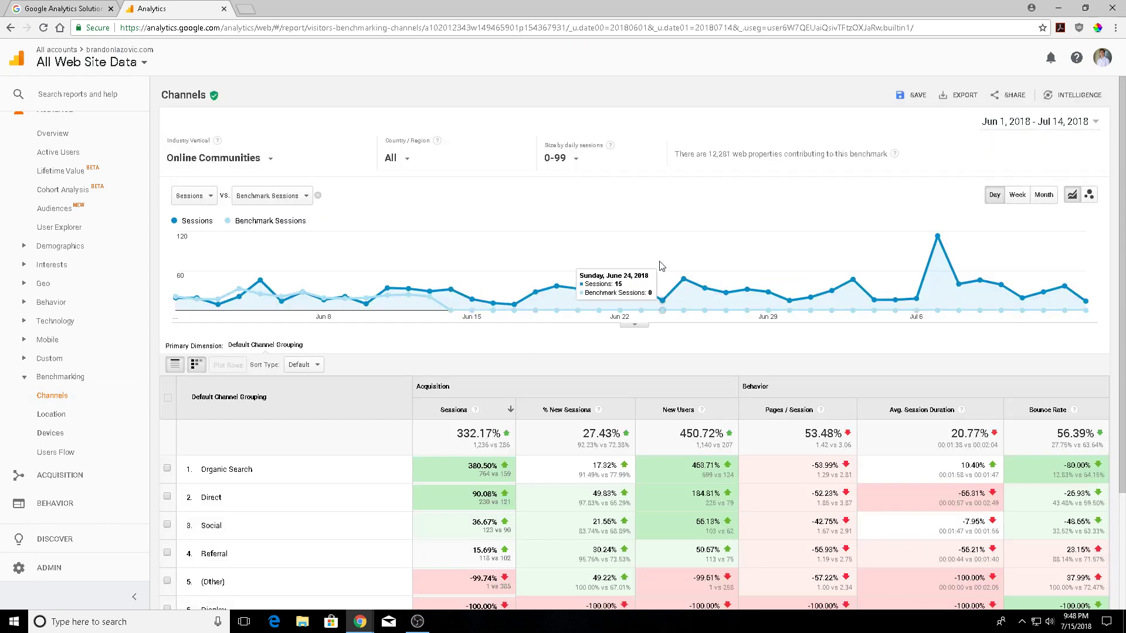
mouse_move(1038, 140)
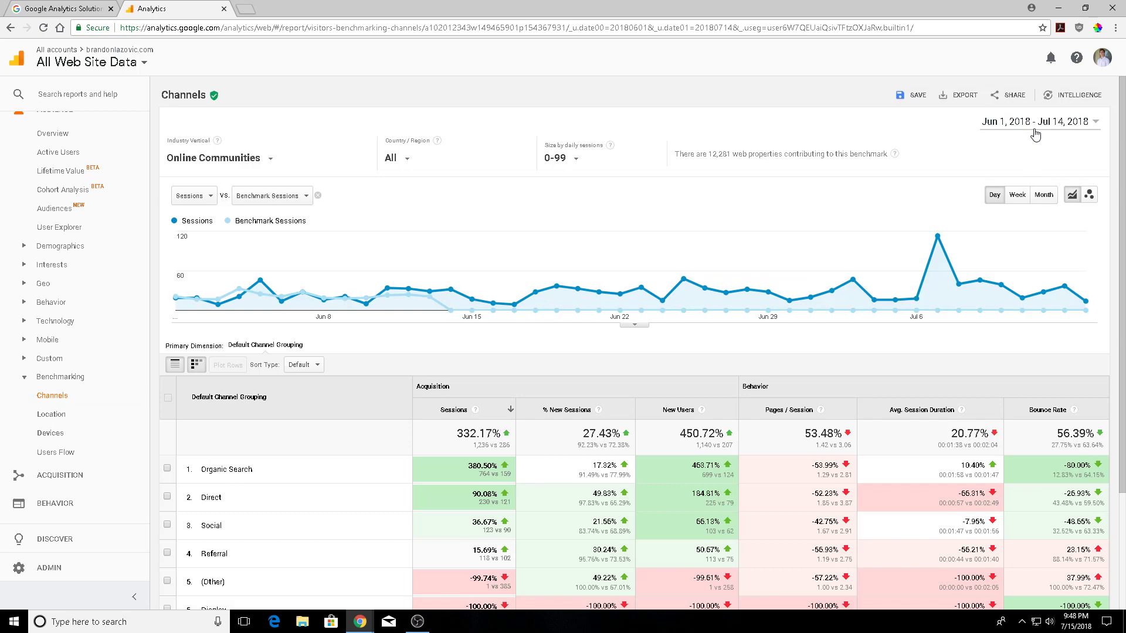
scroll(down, 3)
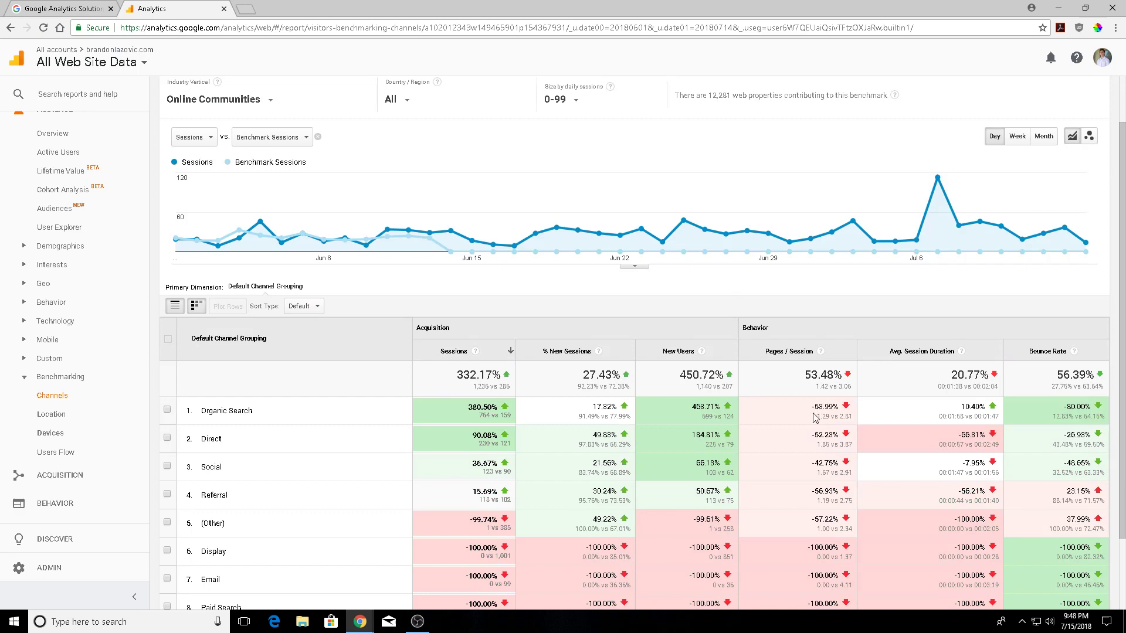
scroll(up, 3)
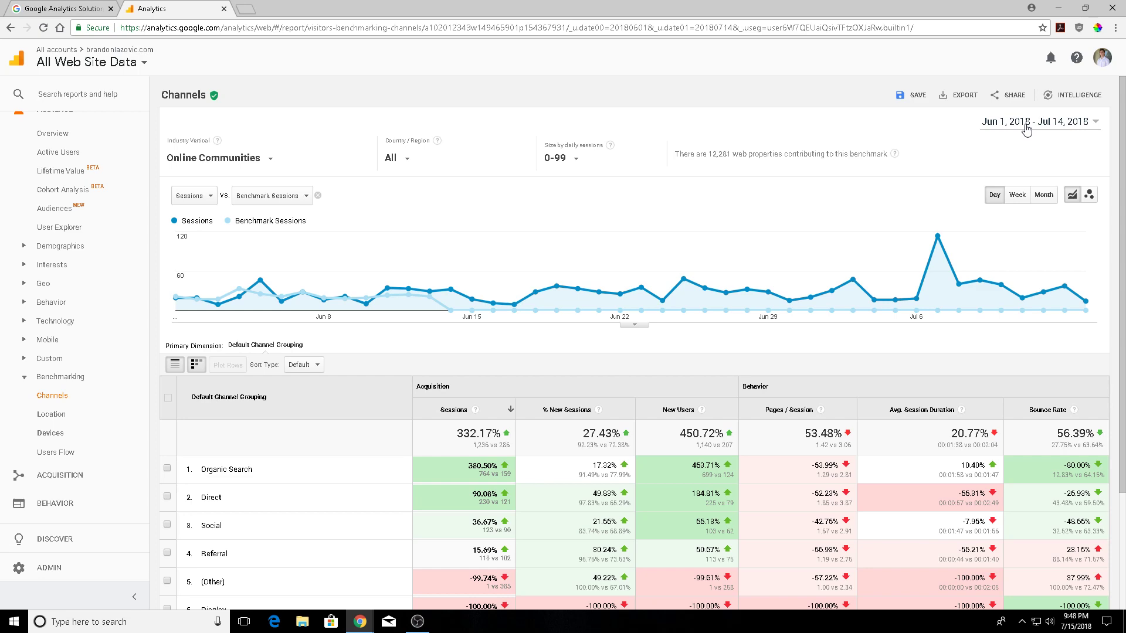
click(1037, 121)
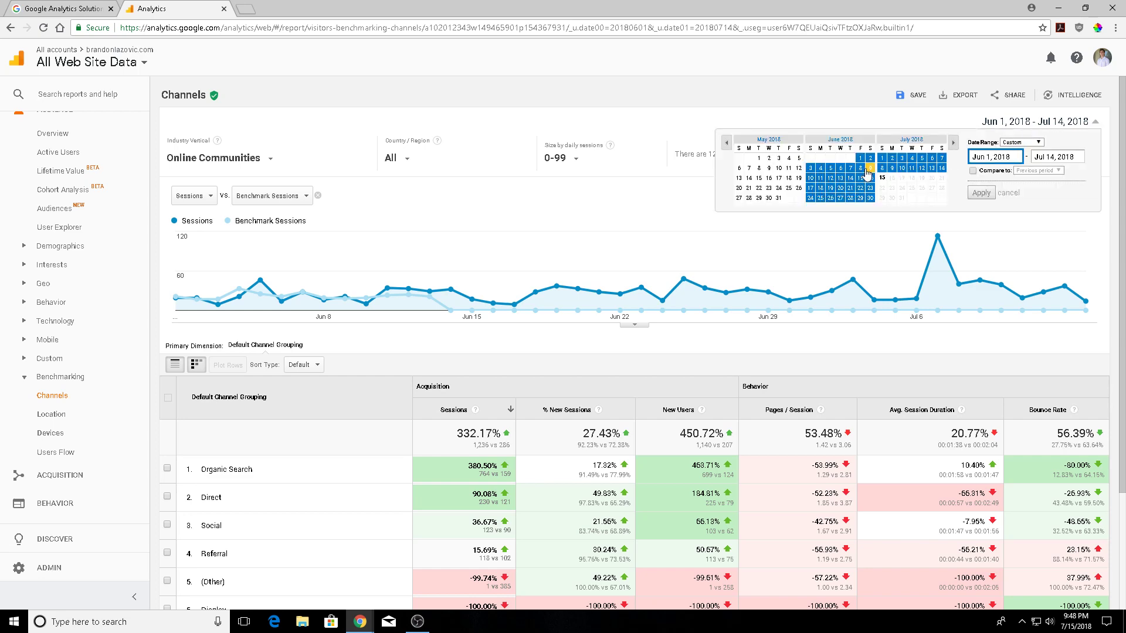
click(980, 192)
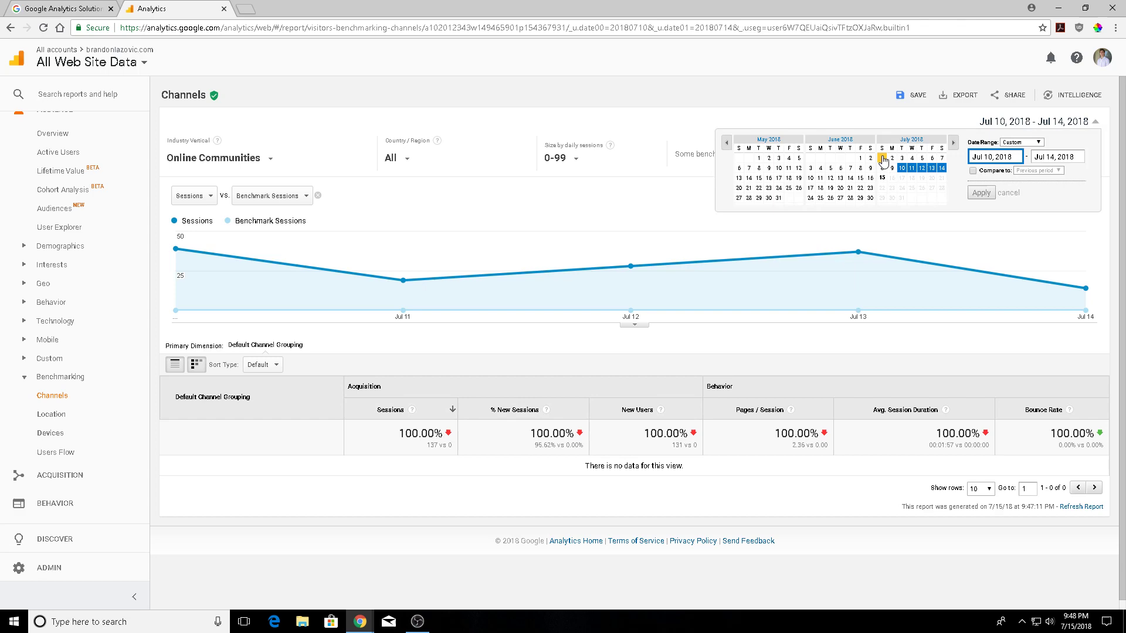
click(980, 193)
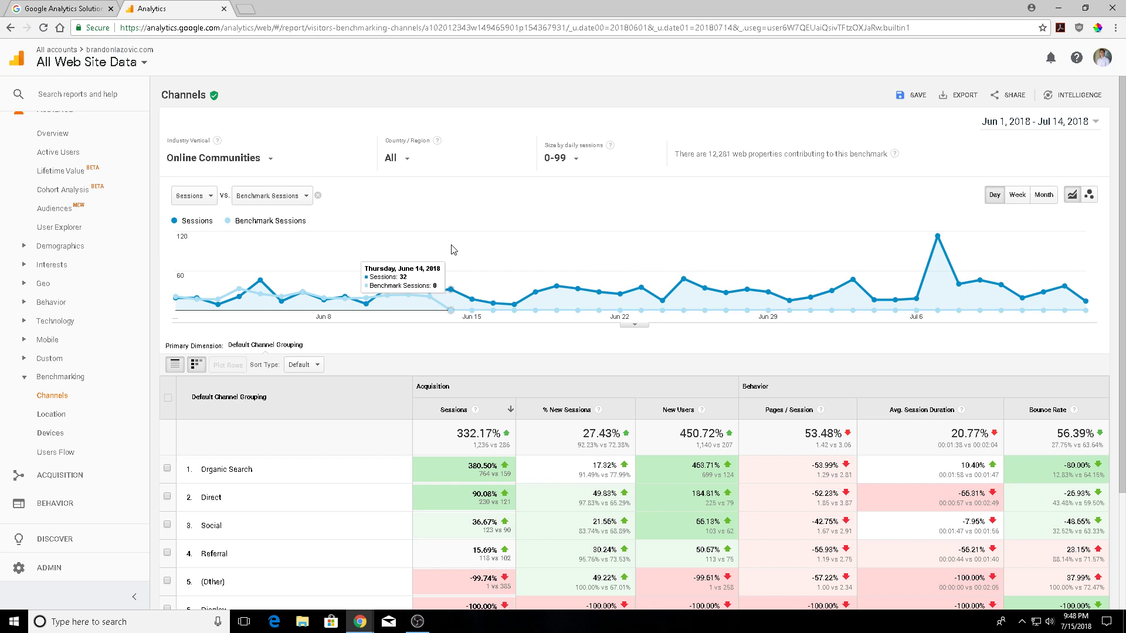
mouse_move(452, 227)
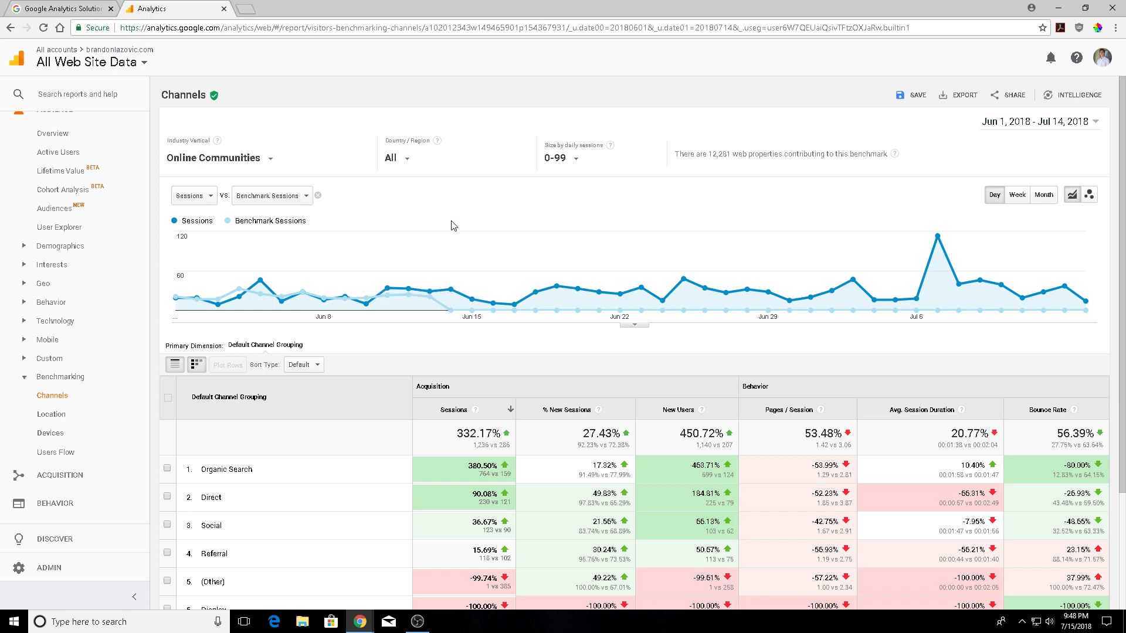
mouse_move(479, 125)
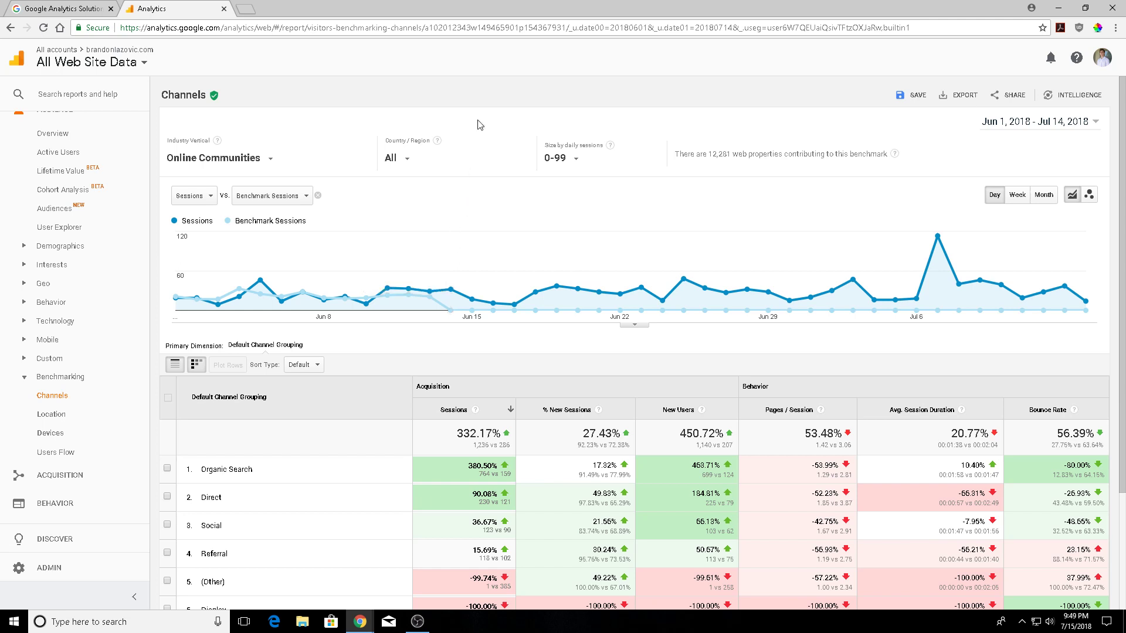
mouse_move(266, 141)
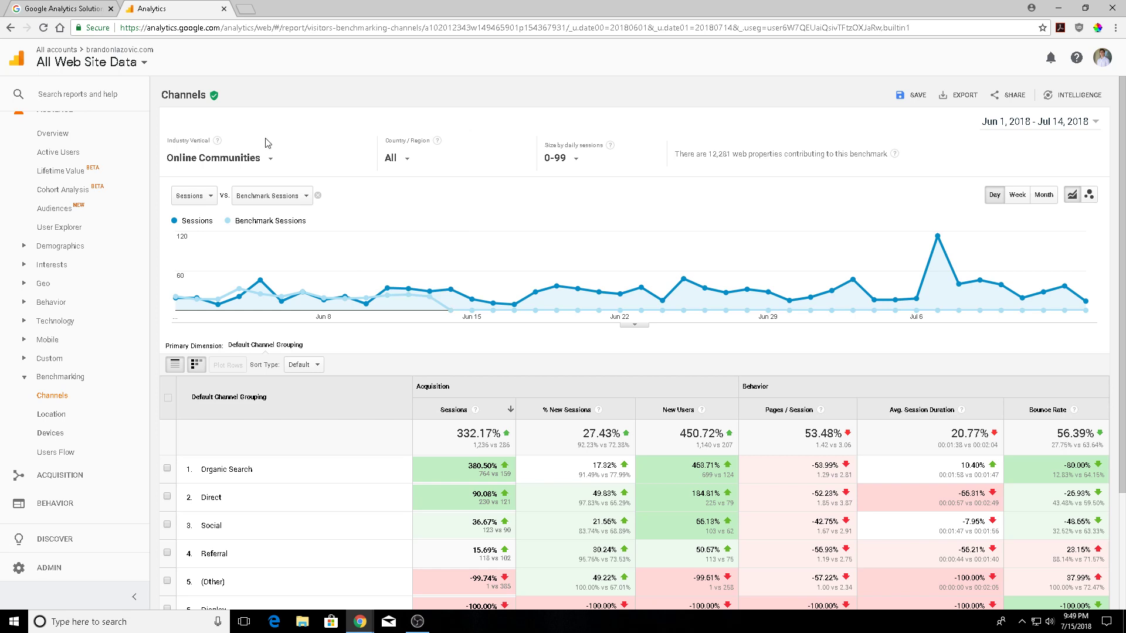
mouse_move(460, 171)
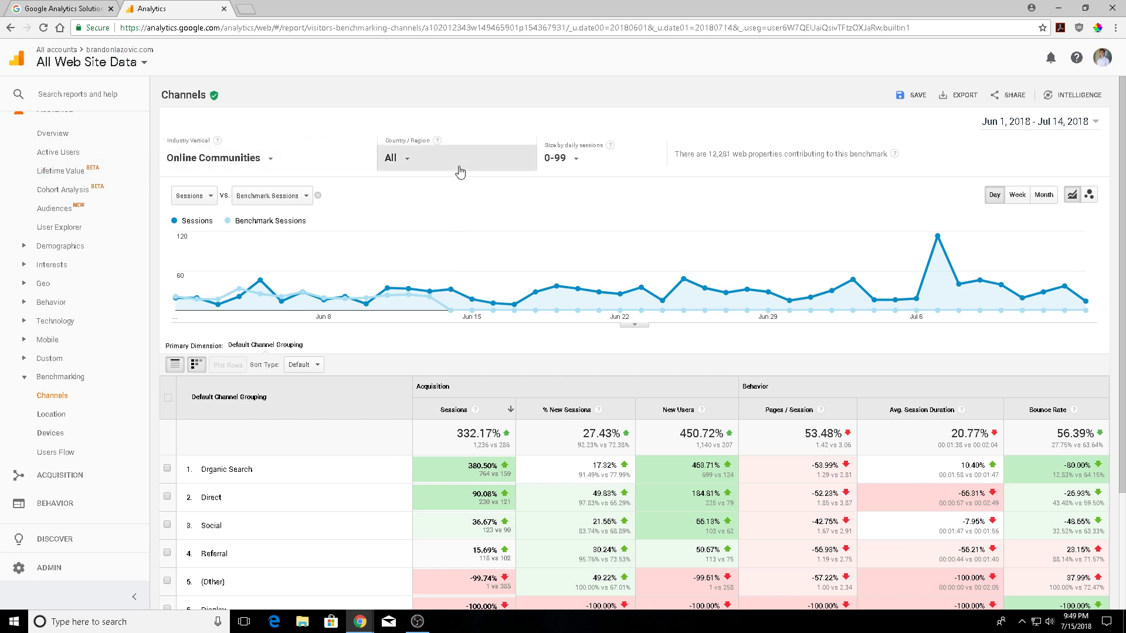
mouse_move(586, 163)
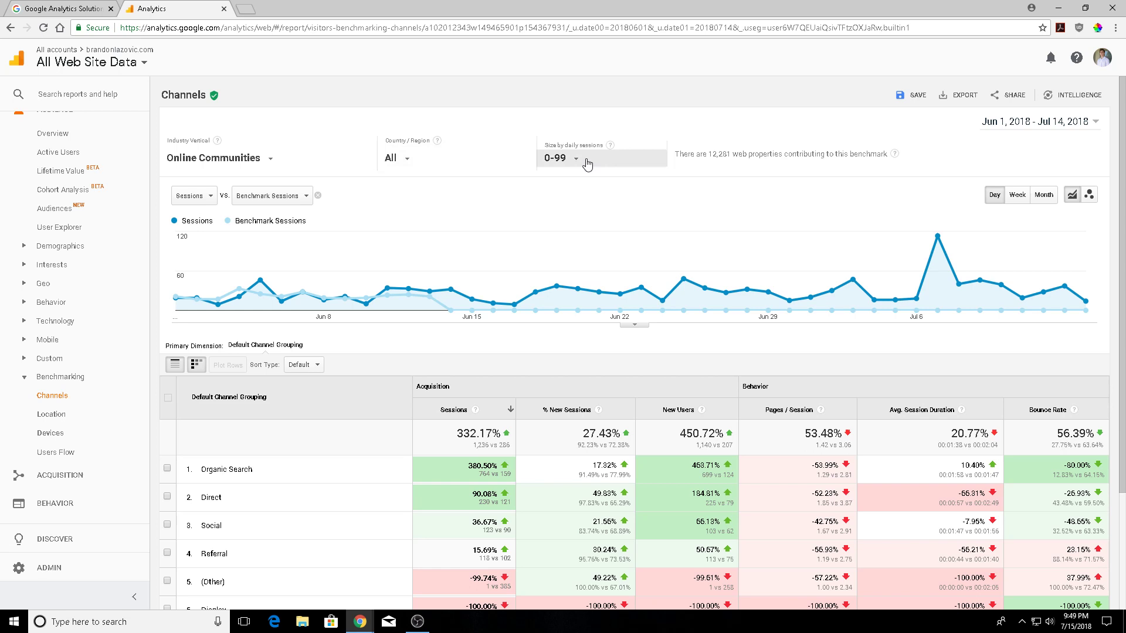
mouse_move(257, 158)
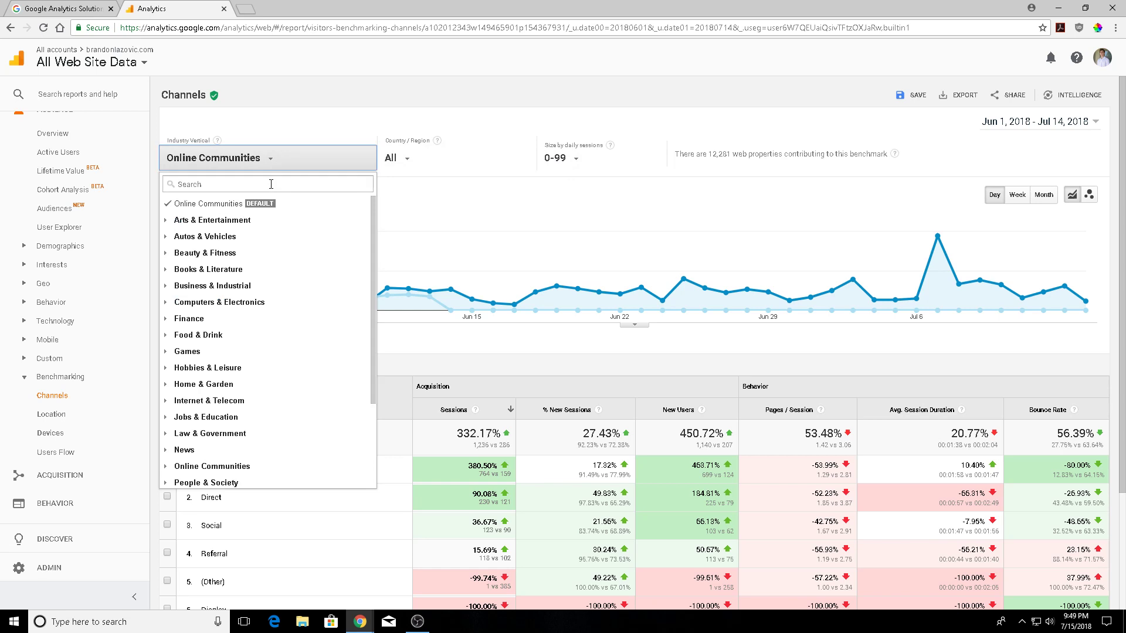
mouse_move(242, 318)
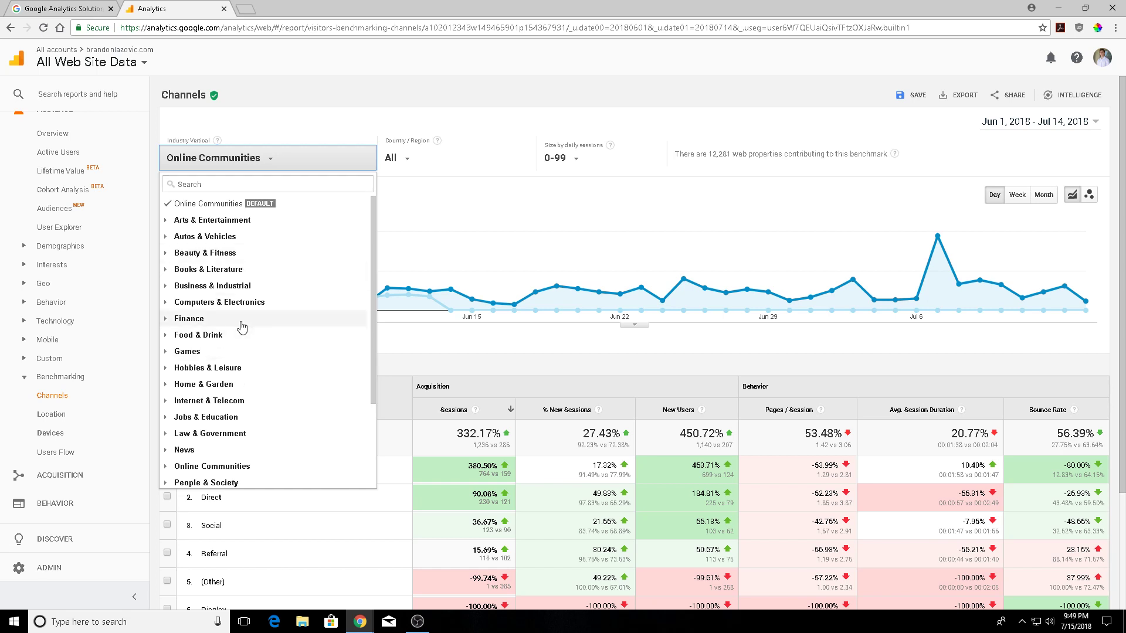
mouse_move(264, 279)
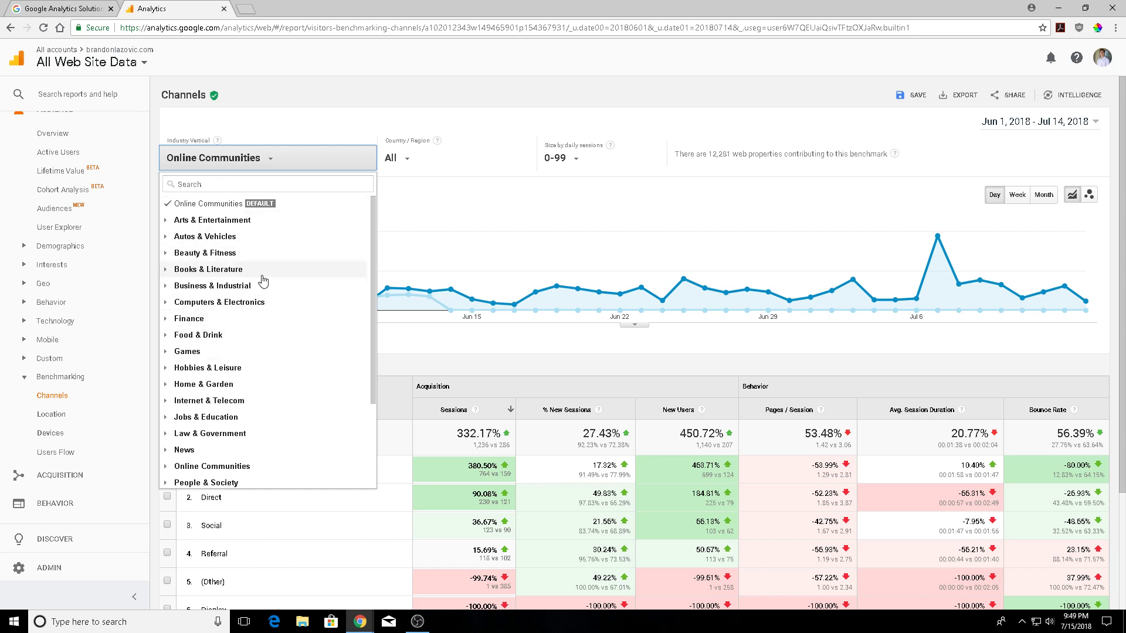
mouse_move(254, 199)
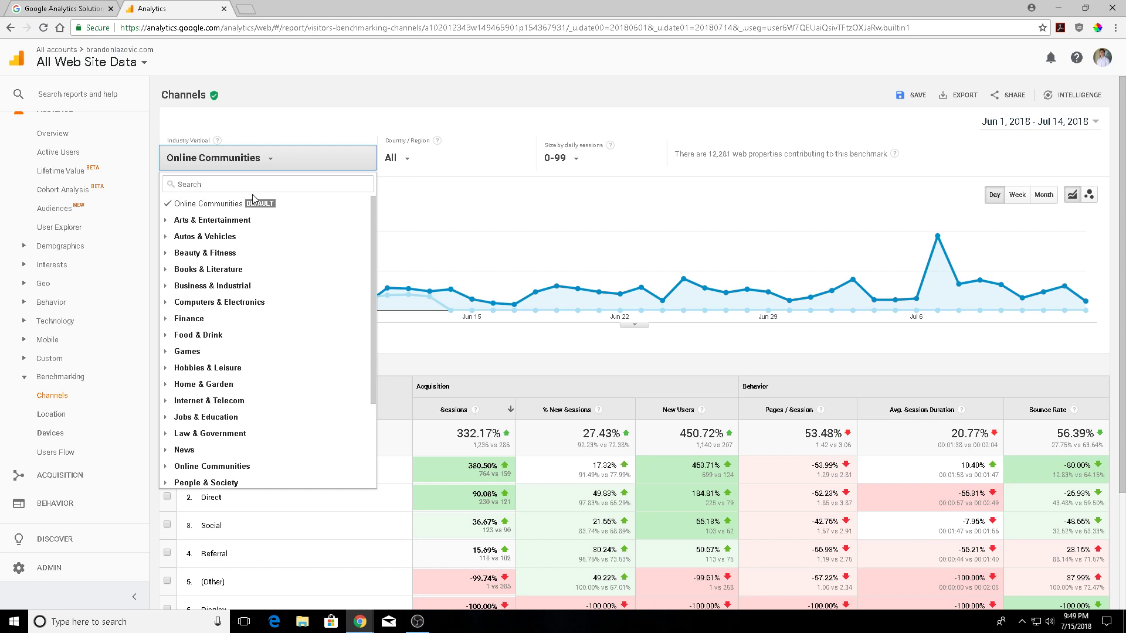
mouse_move(212, 236)
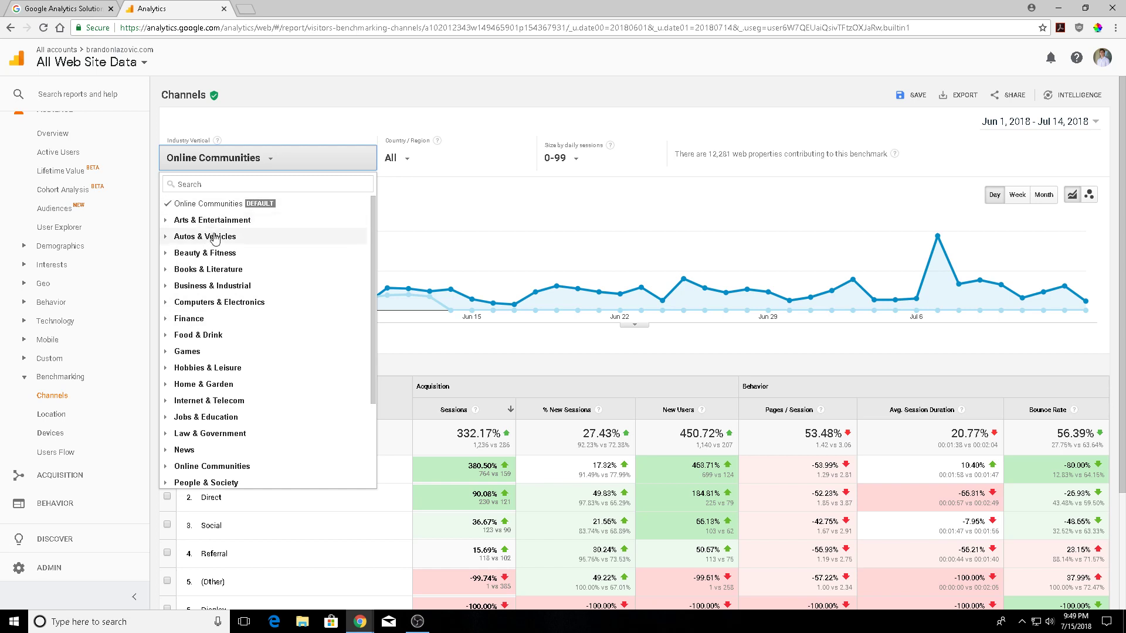
mouse_move(209, 285)
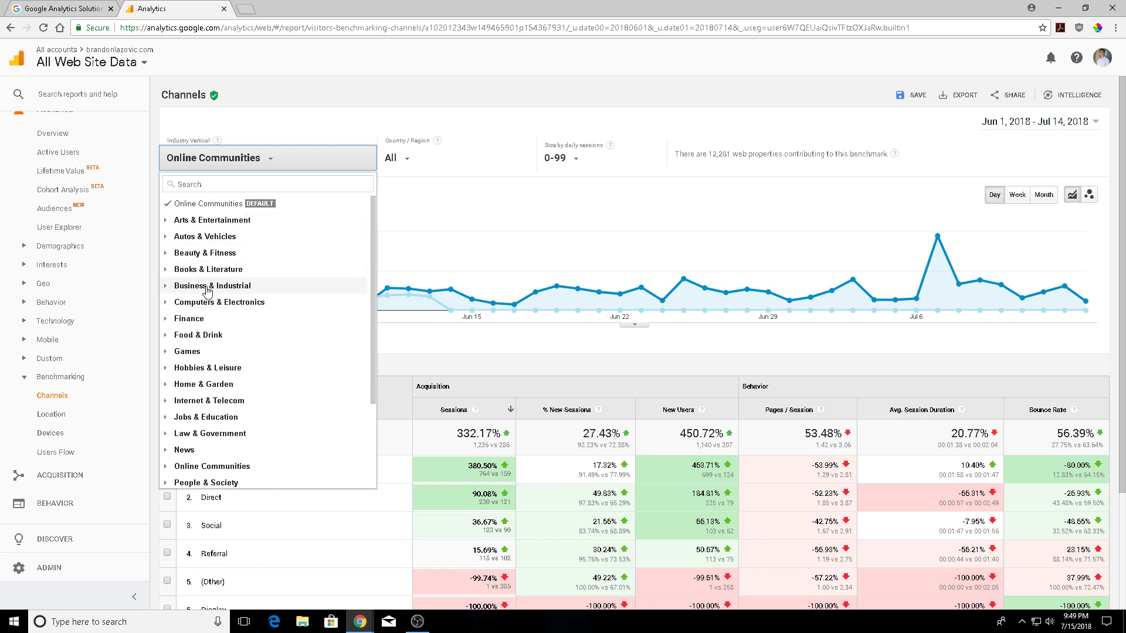
- Set the Industry Vertical to Business & Industrial > Advertising & Marketing
click(212, 285)
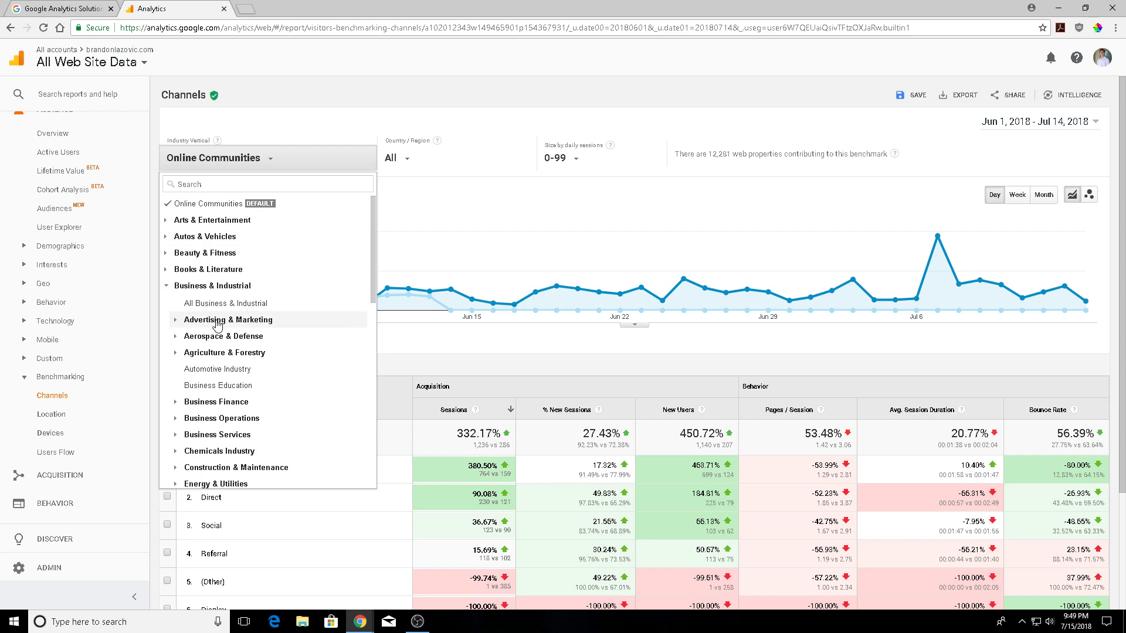
click(228, 319)
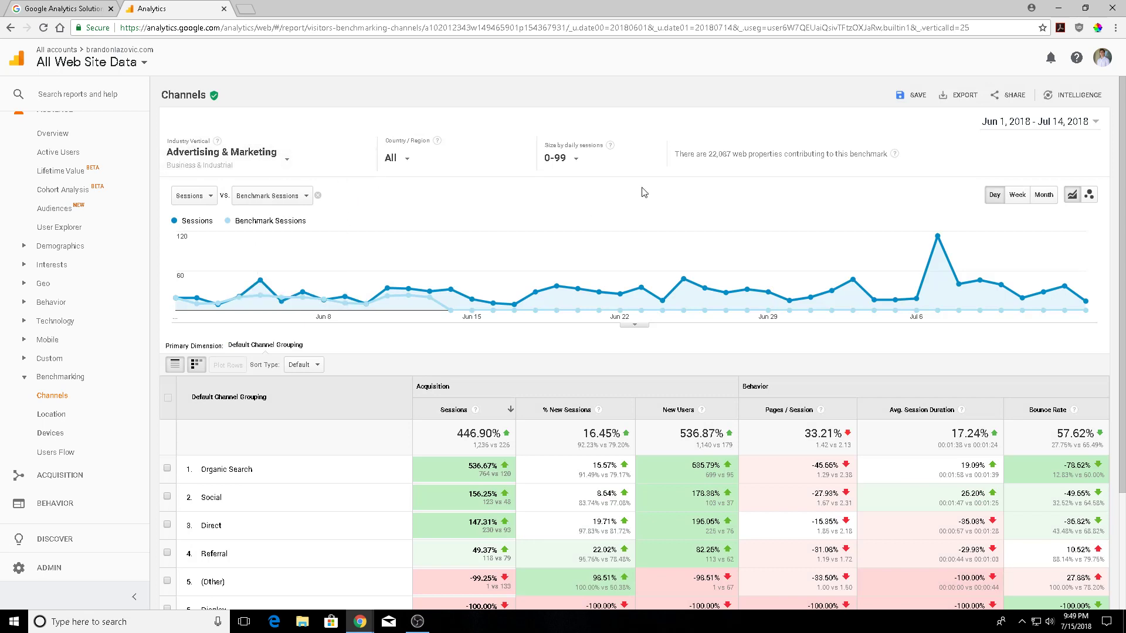
mouse_move(675, 156)
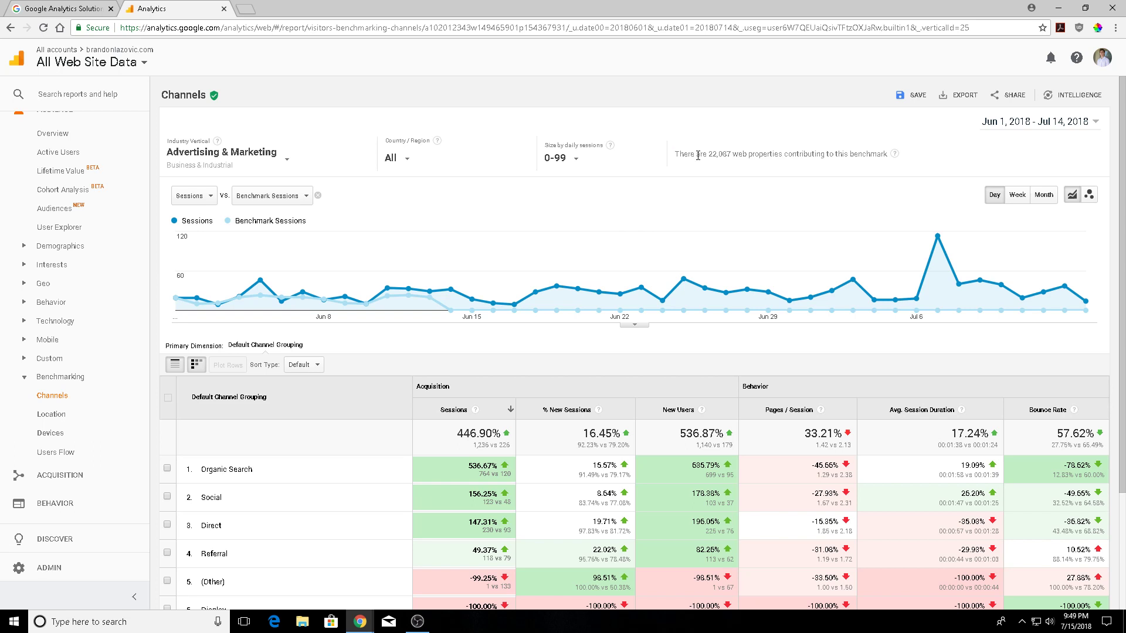
mouse_move(824, 158)
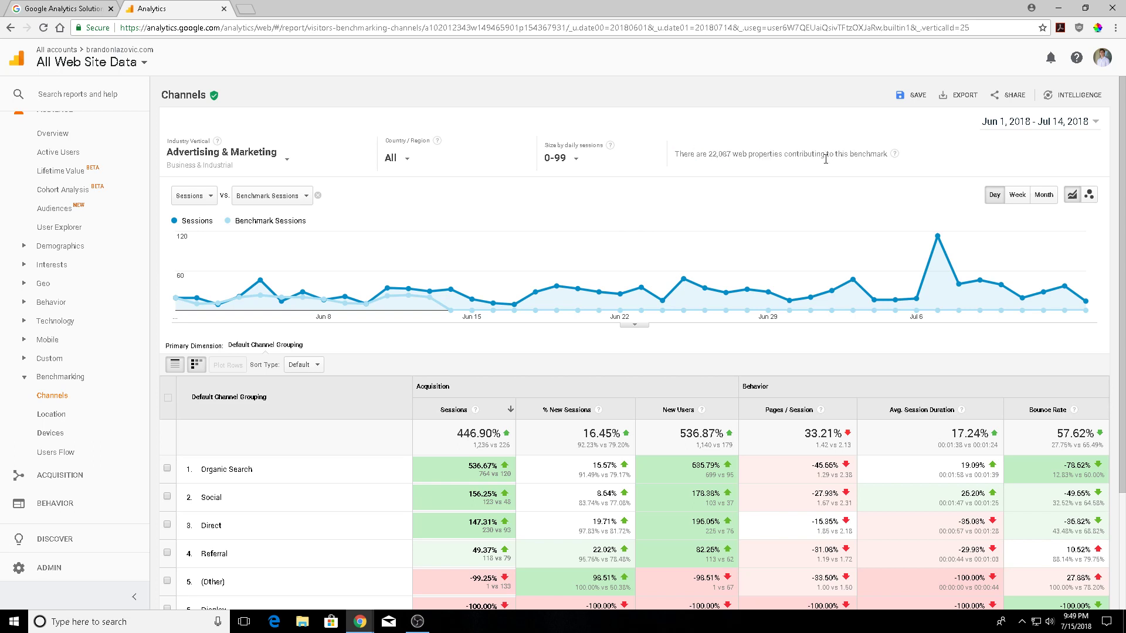
mouse_move(411, 158)
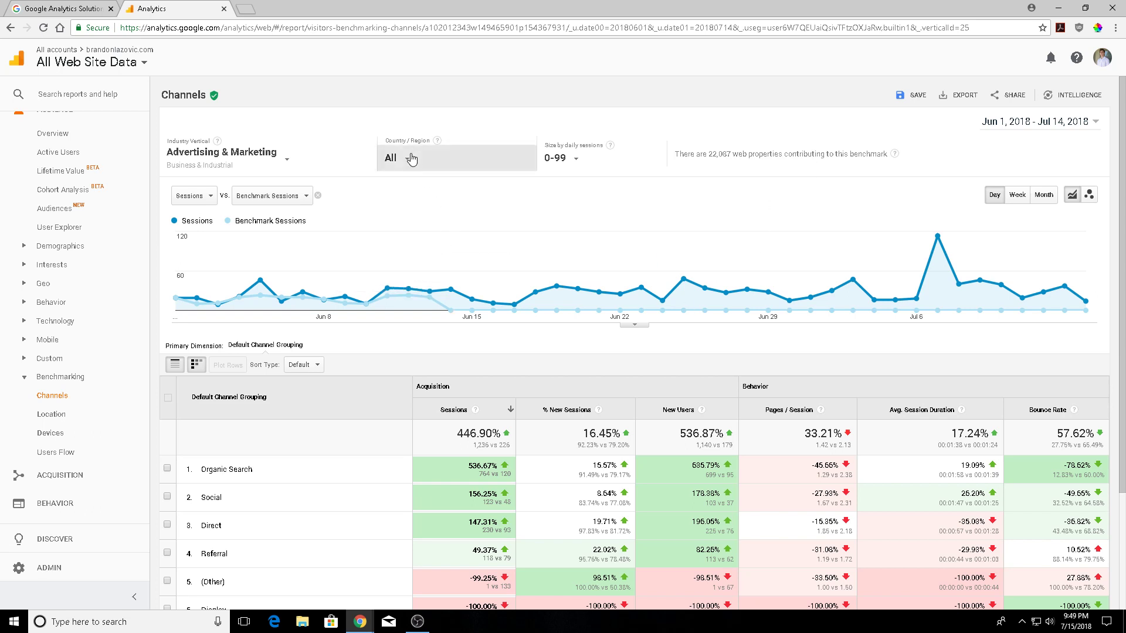
mouse_move(411, 164)
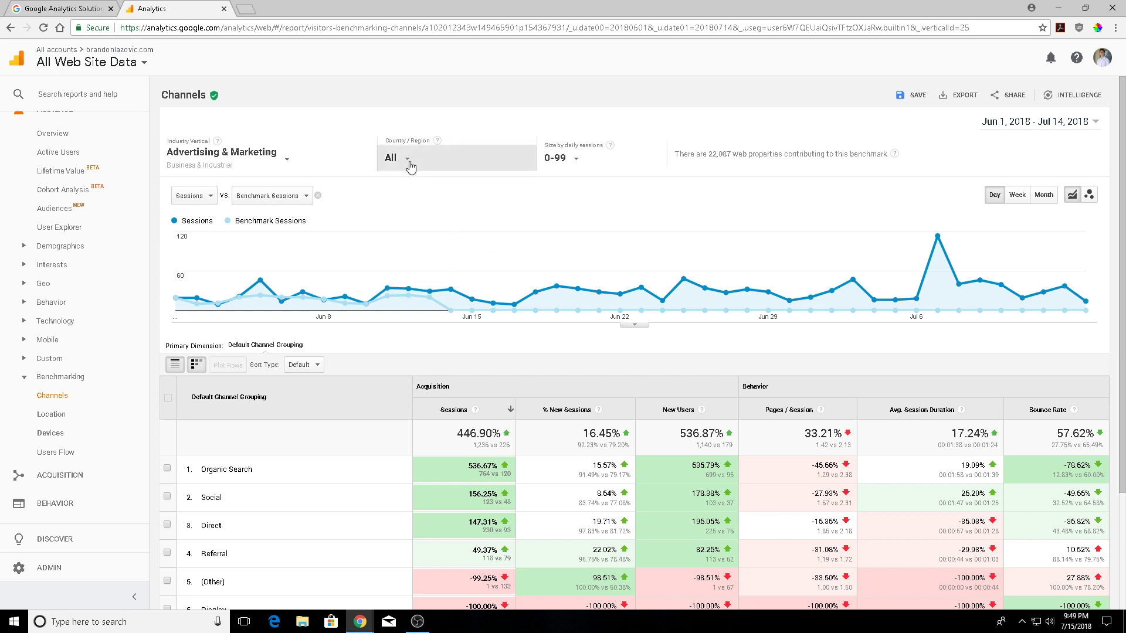
- Set Country/Region to United States, All Regions
click(396, 157)
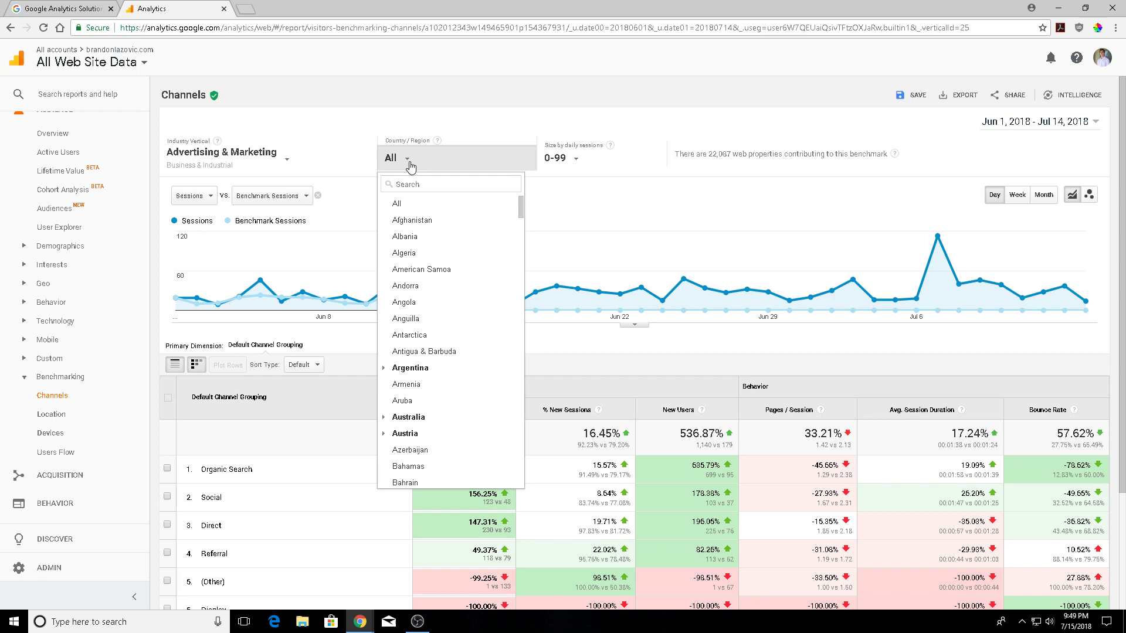
scroll(down, 3)
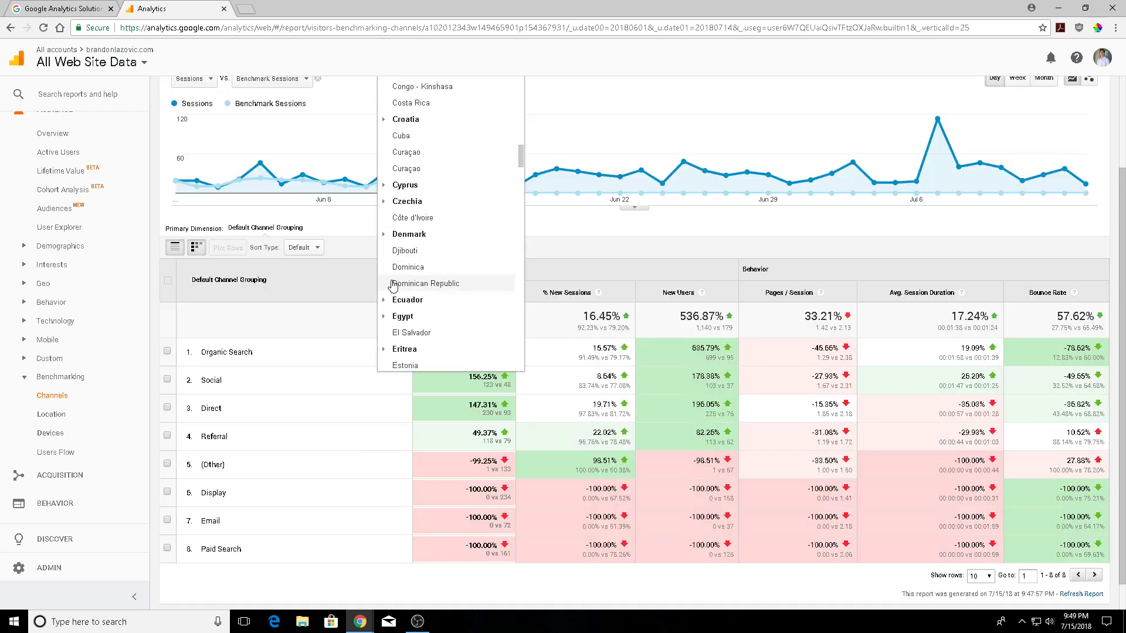
scroll(down, 3)
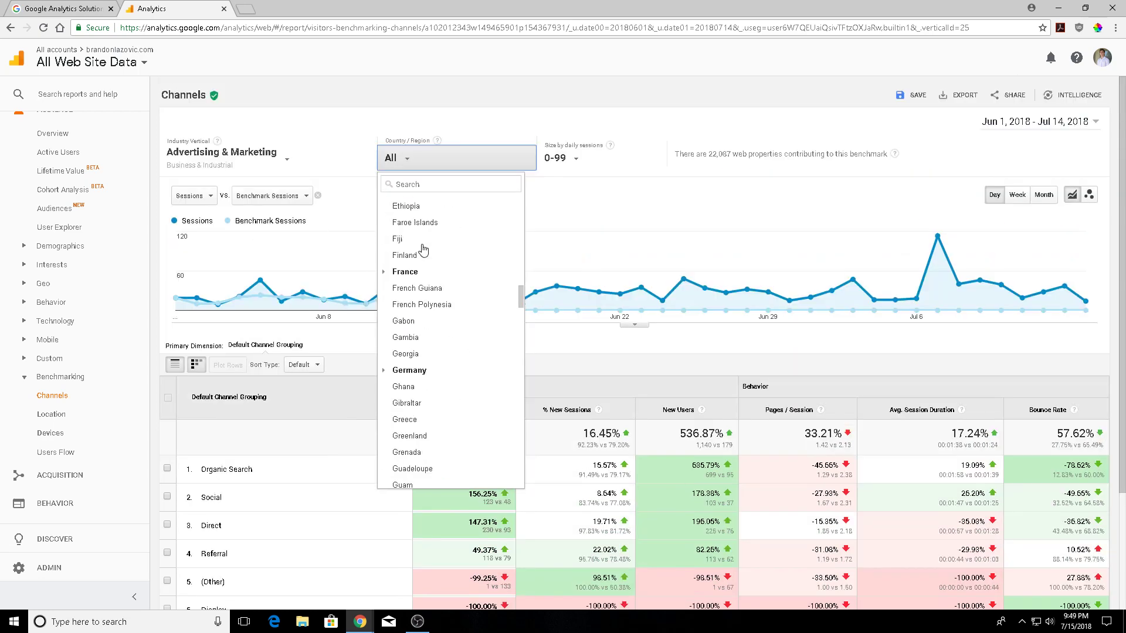
scroll(down, 3)
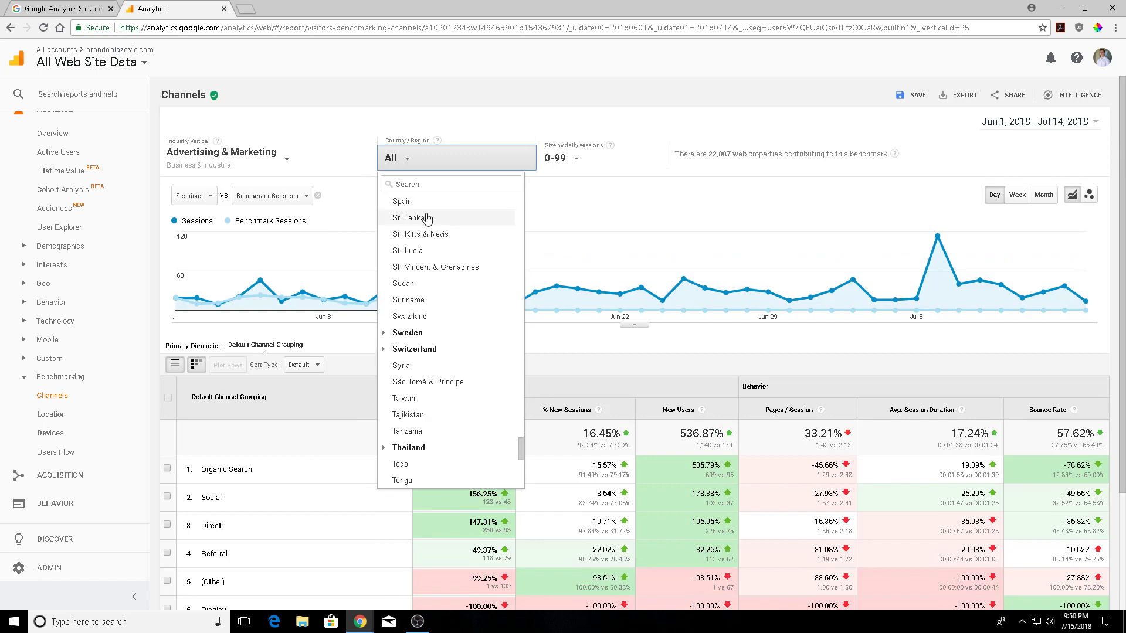
scroll(down, 3)
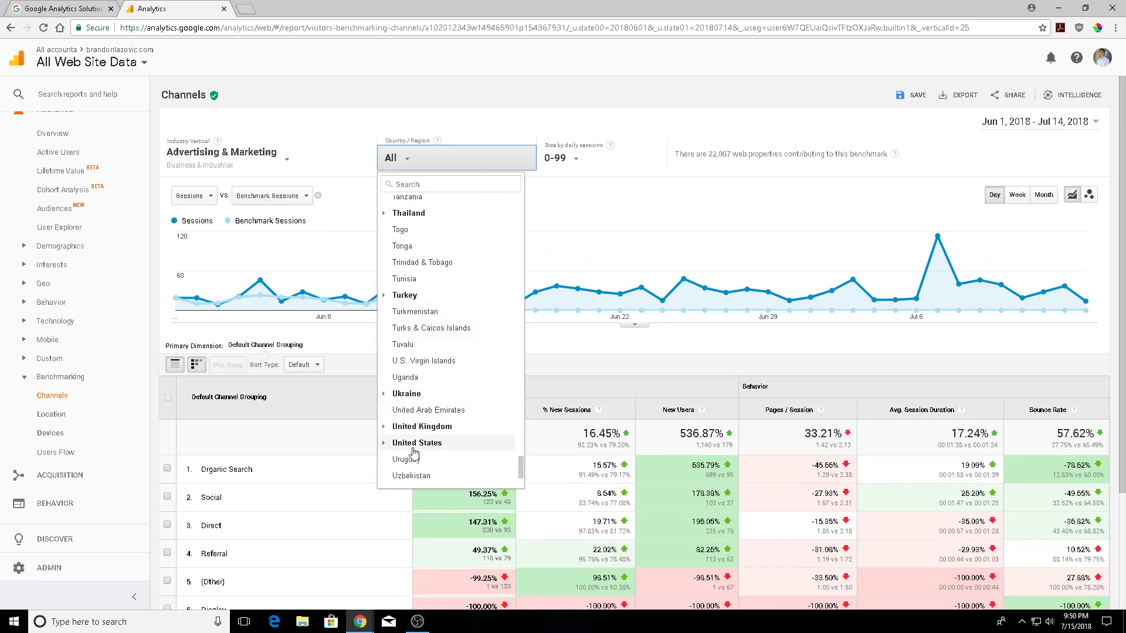
click(418, 442)
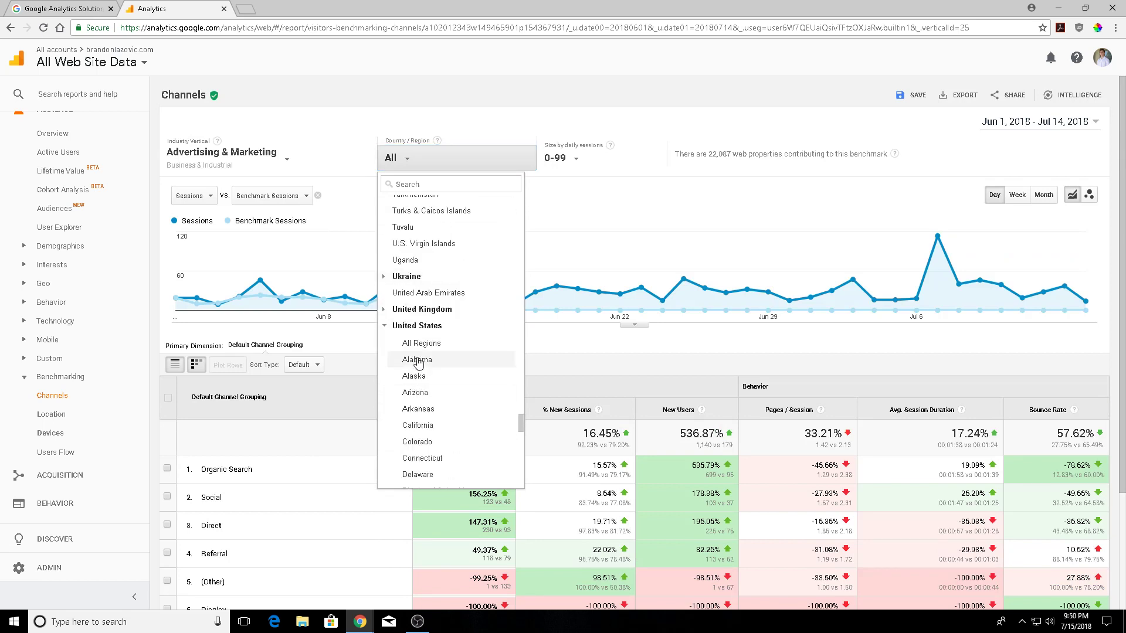
scroll(down, 3)
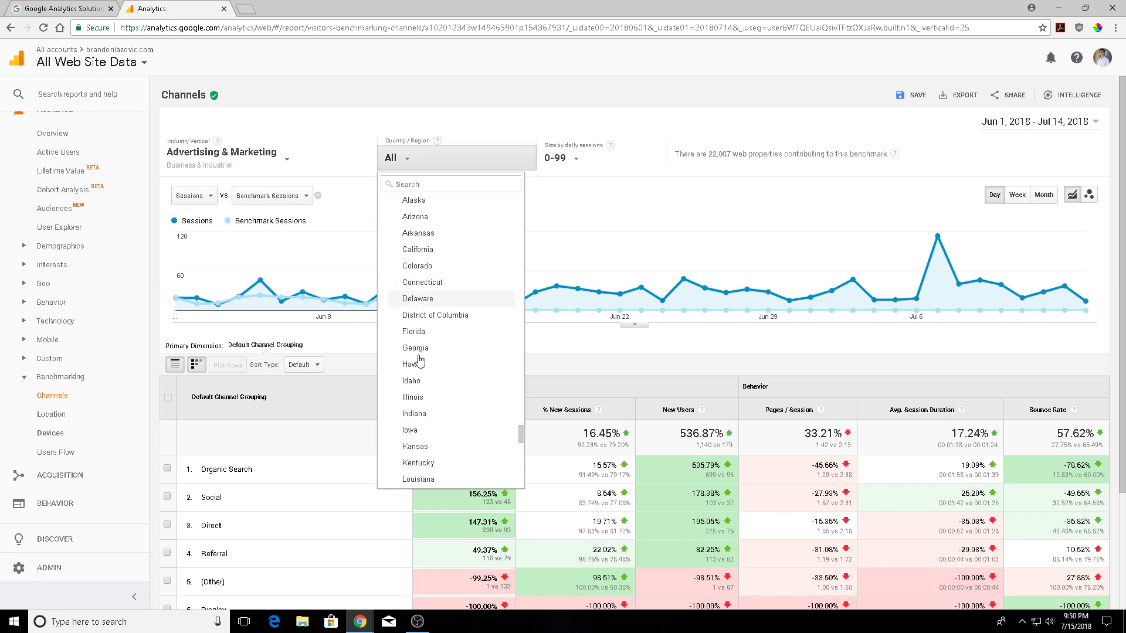
scroll(down, 3)
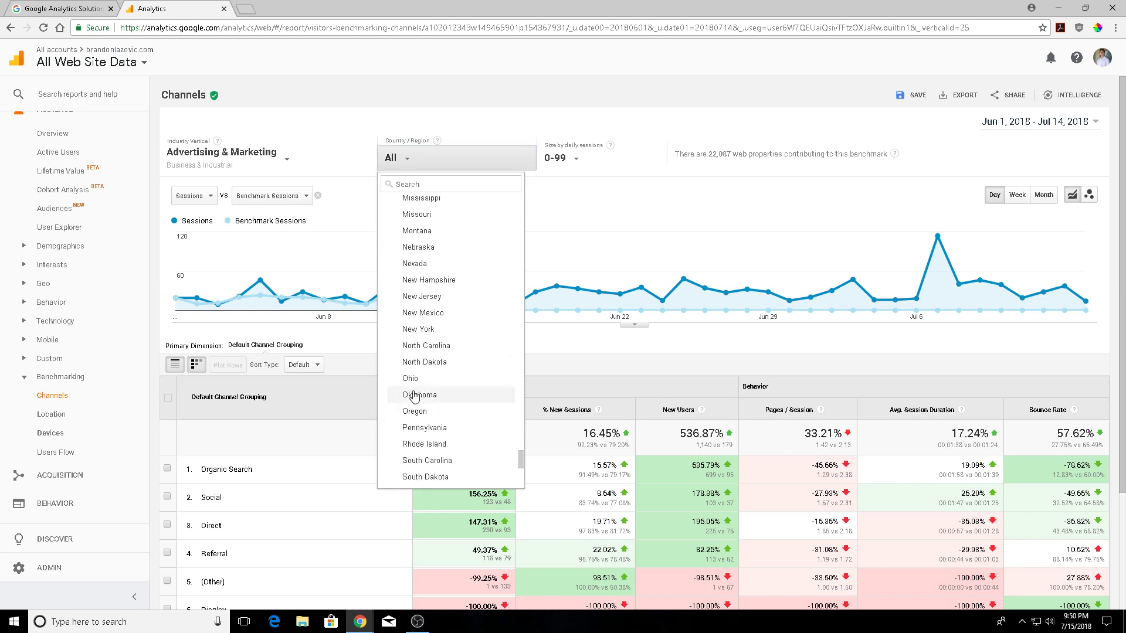
scroll(up, 3)
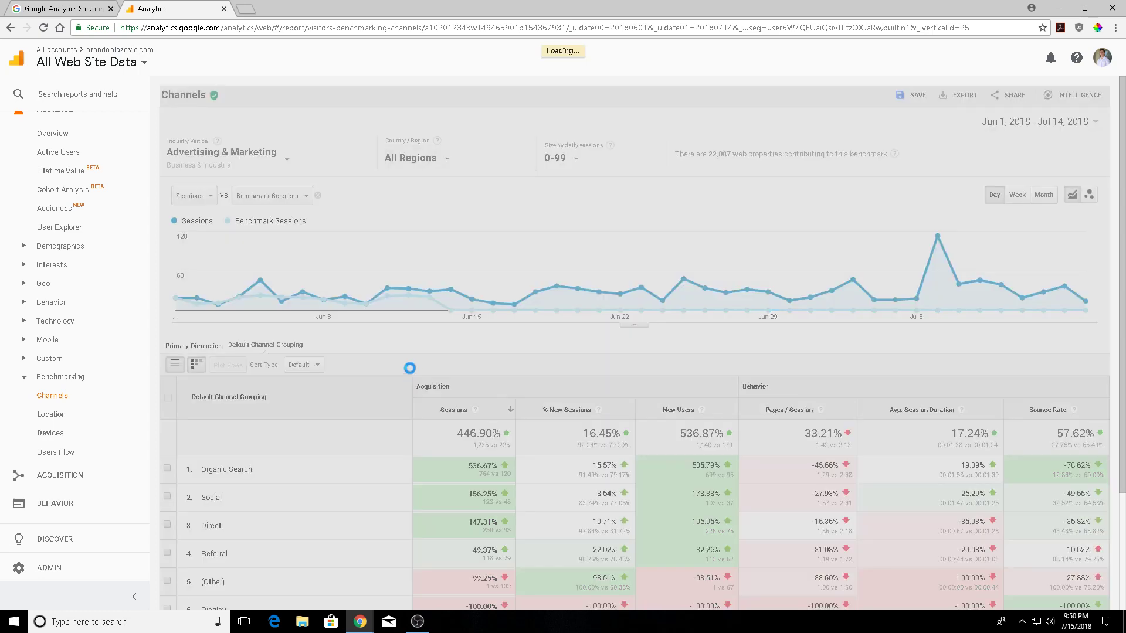
click(415, 157)
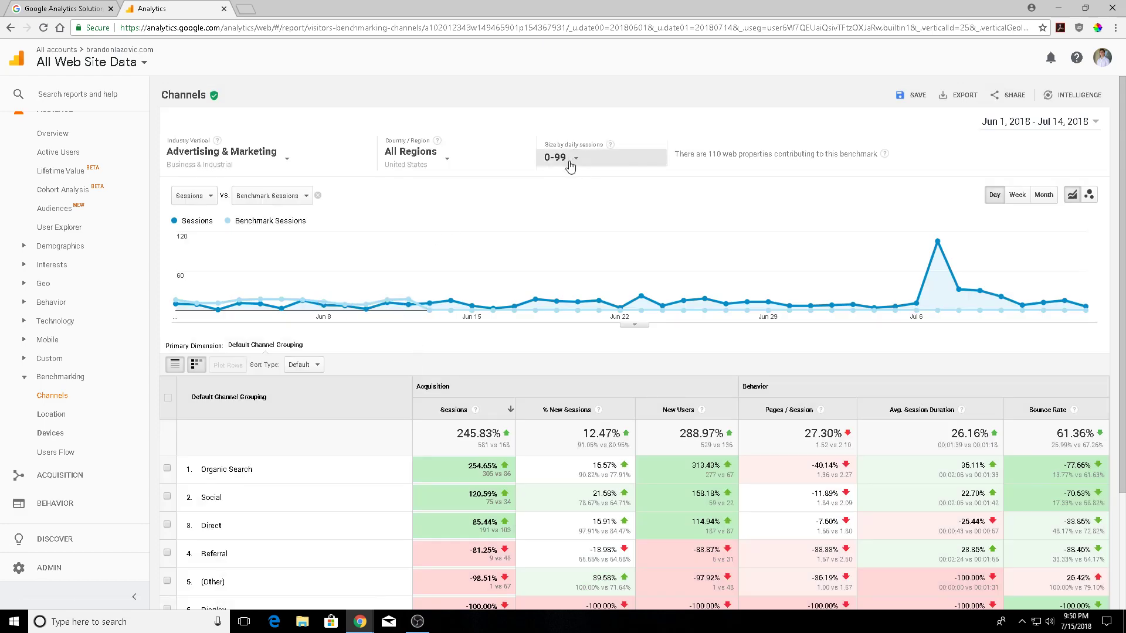
- Set Size by daily sessions to 1000-4999 instead of 0-99
click(559, 156)
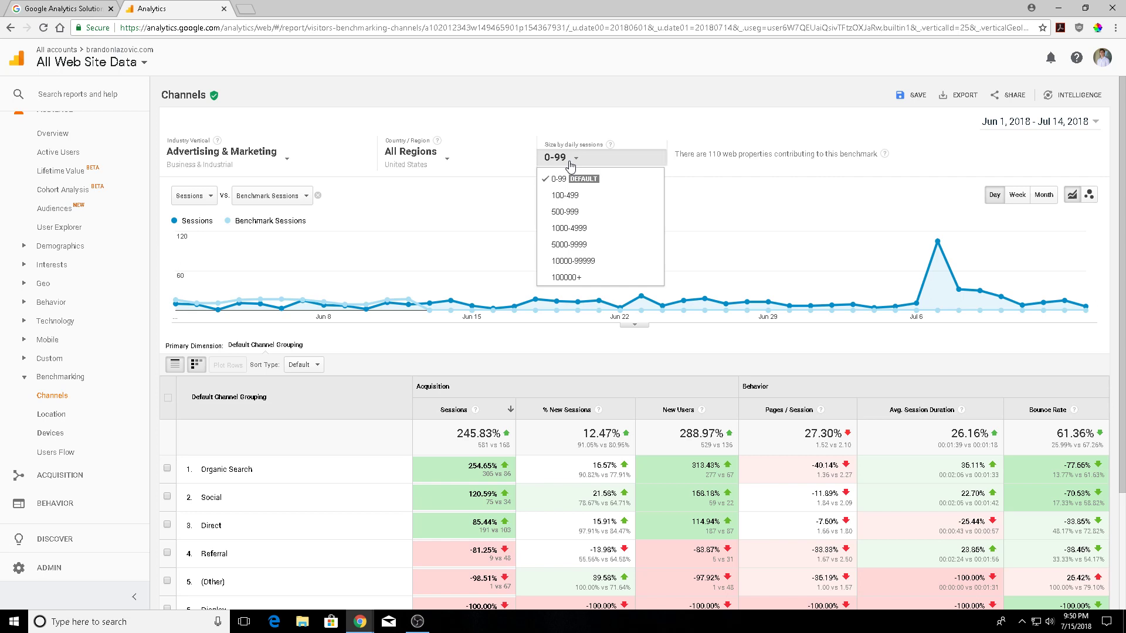
mouse_move(580, 213)
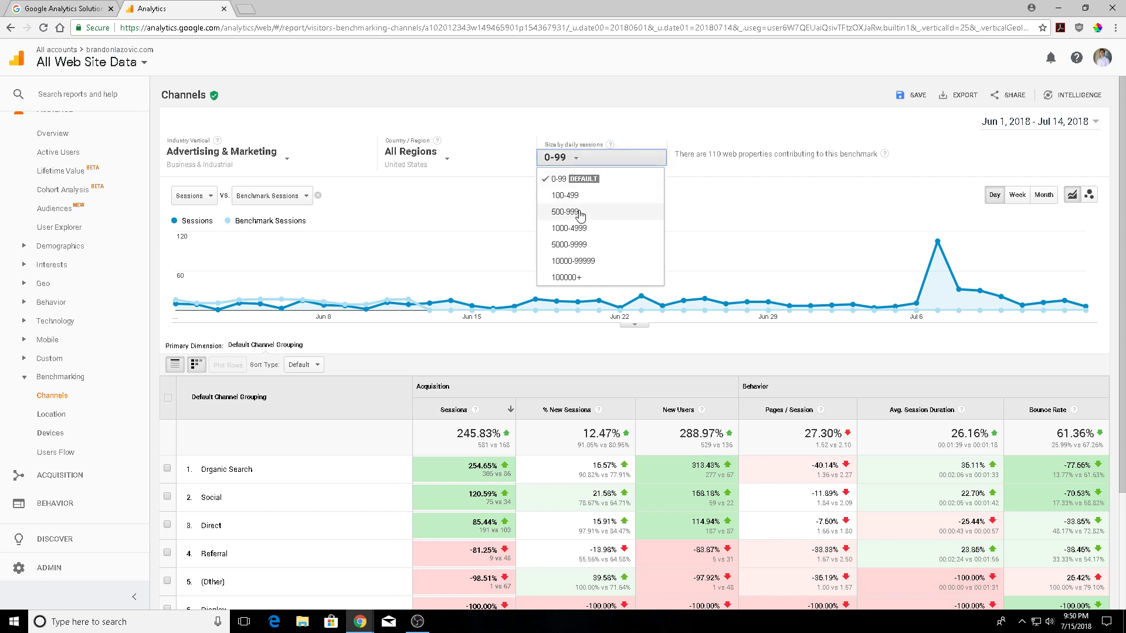
mouse_move(587, 232)
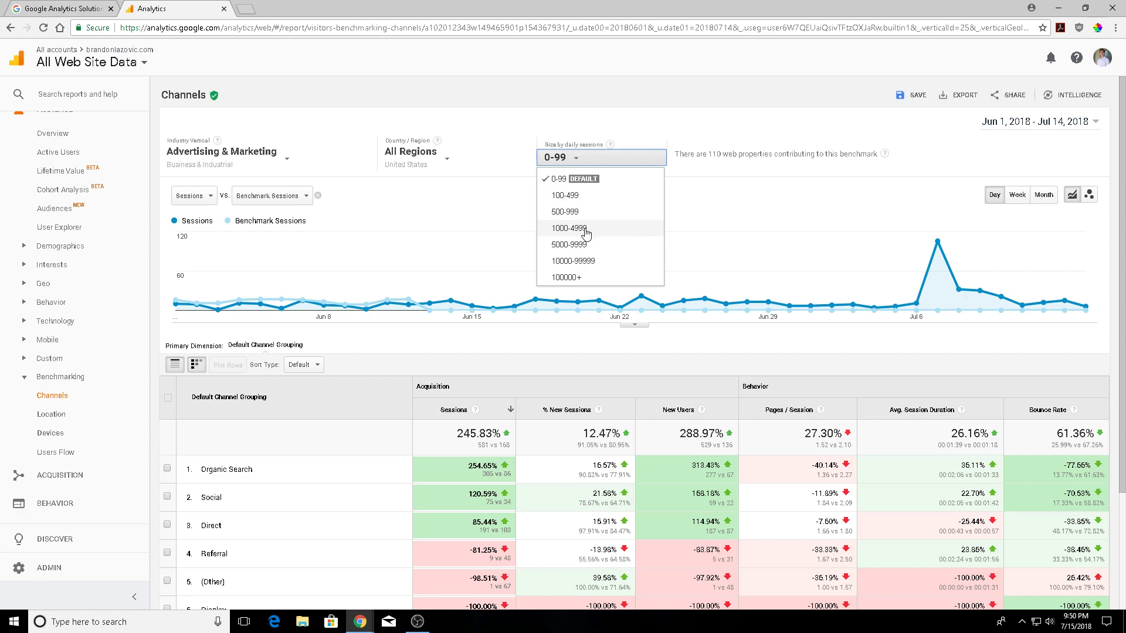
click(569, 228)
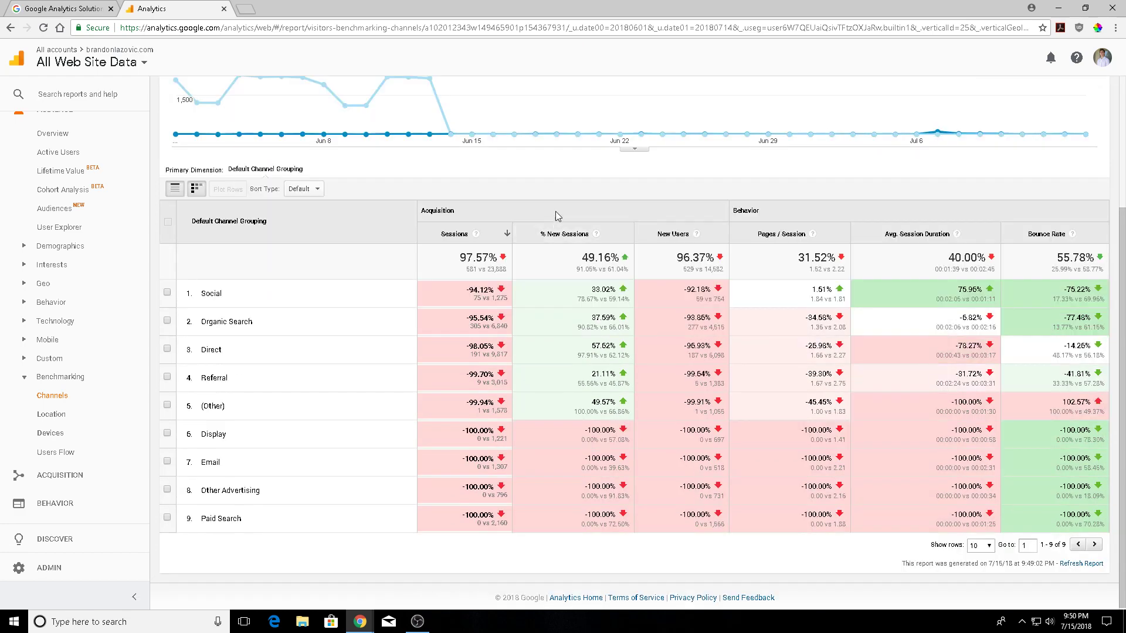
mouse_move(494, 287)
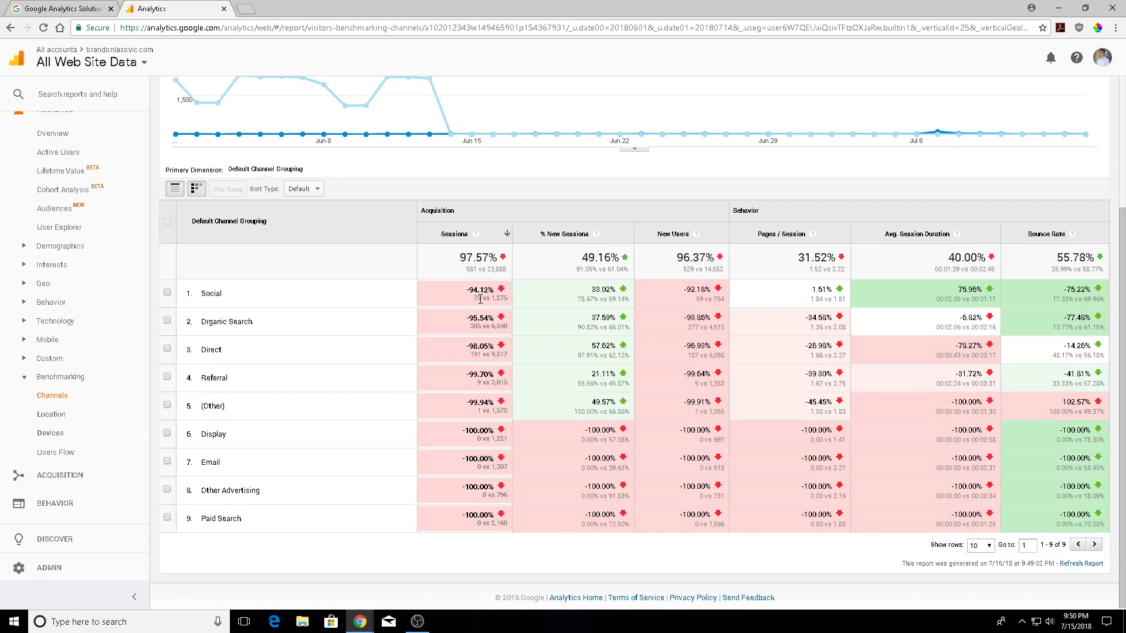
mouse_move(500, 310)
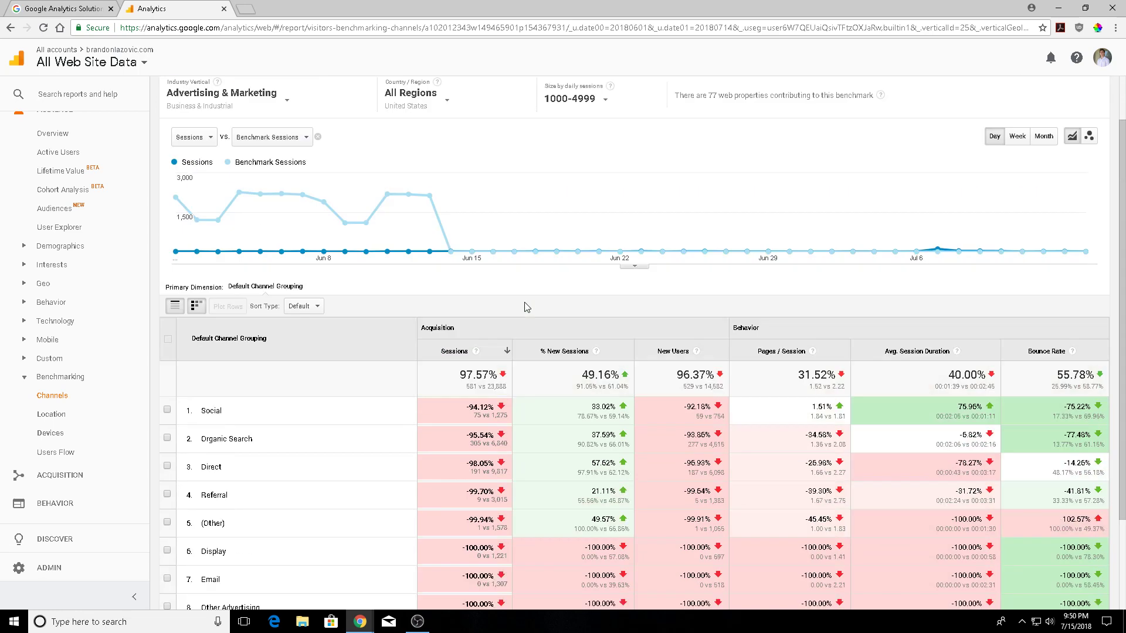
click(575, 99)
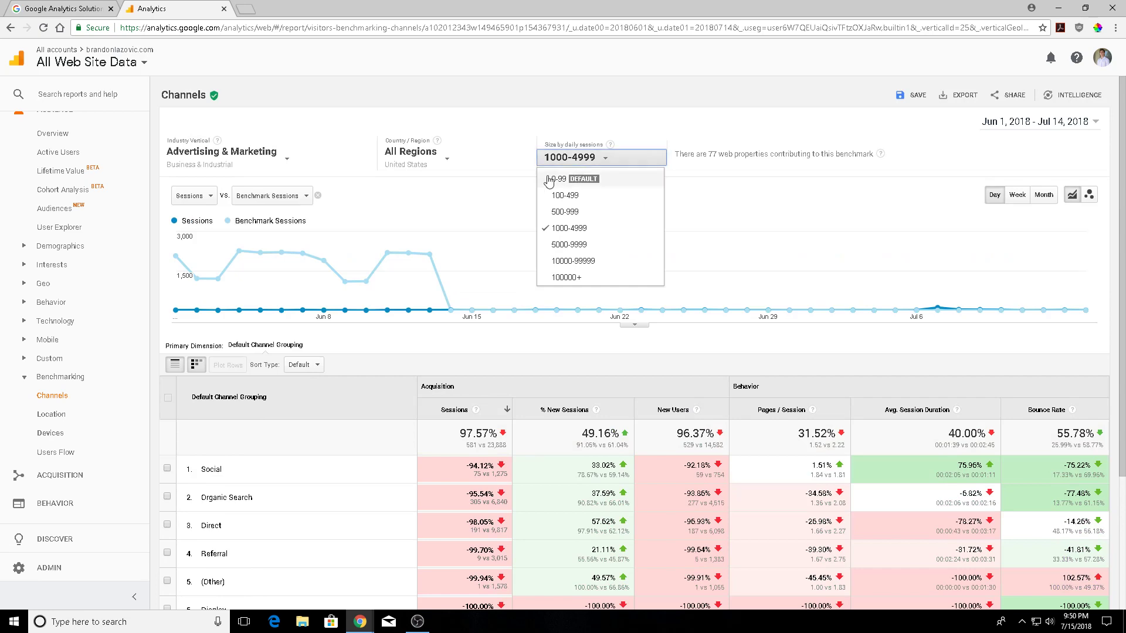
- Return the size to 0-99 daily sessions and the Country/Region to All
click(552, 179)
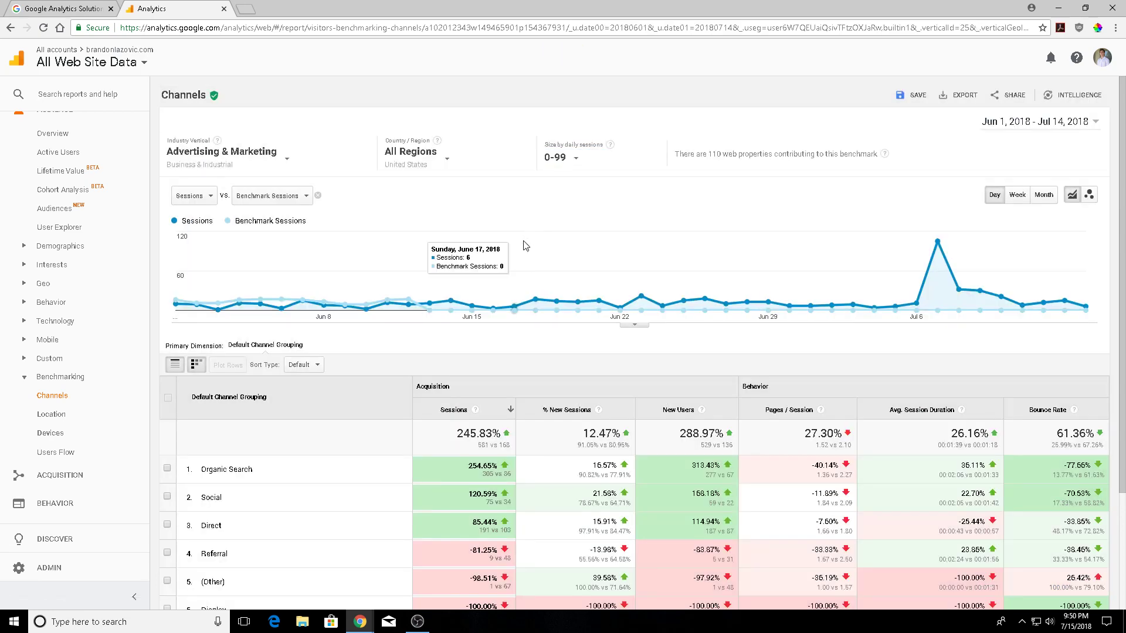
double_click(707, 153)
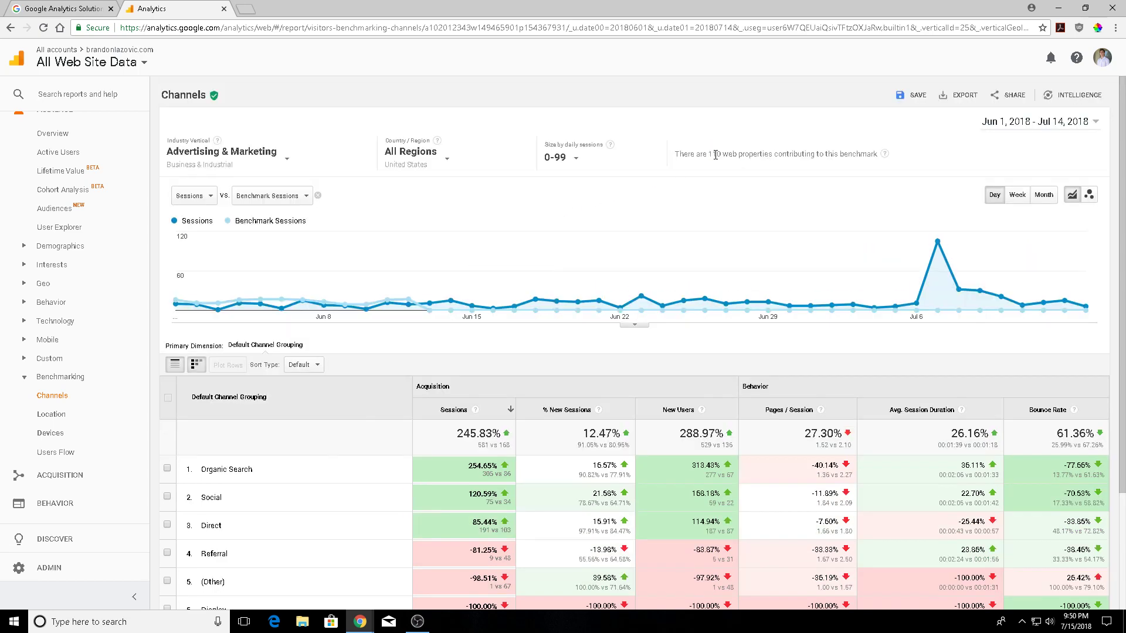
mouse_move(750, 183)
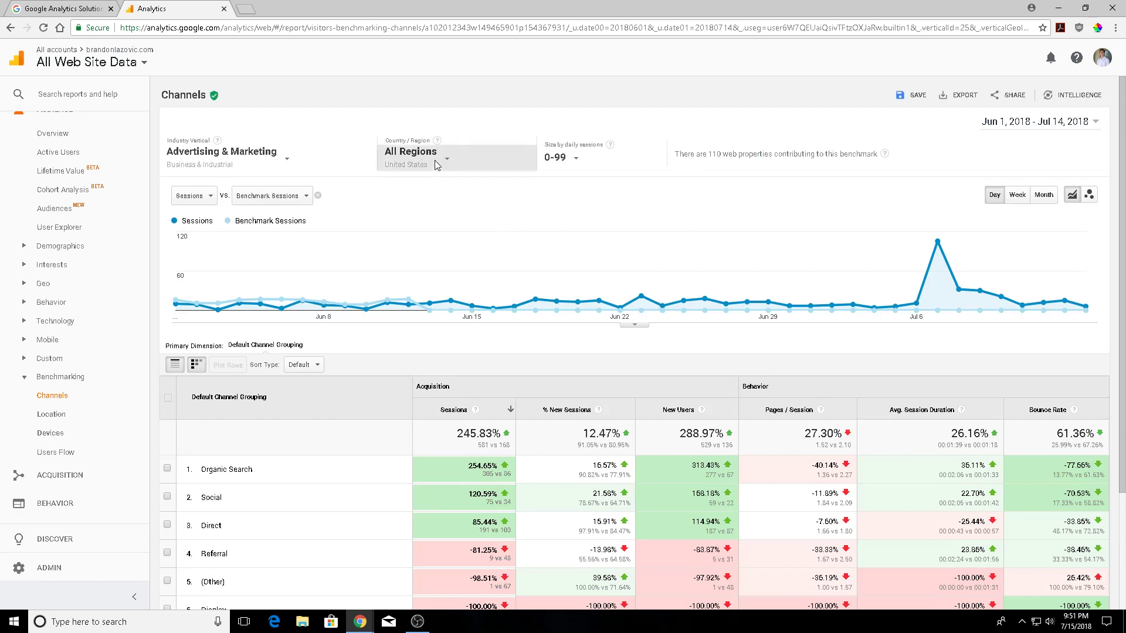
click(411, 152)
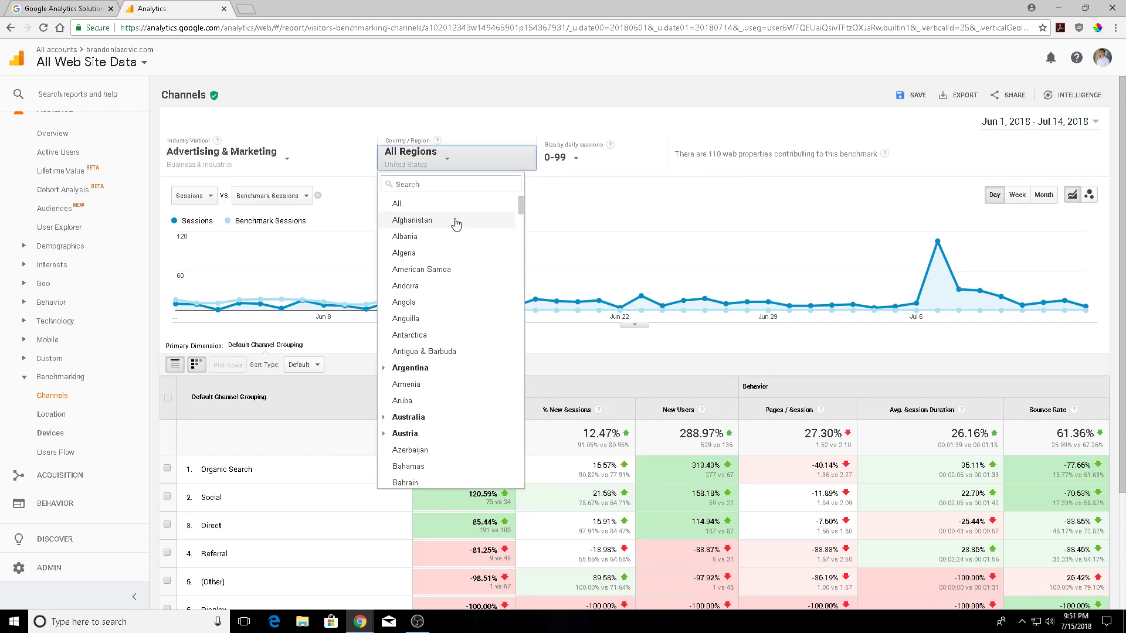
click(396, 203)
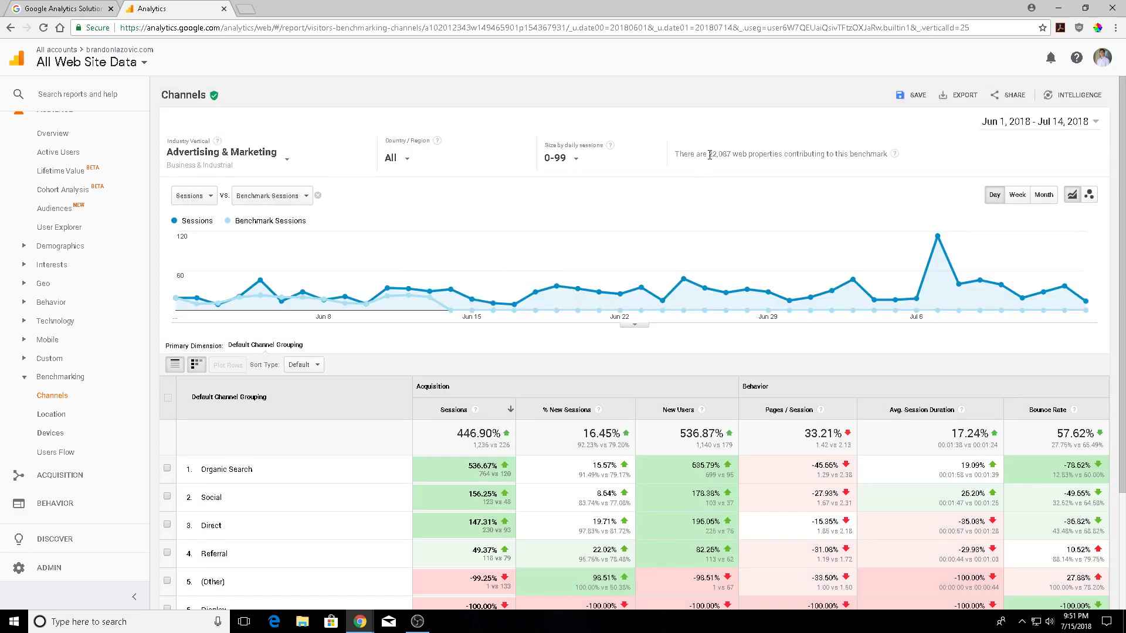
mouse_move(807, 170)
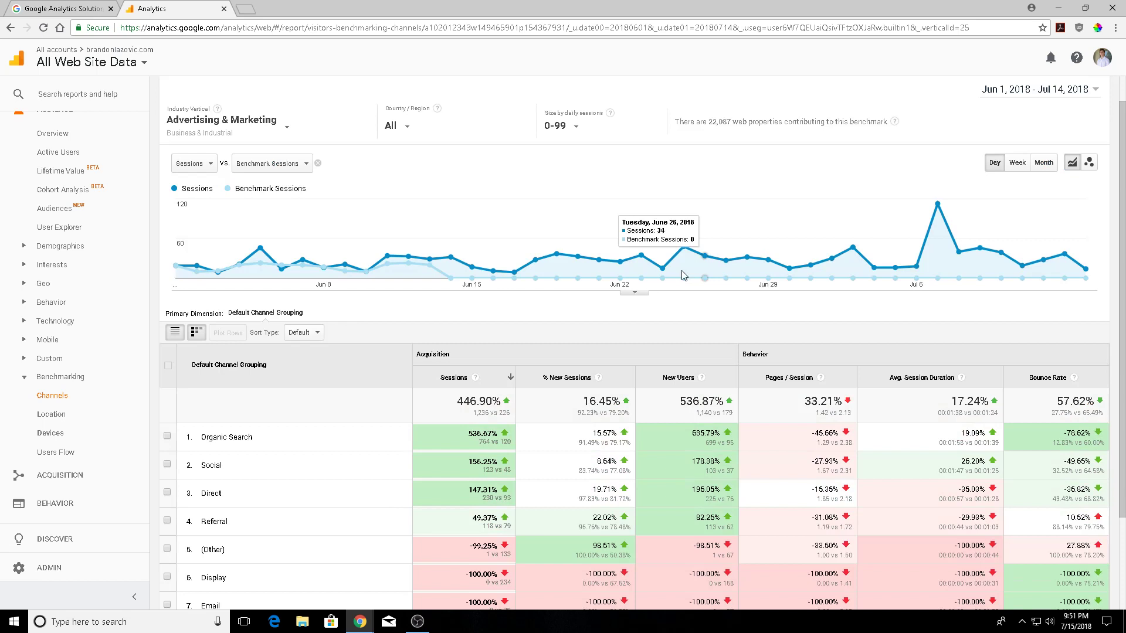
mouse_move(682, 275)
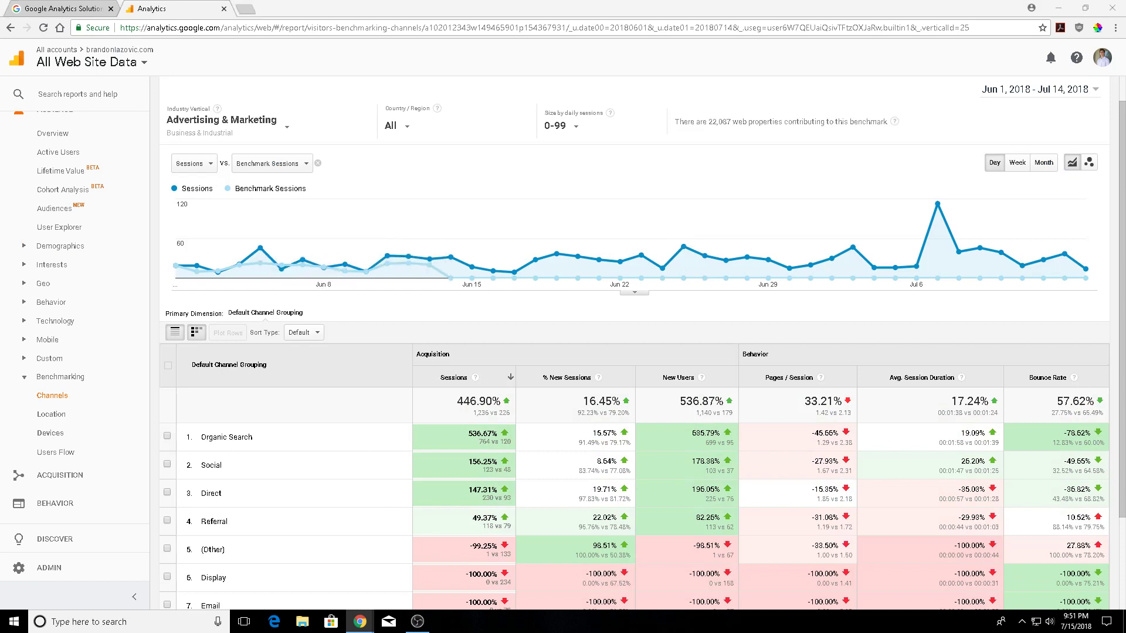
mouse_move(409, 68)
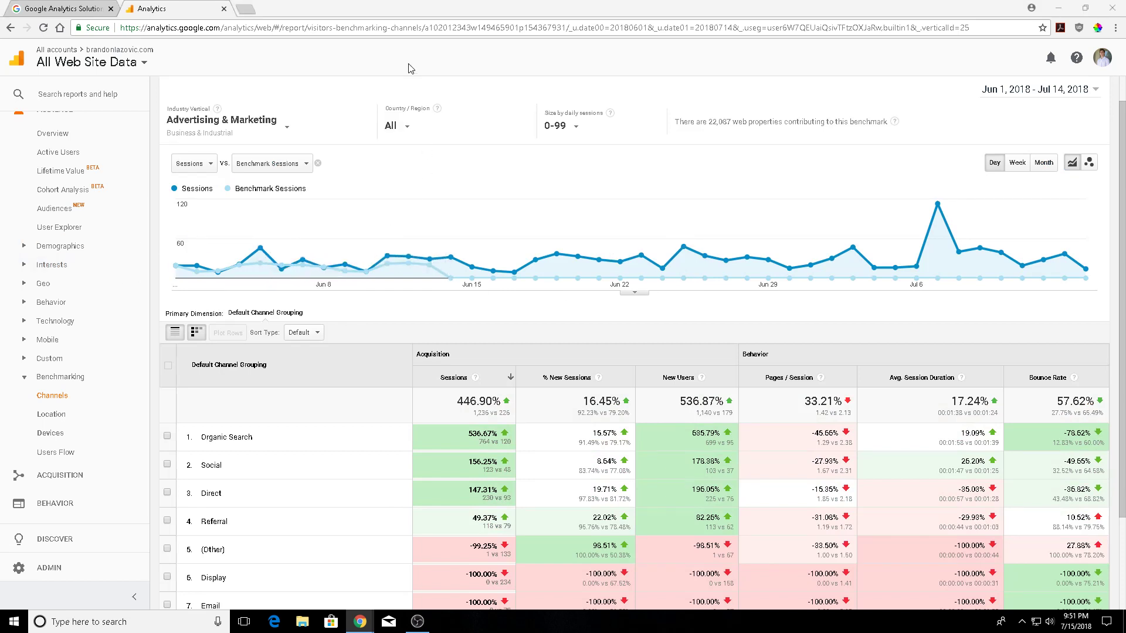
- Review the all-countries Channels benchmark and head to the Devices report
scroll(down, 3)
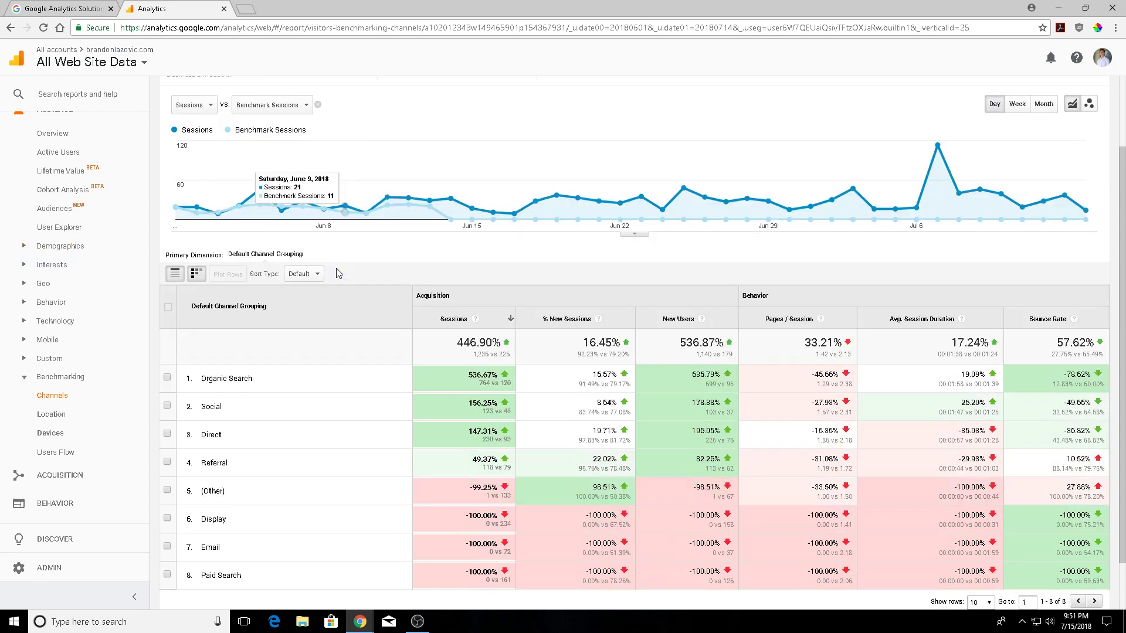
mouse_move(50, 433)
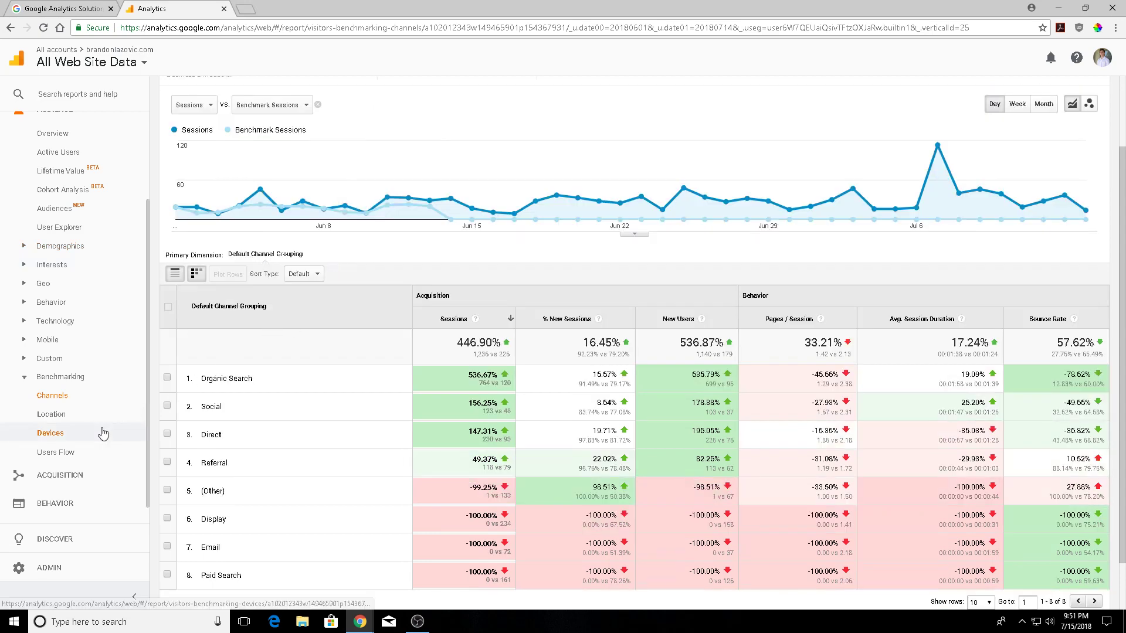
click(50, 433)
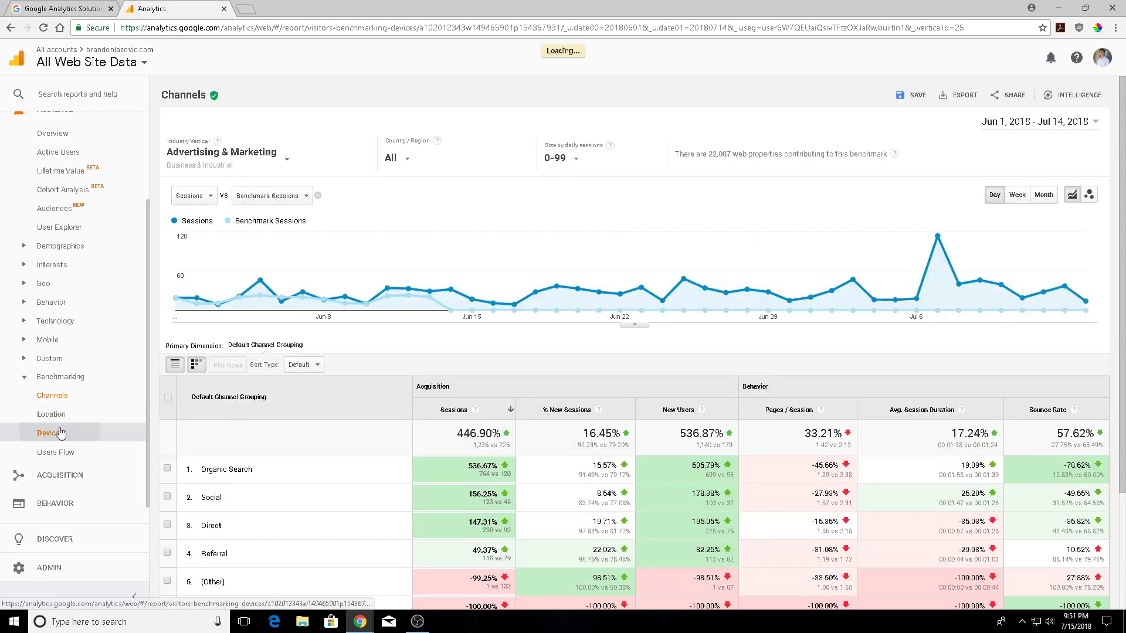
- View the Devices benchmark for desktop, mobile and tablet, then return to Channels
click(51, 432)
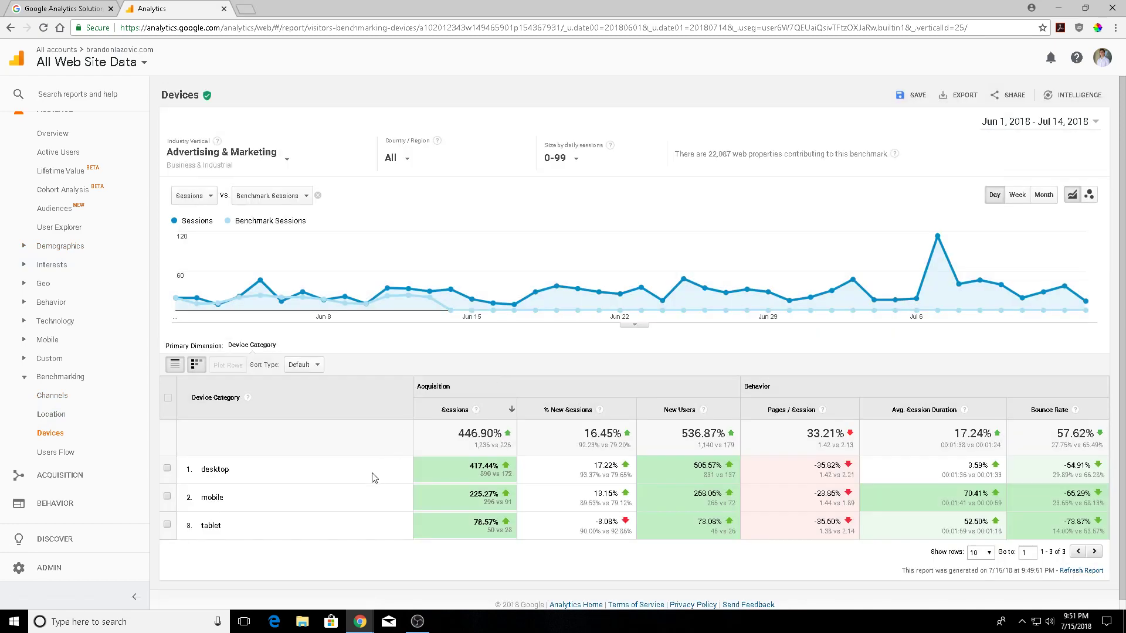
mouse_move(218, 525)
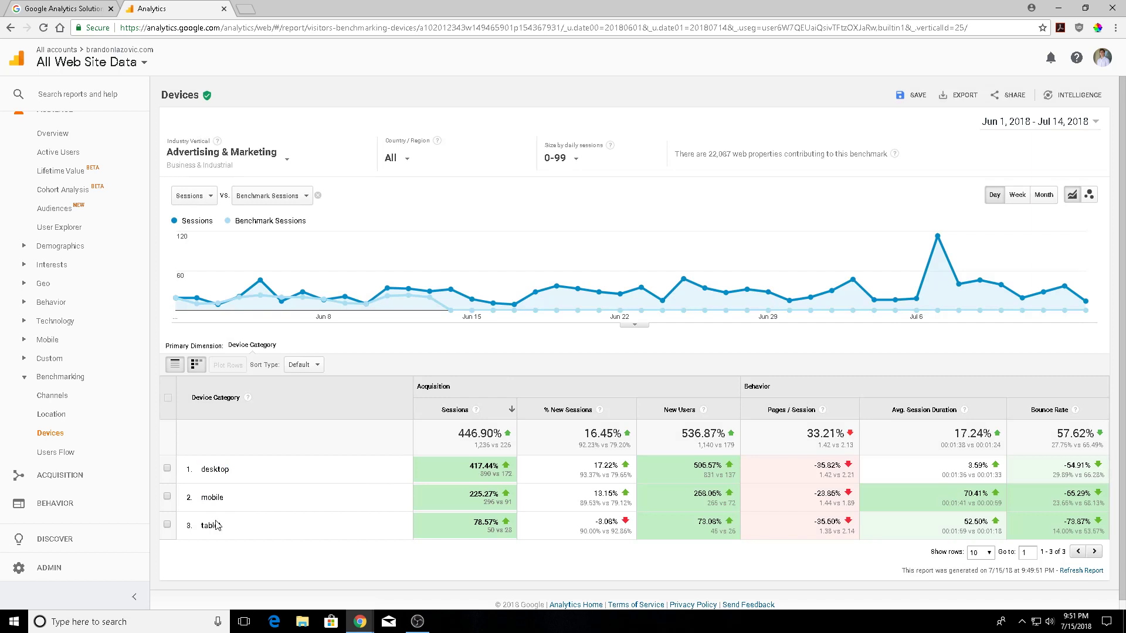
mouse_move(696, 489)
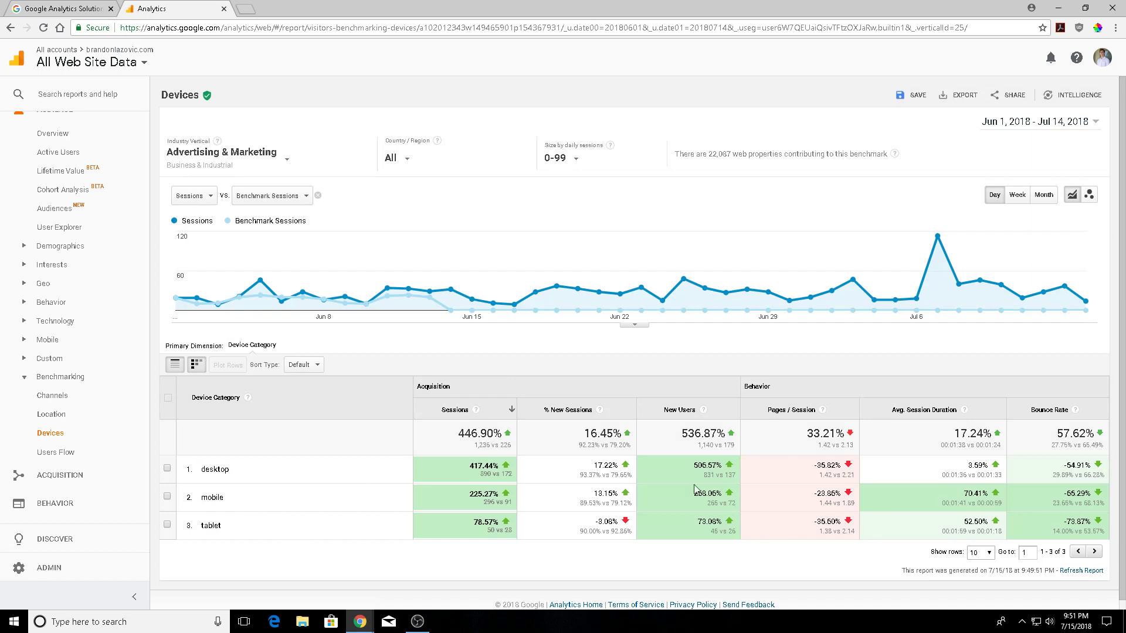
mouse_move(52, 395)
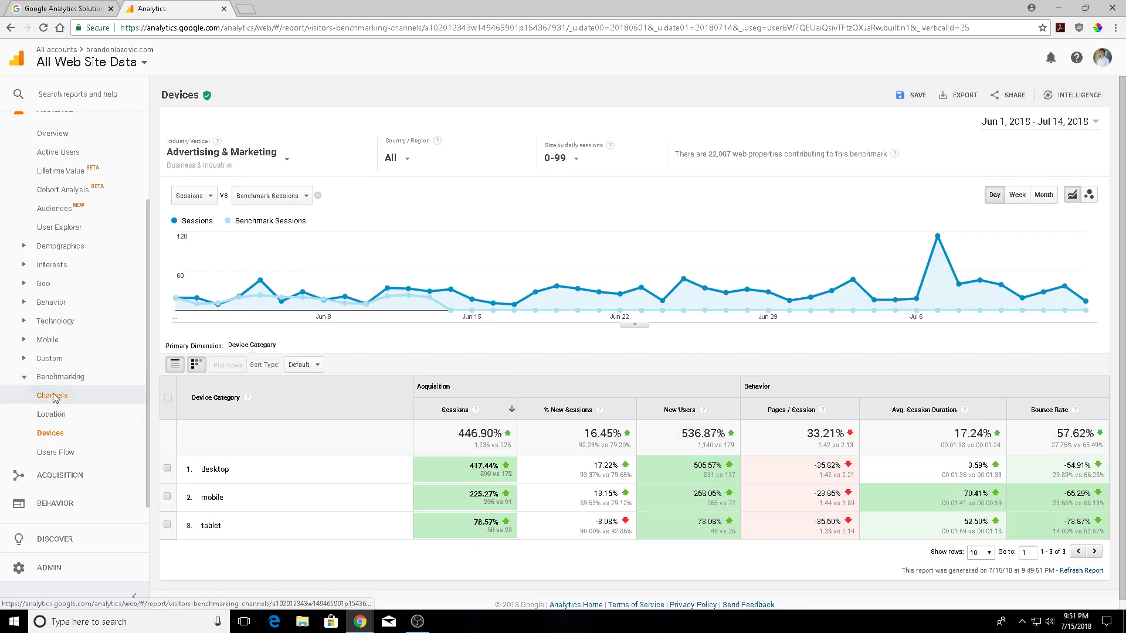
click(51, 396)
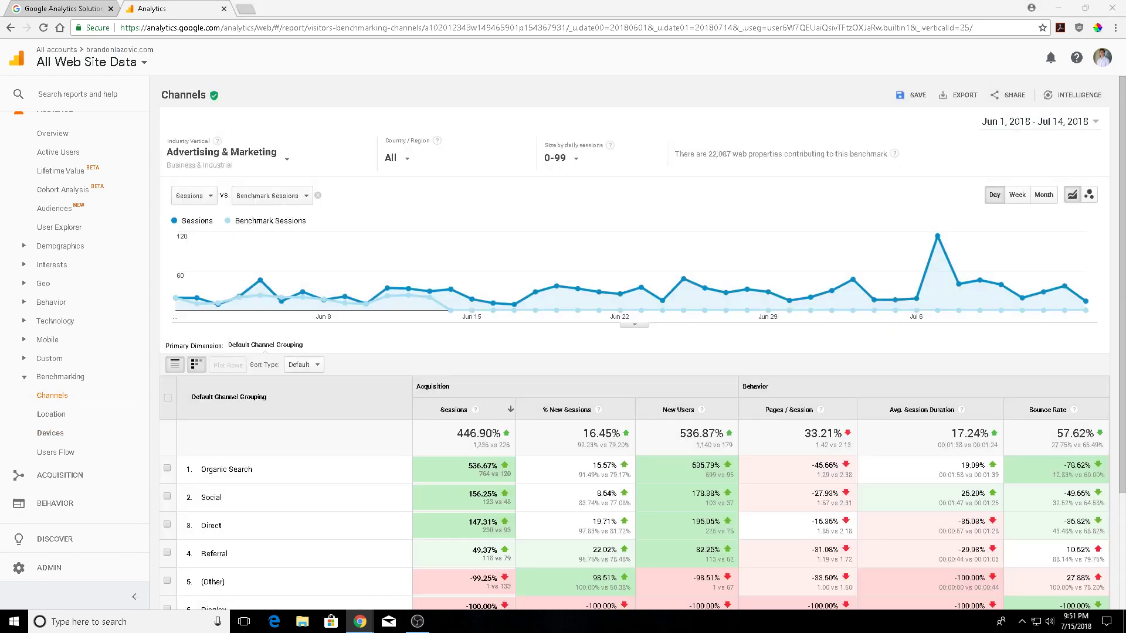
mouse_move(238, 156)
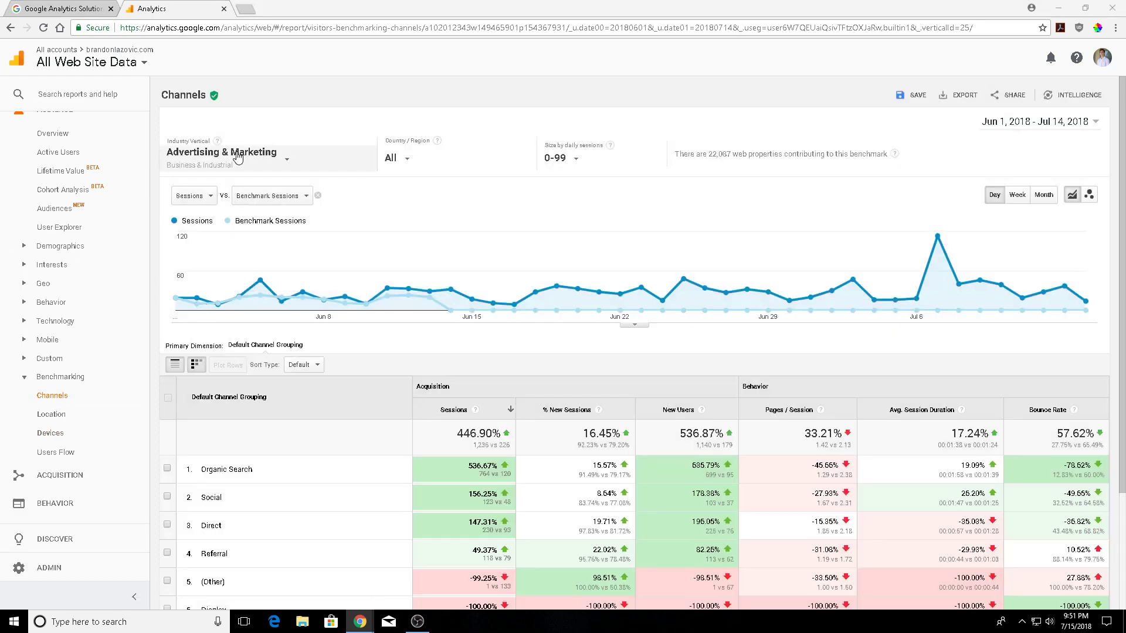
- Review the Channels table and inspect the metric comparison choices without changing them
scroll(down, 3)
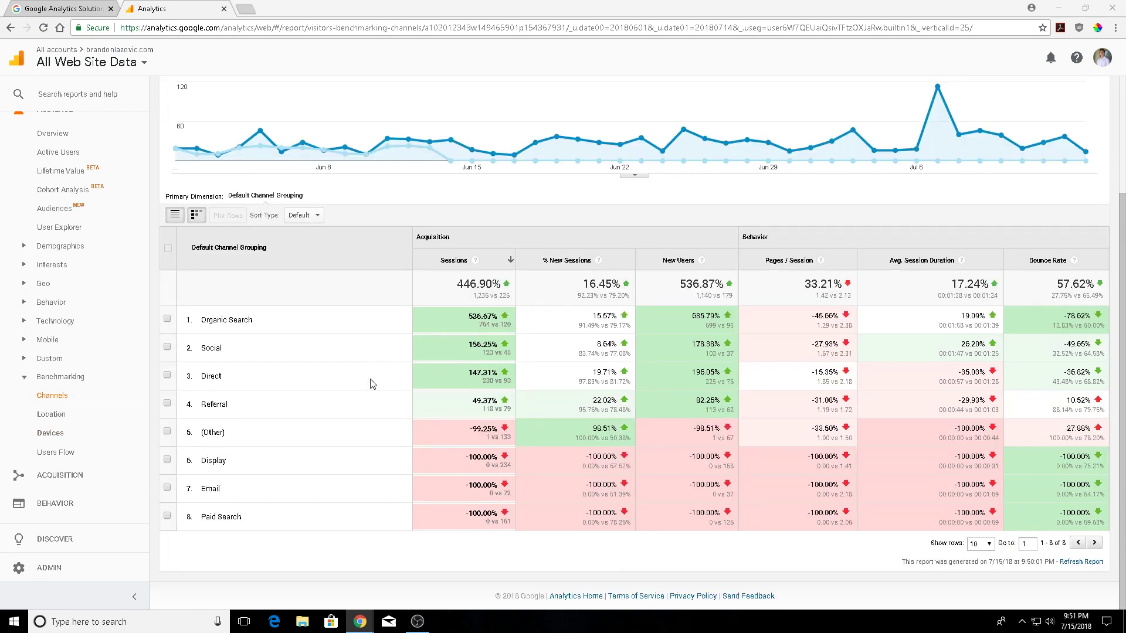
scroll(up, 3)
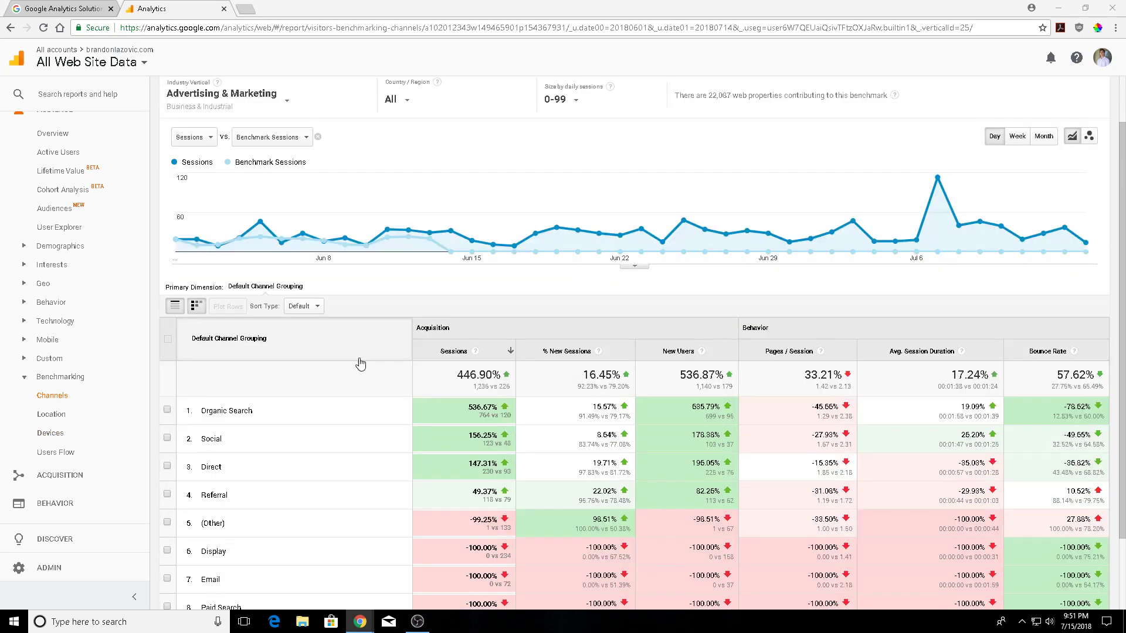
mouse_move(426, 325)
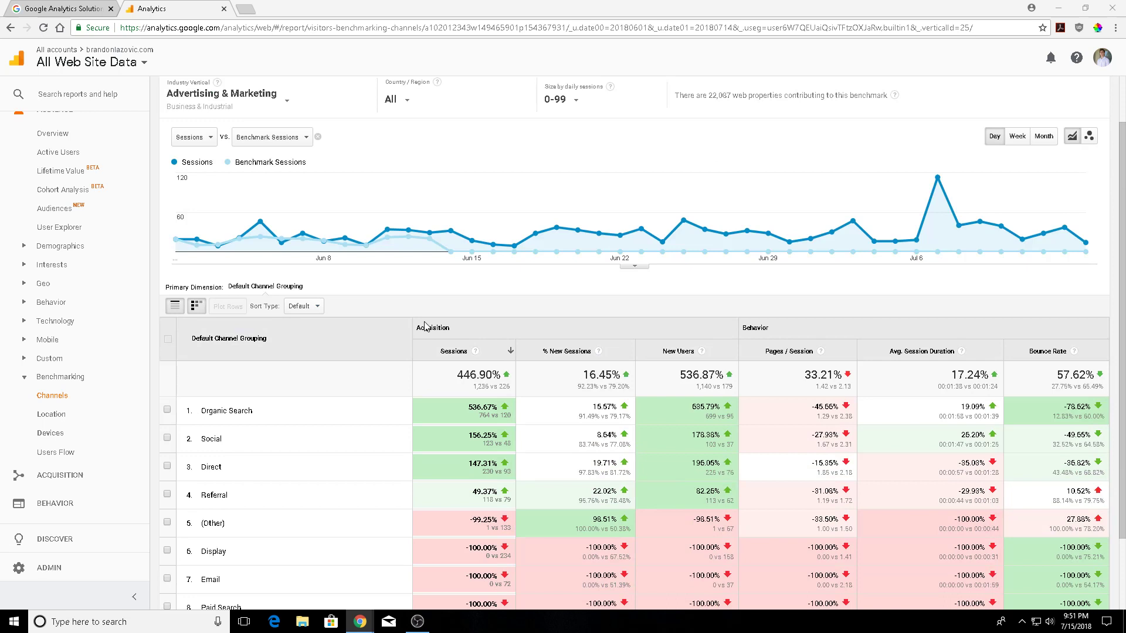
mouse_move(586, 360)
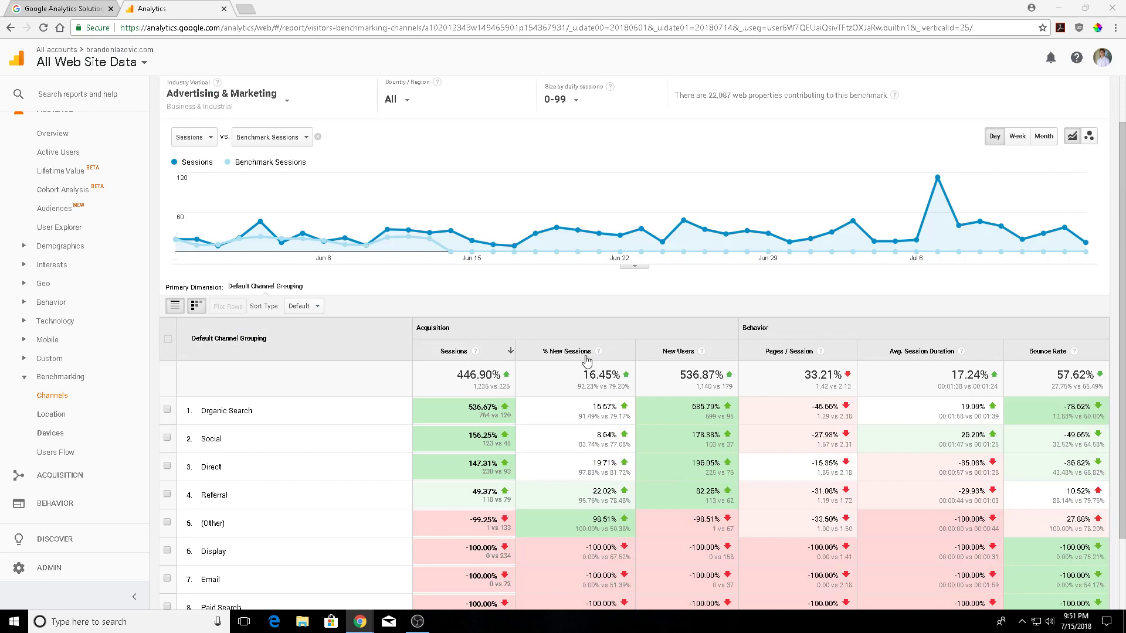
mouse_move(658, 364)
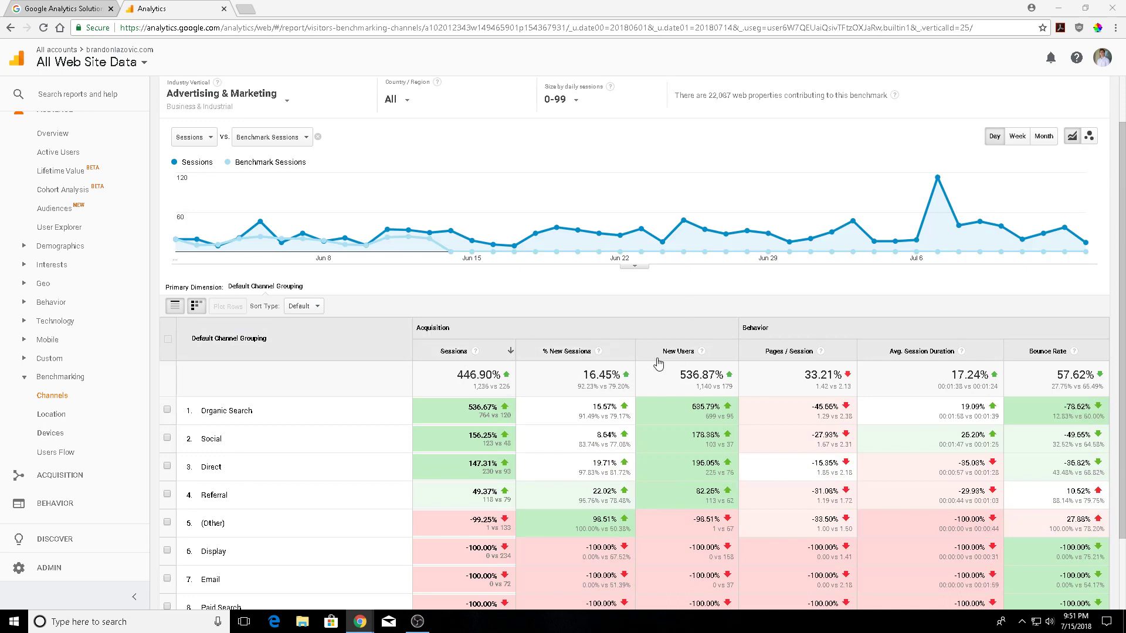
mouse_move(794, 351)
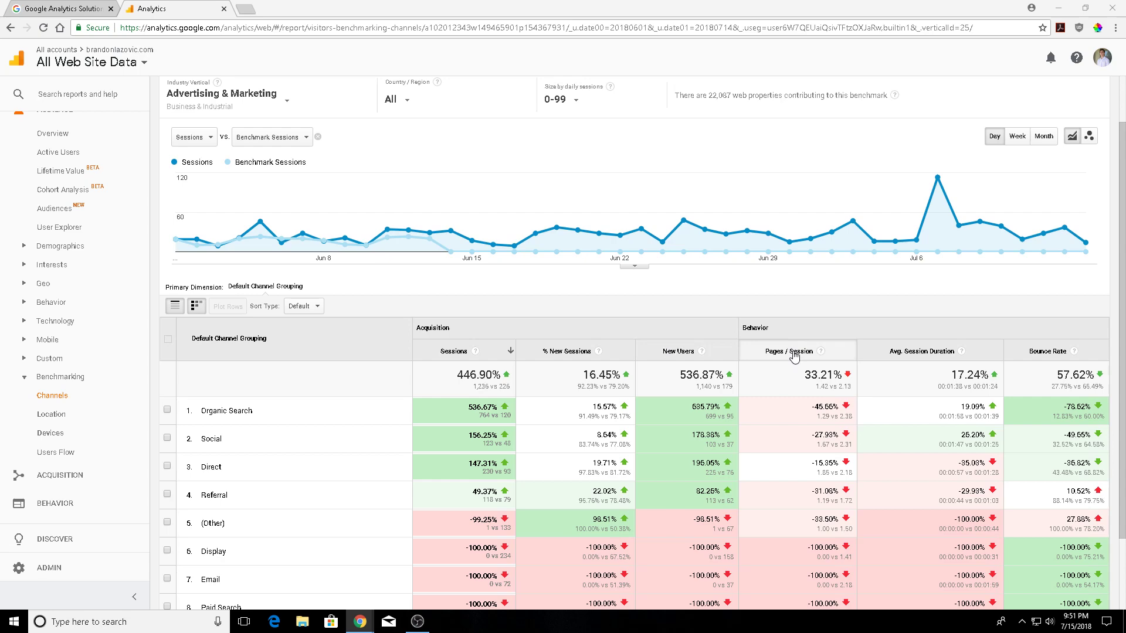
mouse_move(1008, 344)
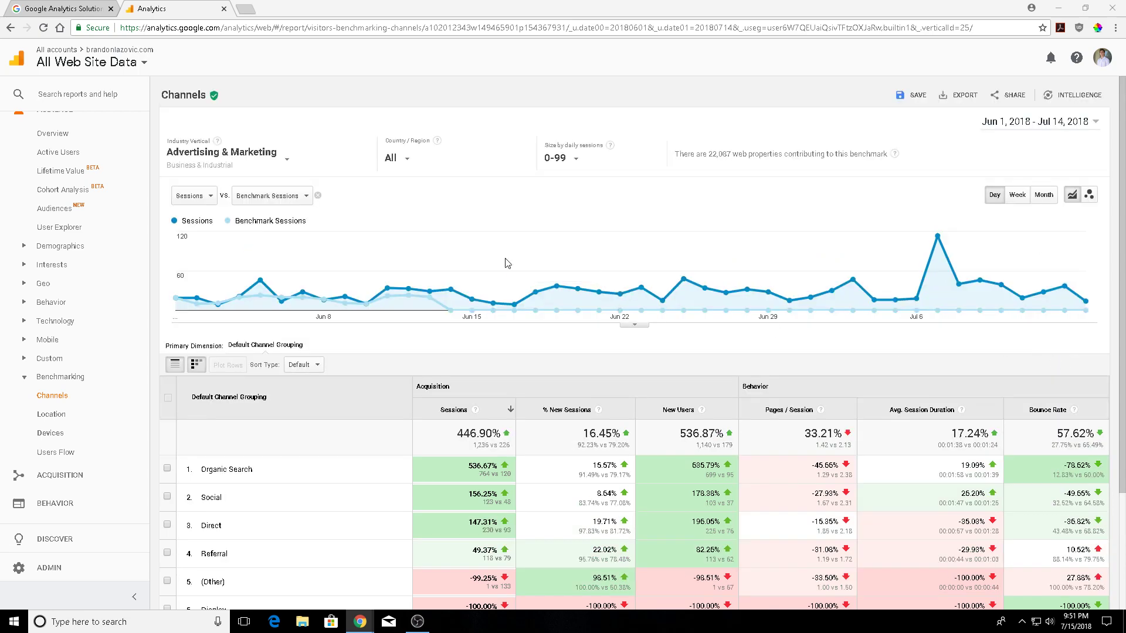
click(271, 196)
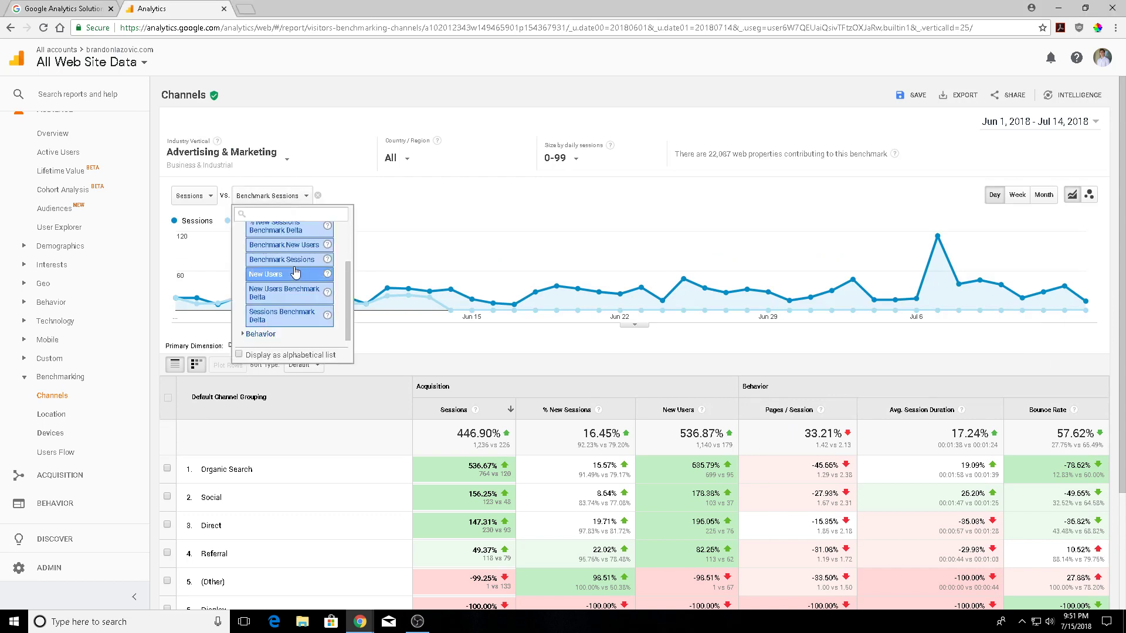
click(473, 220)
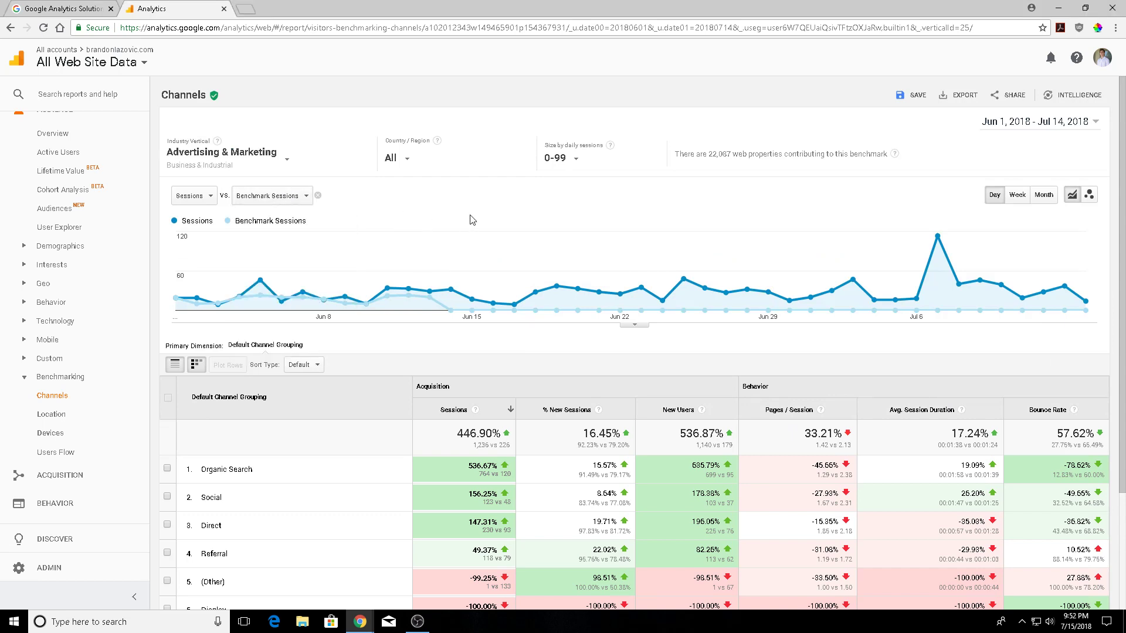
mouse_move(853, 289)
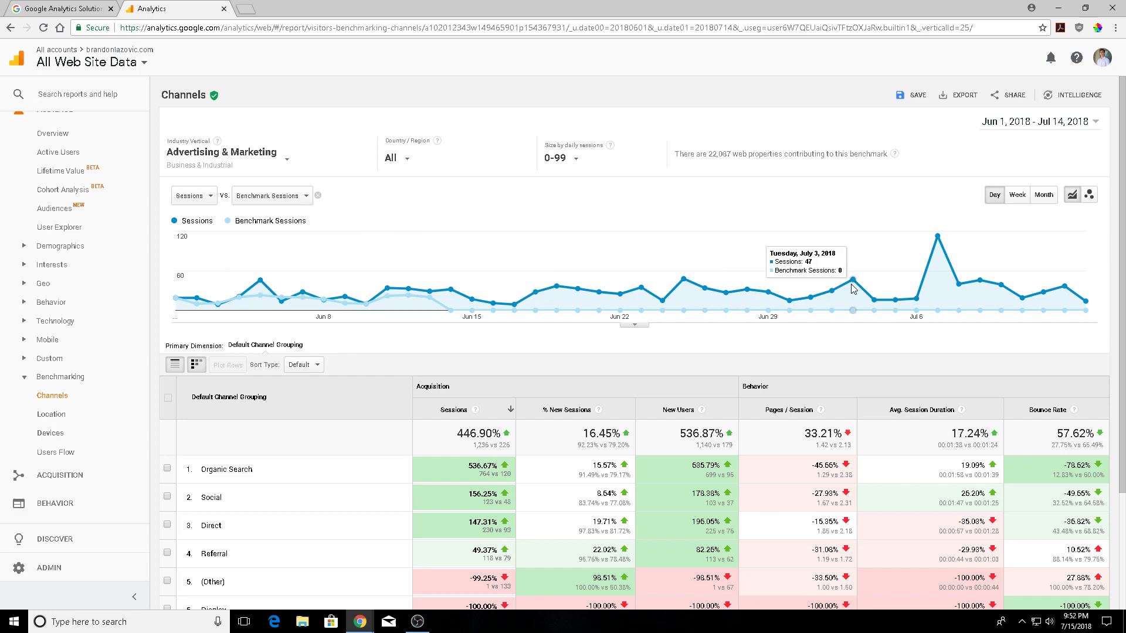
- Highlight channel rows such as Paid Search while reading their benchmark comparison
scroll(down, 3)
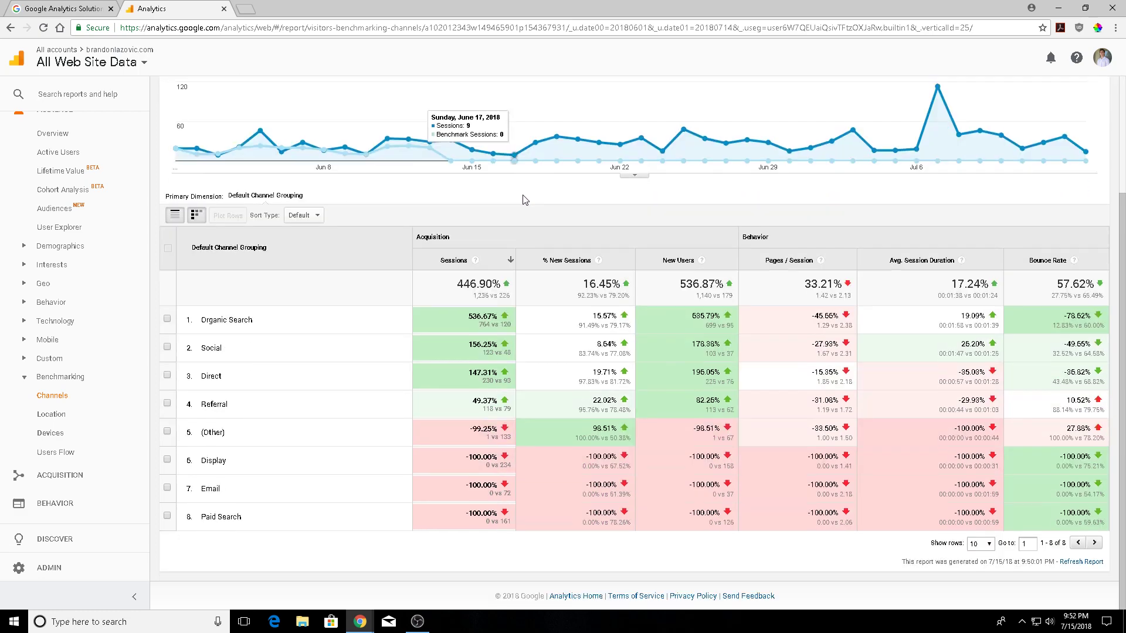
mouse_move(359, 257)
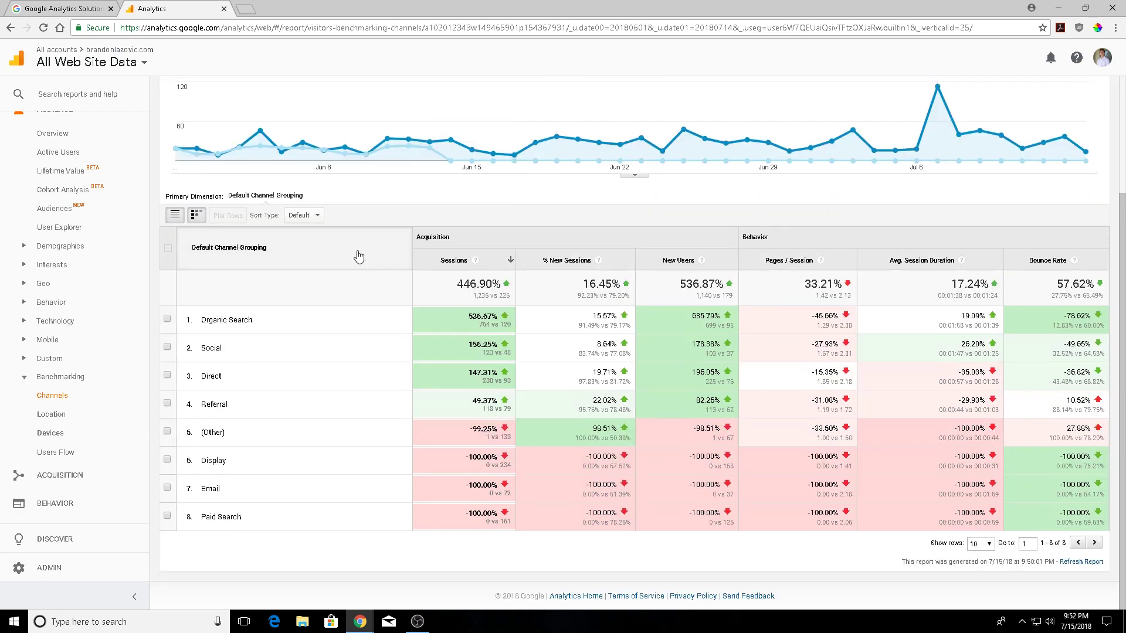
mouse_move(222, 312)
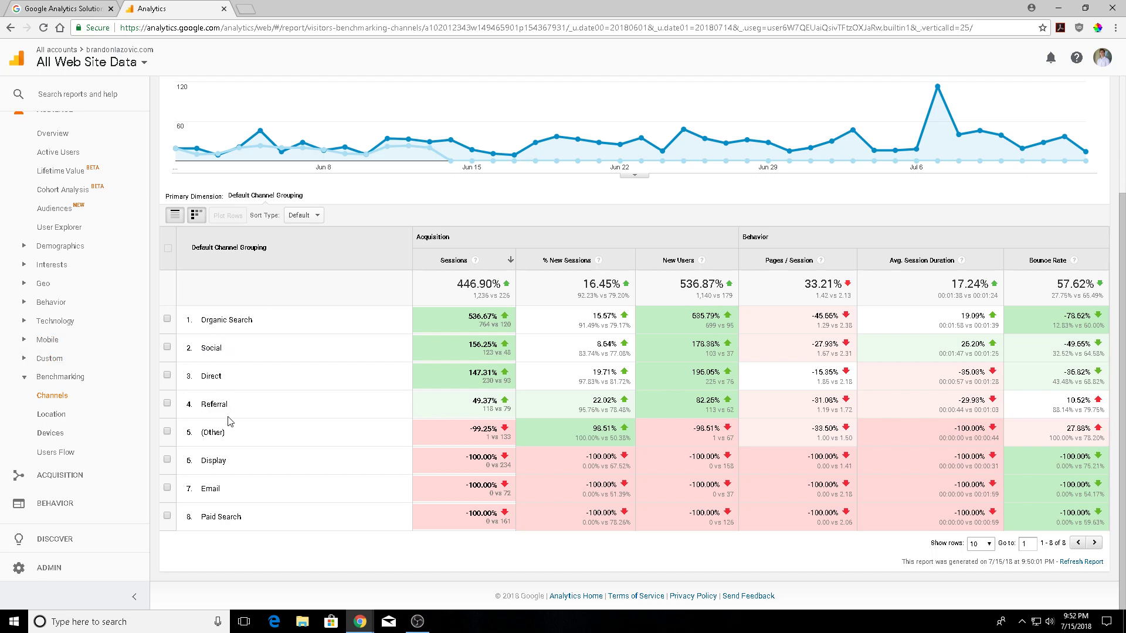
double_click(213, 432)
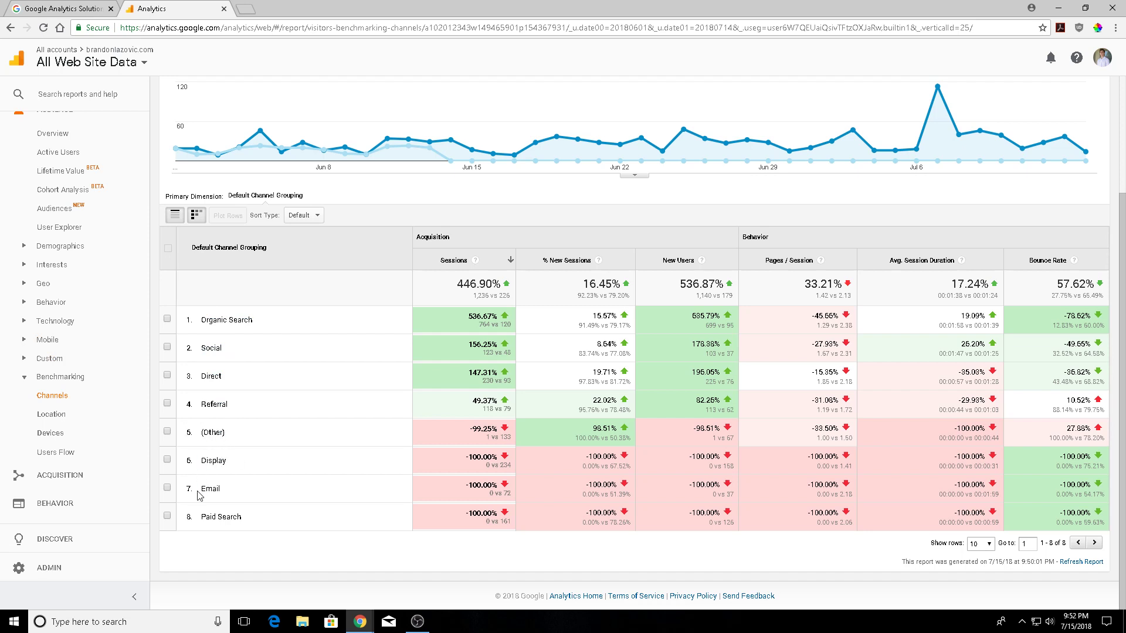
double_click(206, 517)
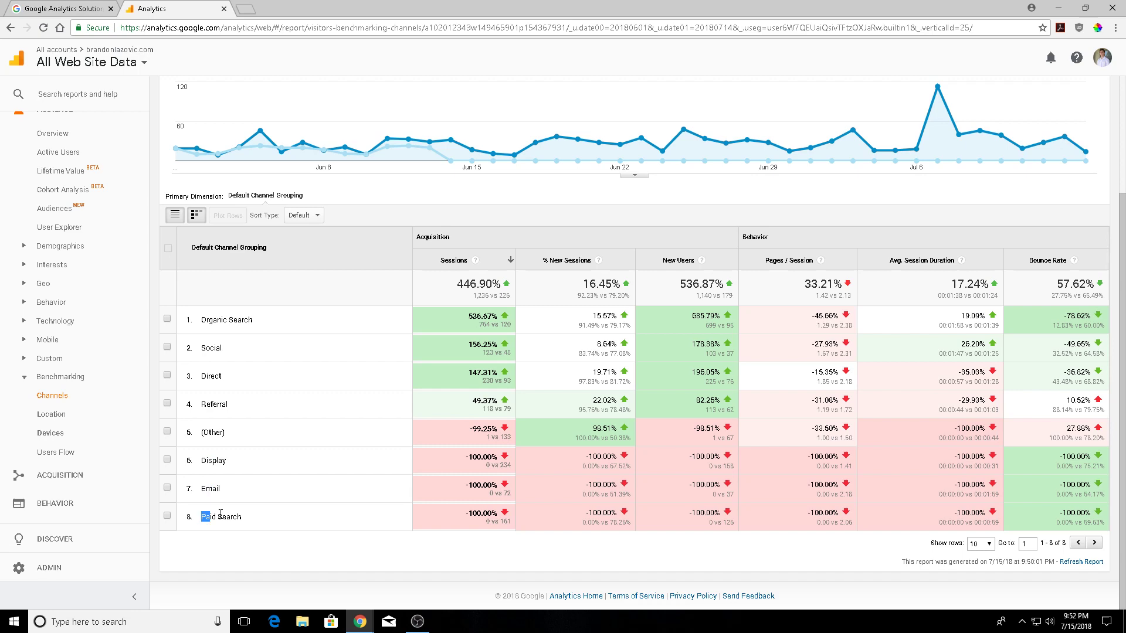
scroll(up, 3)
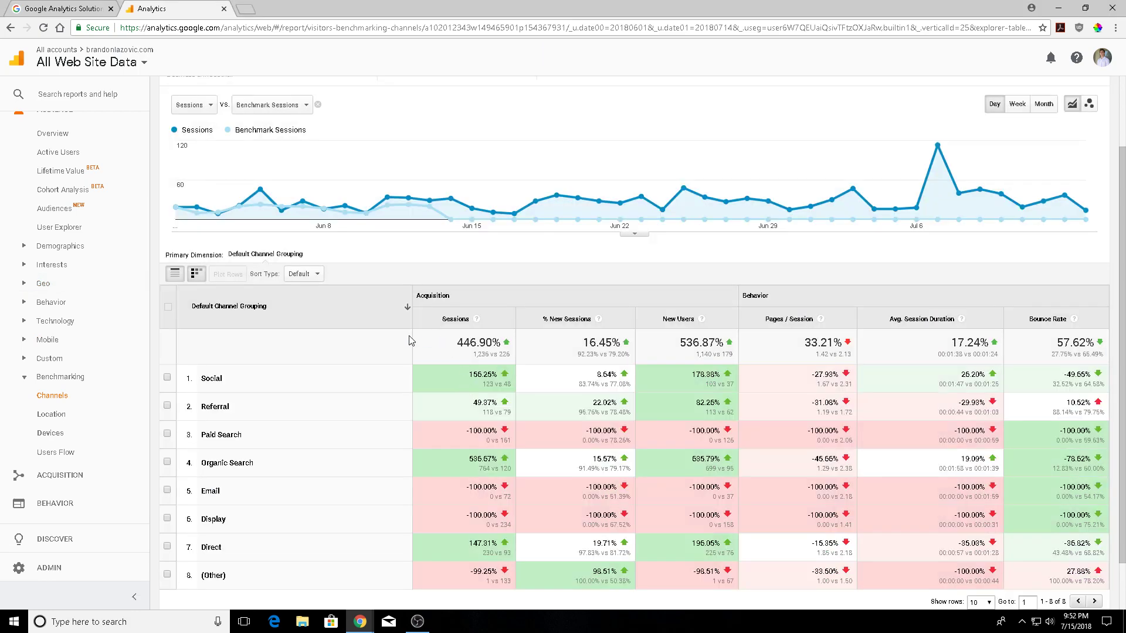
- Sort the Default Channel Grouping column A to Z, from (Other) to Social
click(407, 307)
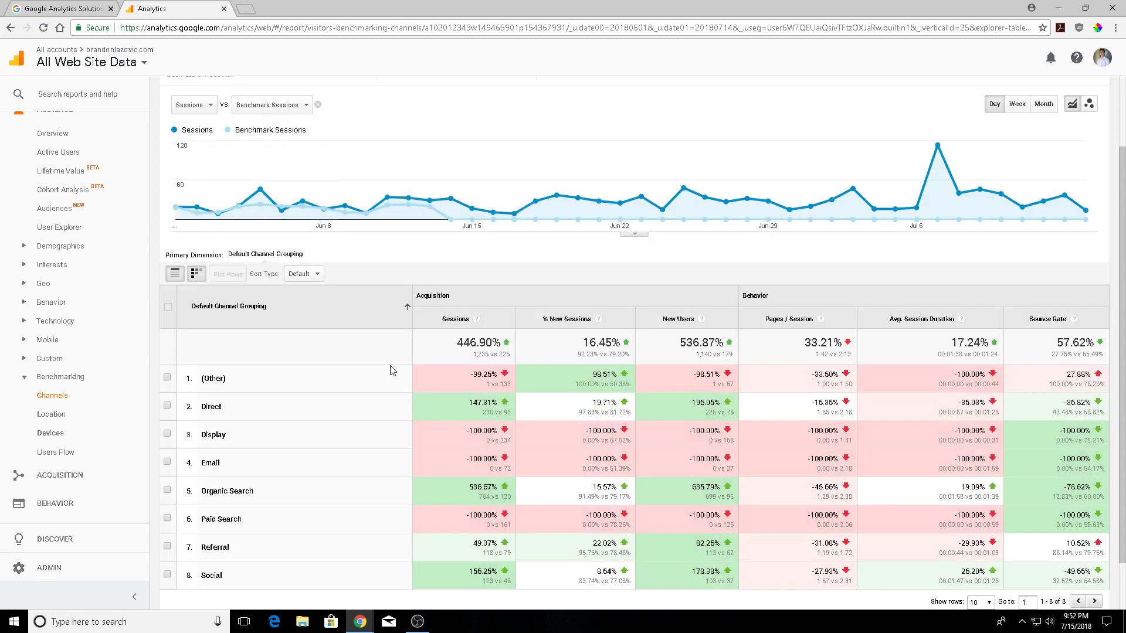
mouse_move(460, 373)
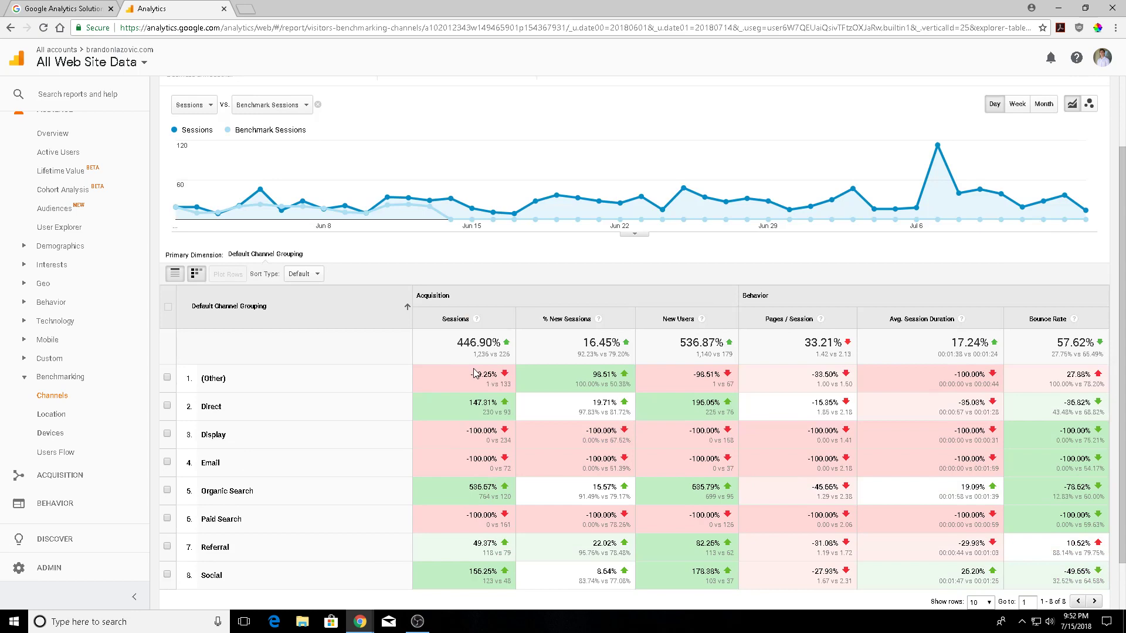
scroll(up, 3)
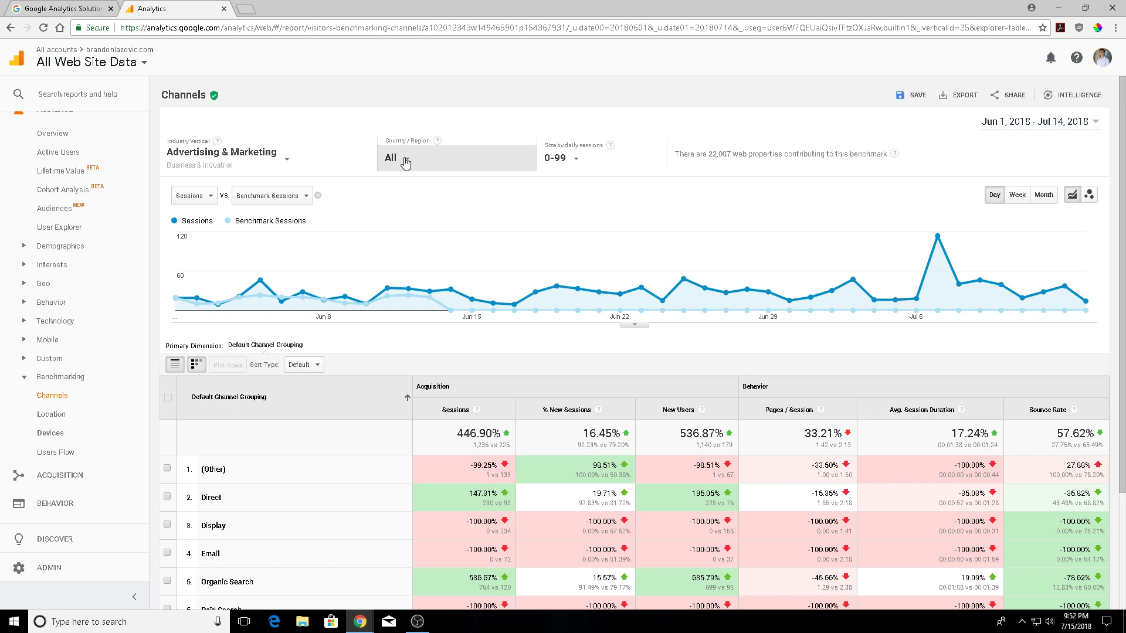
- Change the Country/Region selection and sort the channels in reverse alphabetical order from Social
click(456, 157)
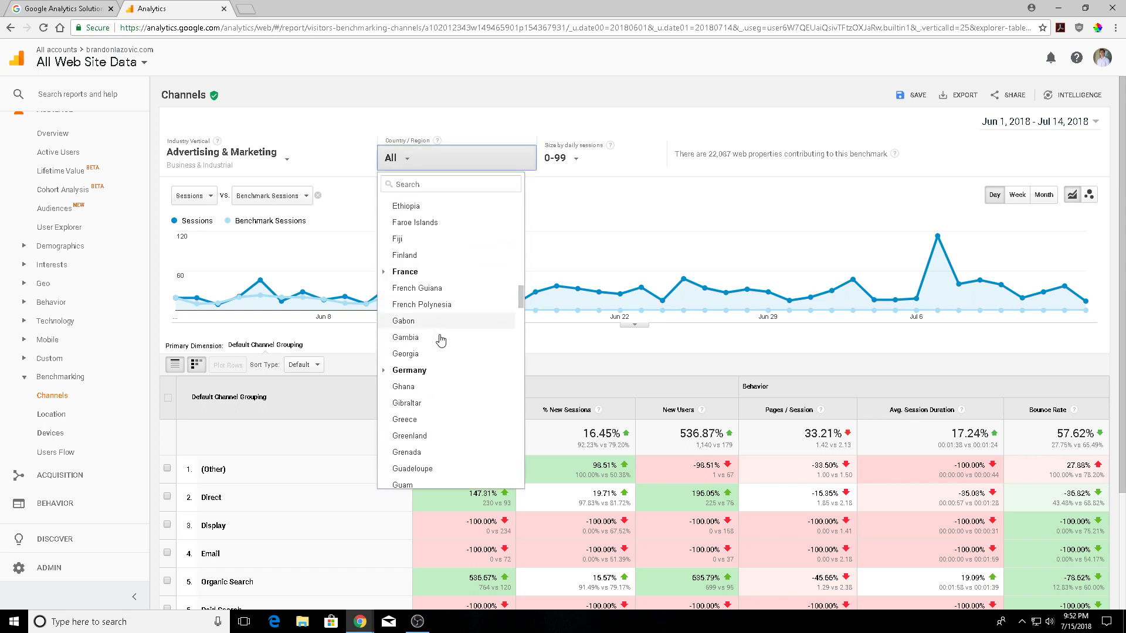
scroll(down, 3)
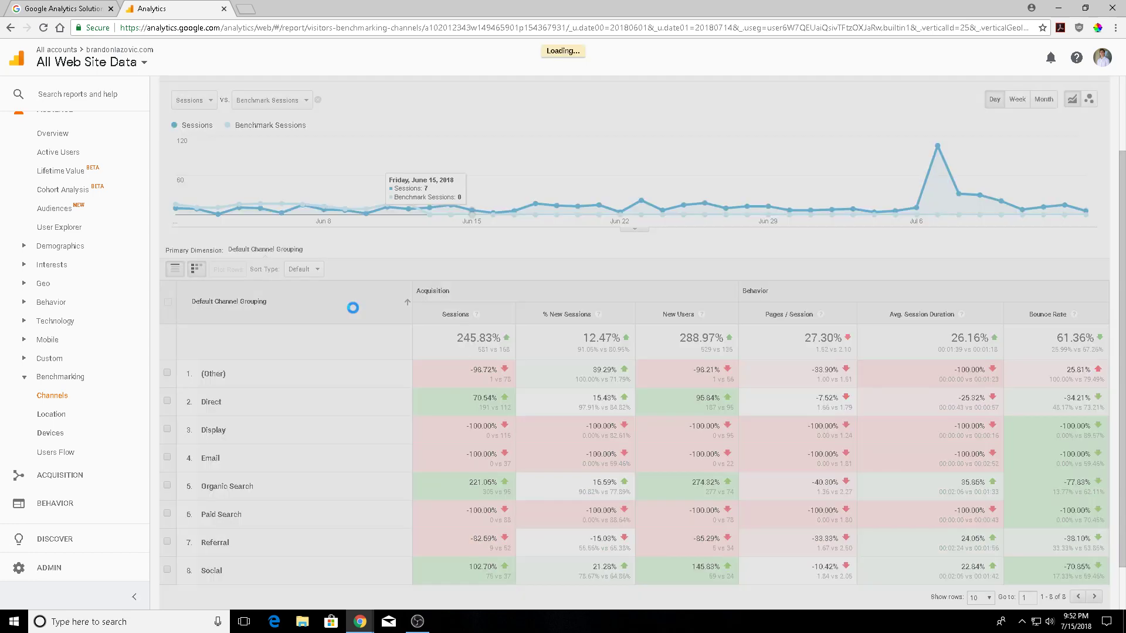
click(407, 302)
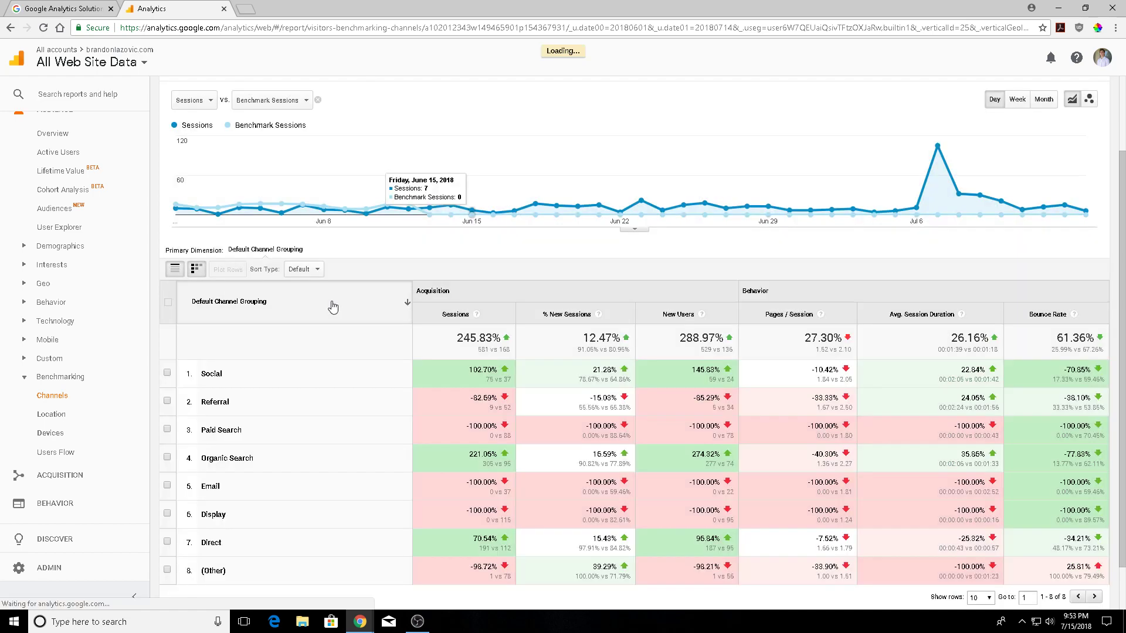
scroll(down, 3)
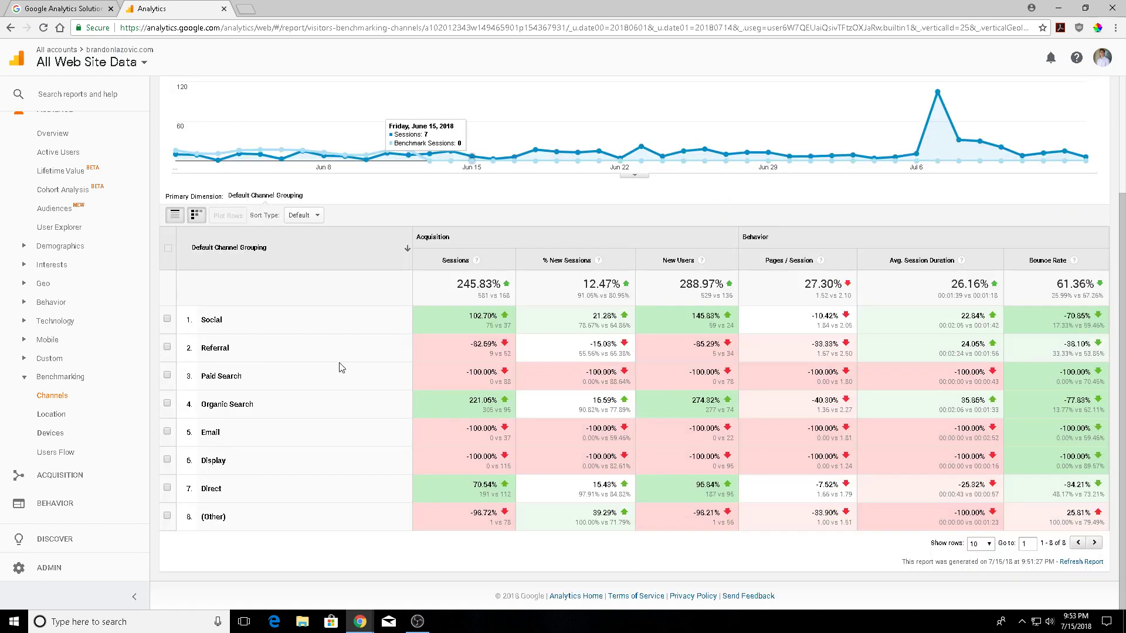
mouse_move(272, 370)
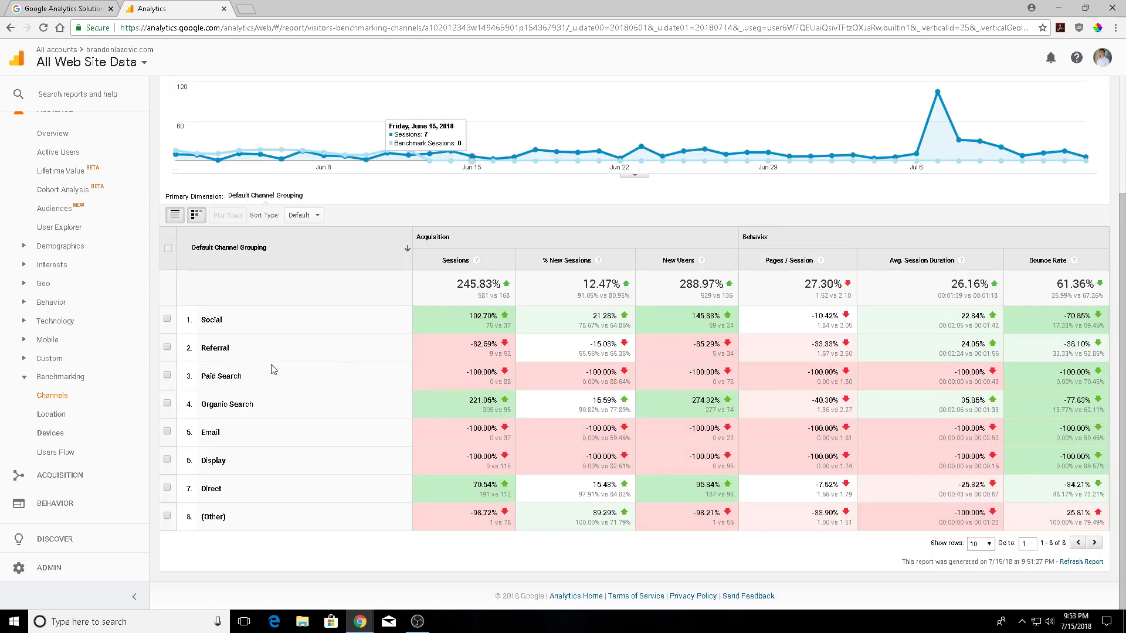
mouse_move(421, 307)
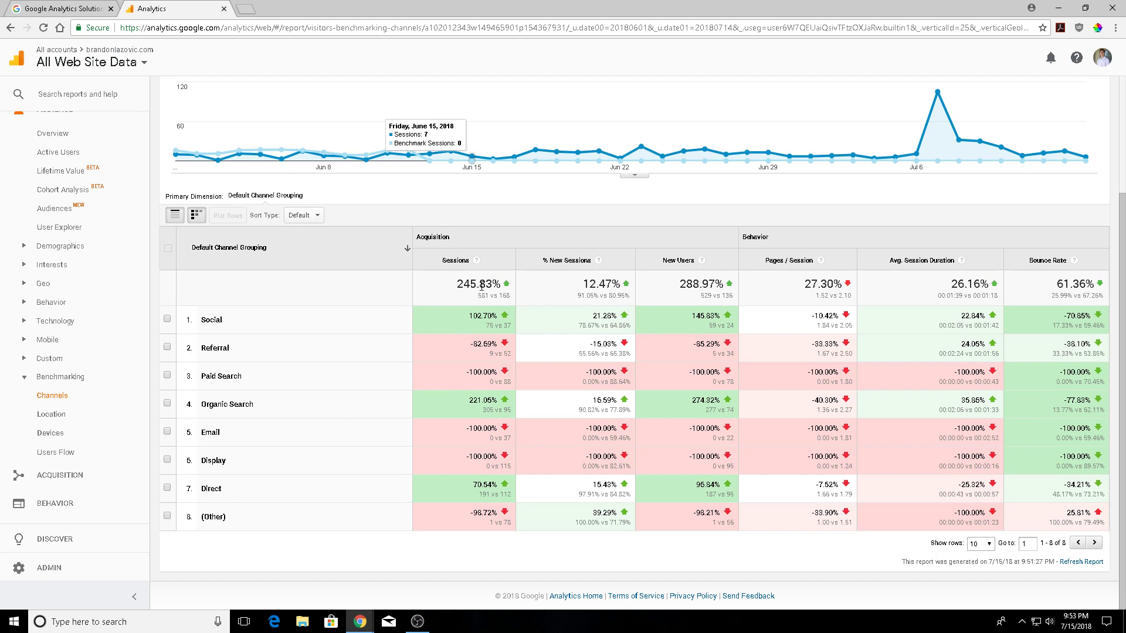
mouse_move(580, 290)
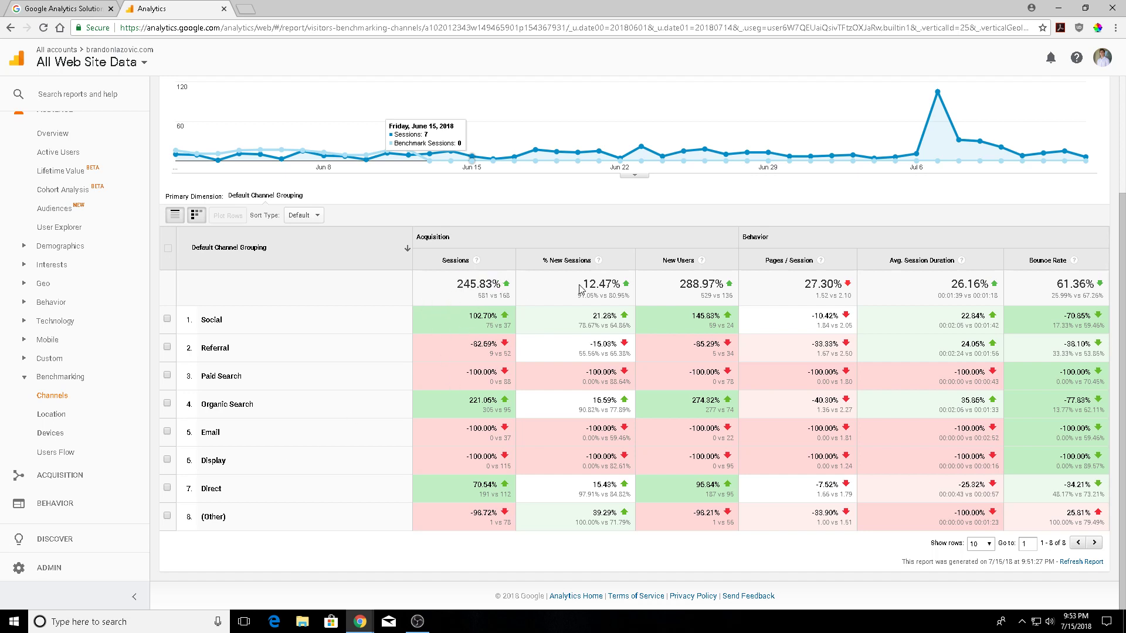
mouse_move(1005, 289)
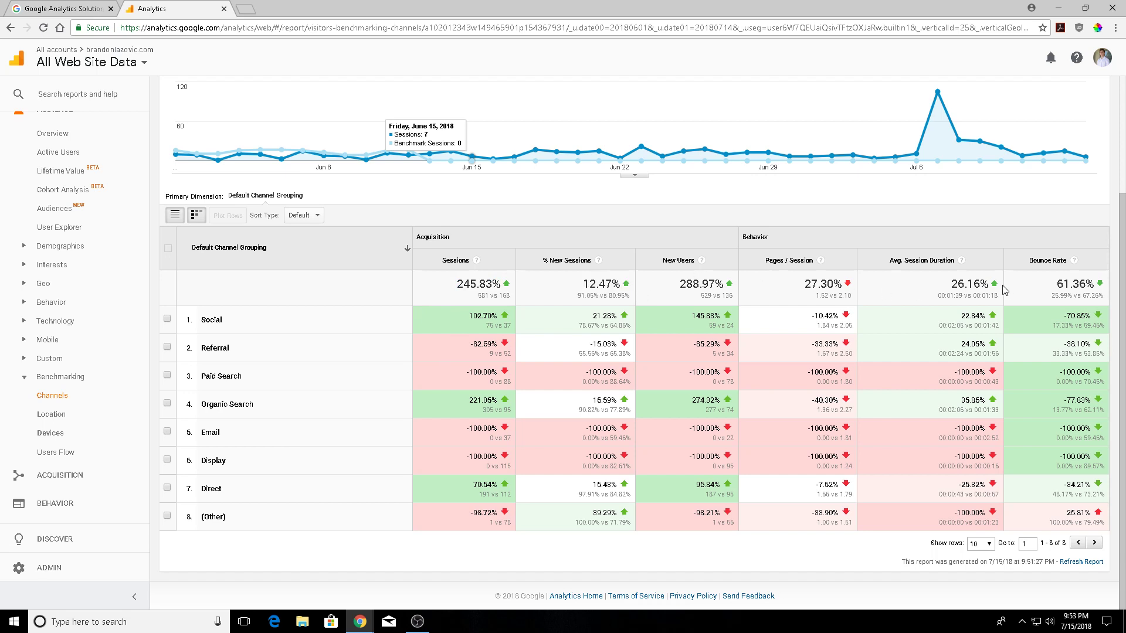
double_click(965, 282)
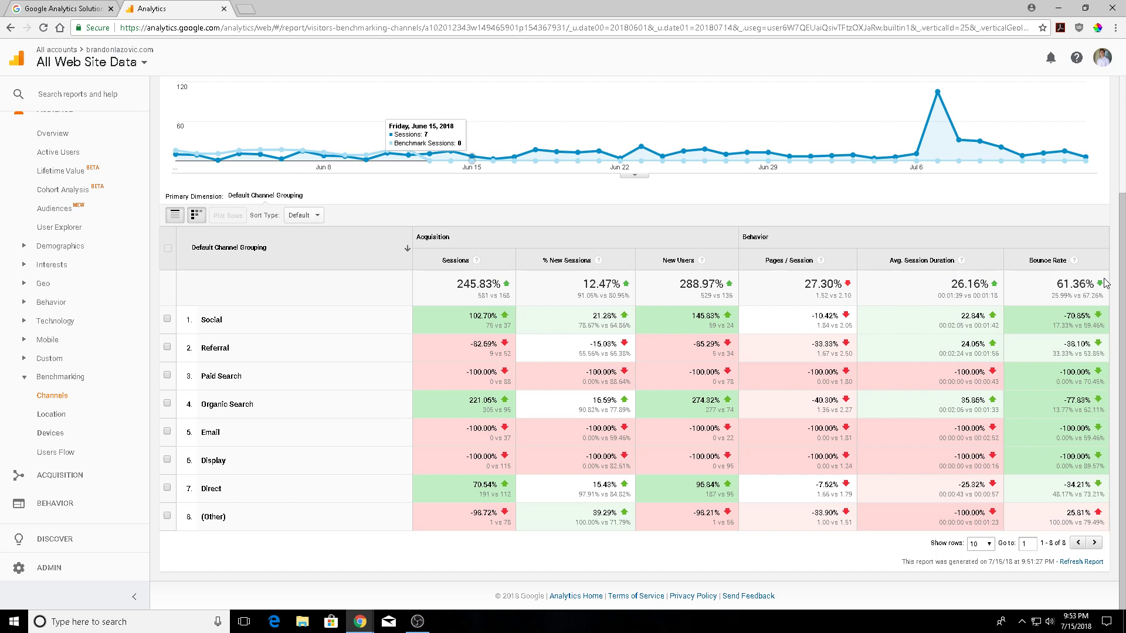
mouse_move(1008, 298)
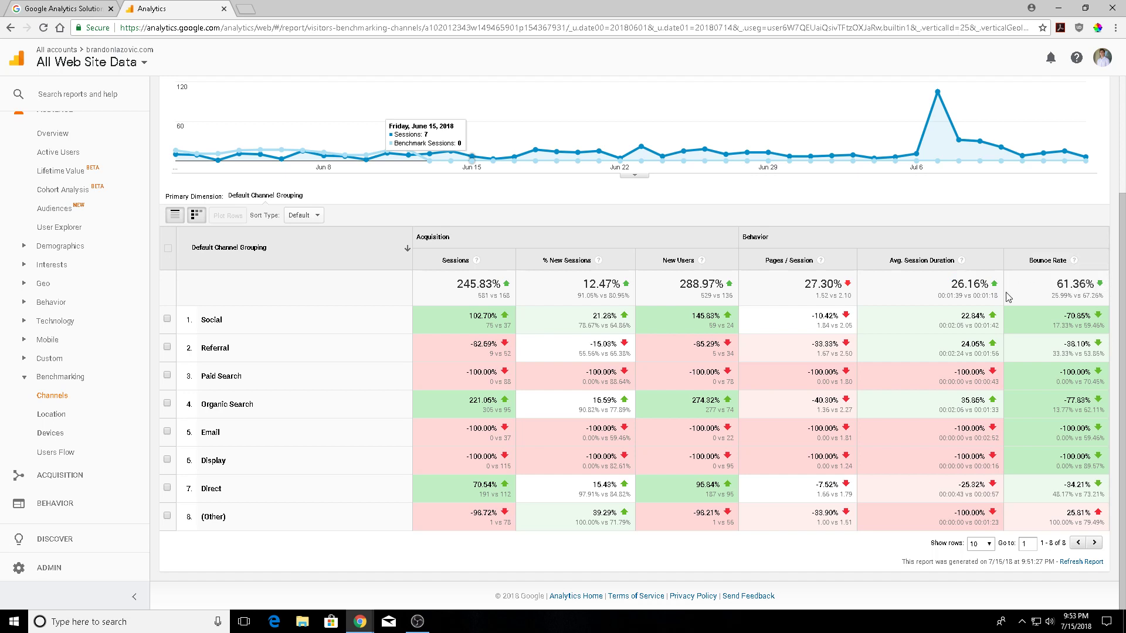
mouse_move(273, 410)
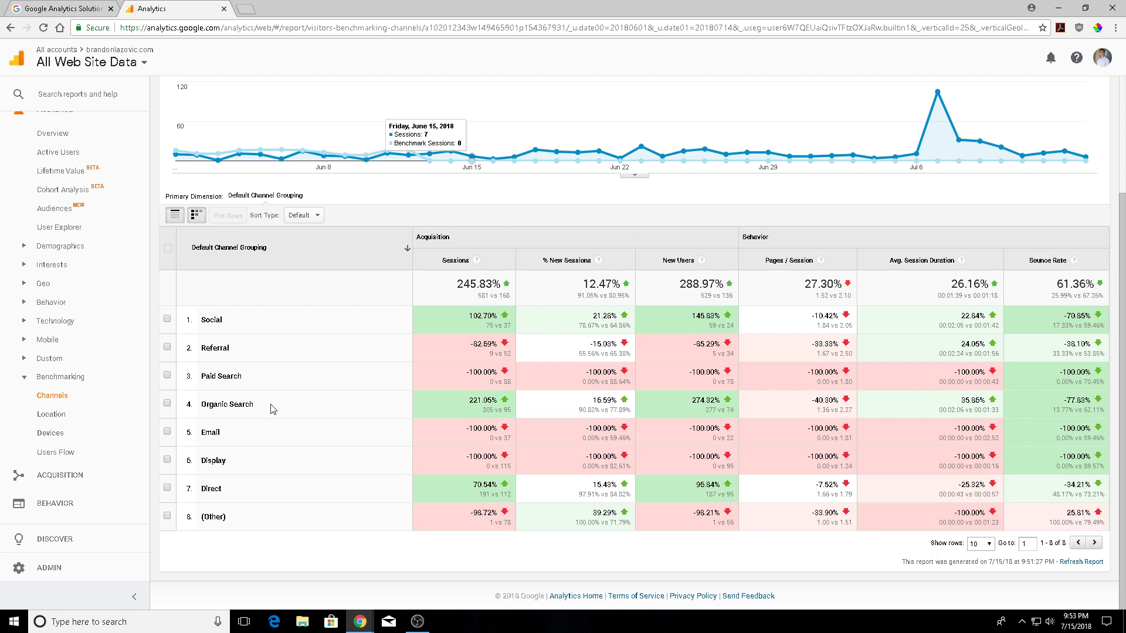
mouse_move(205, 388)
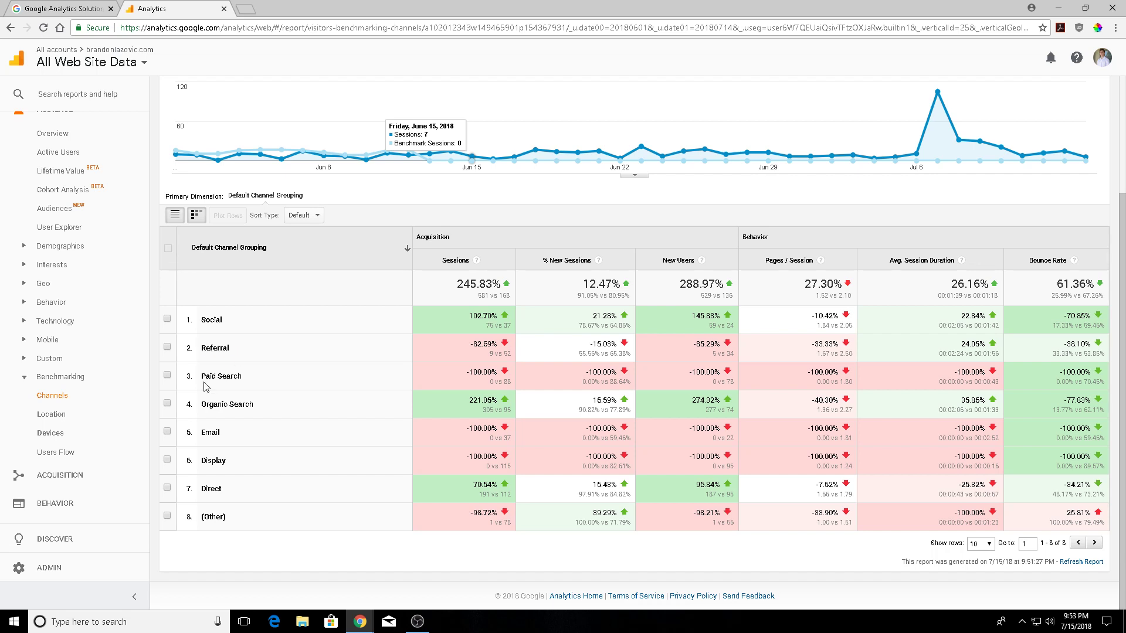
mouse_move(210, 432)
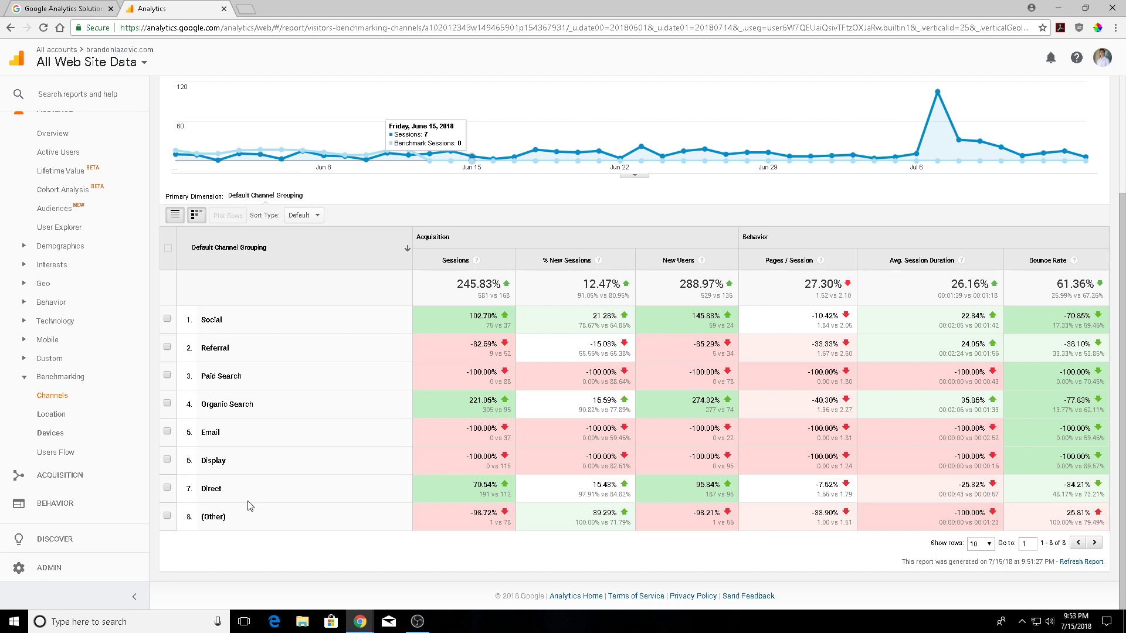
mouse_move(348, 483)
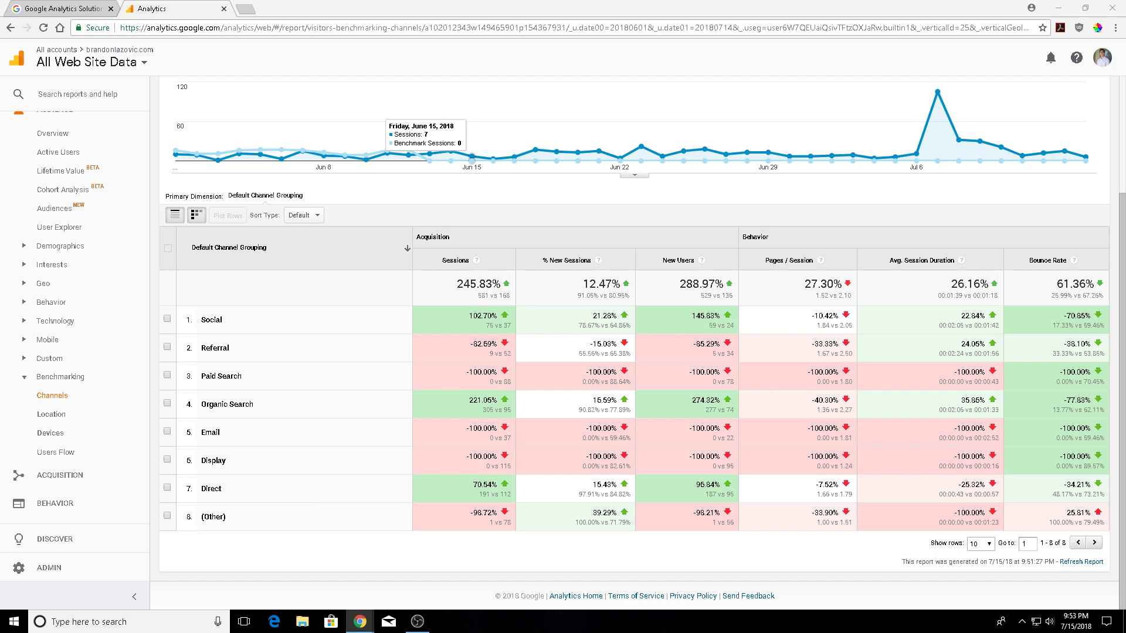
mouse_move(365, 306)
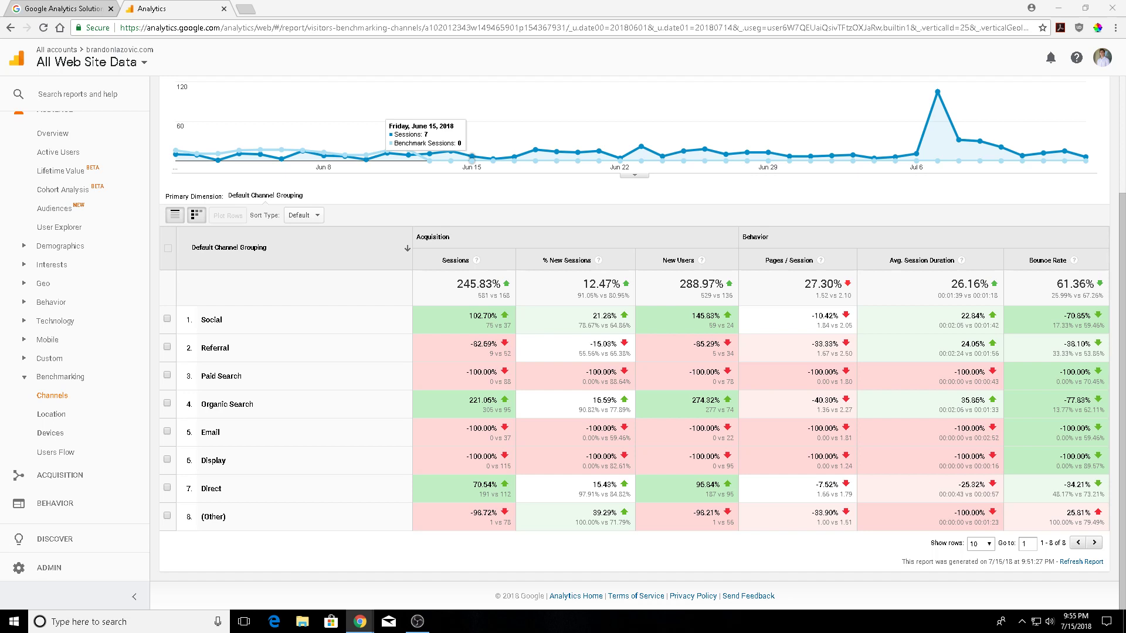
- Load the Devices benchmark report comparing desktop, mobile and tablet sessions to the Advertising & Marketing benchmark
click(50, 433)
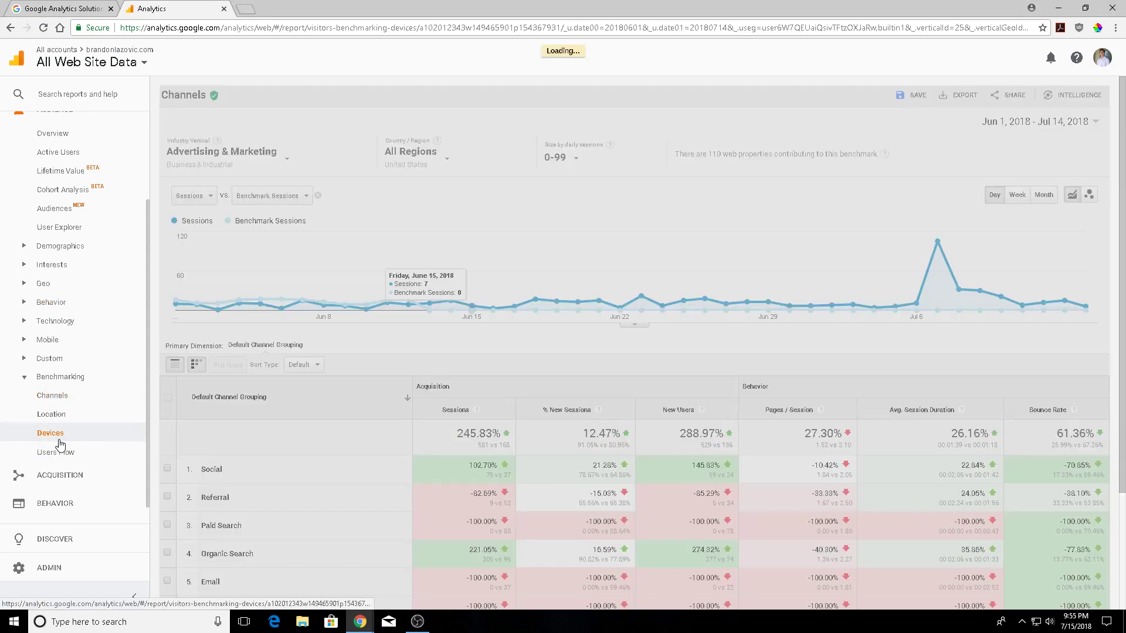
click(51, 432)
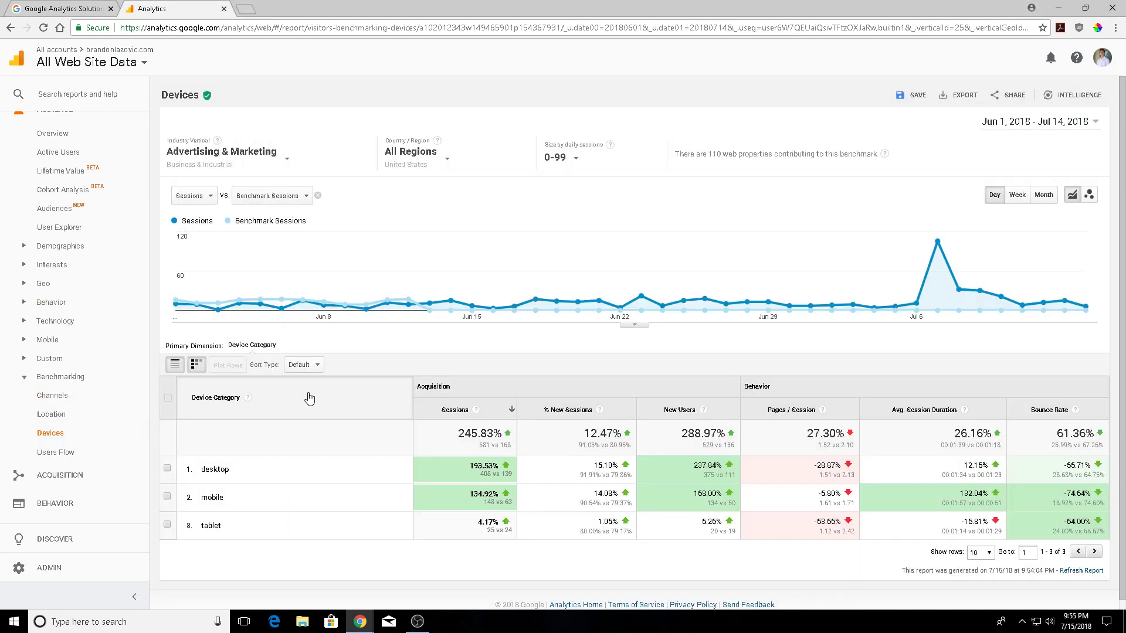
scroll(down, 3)
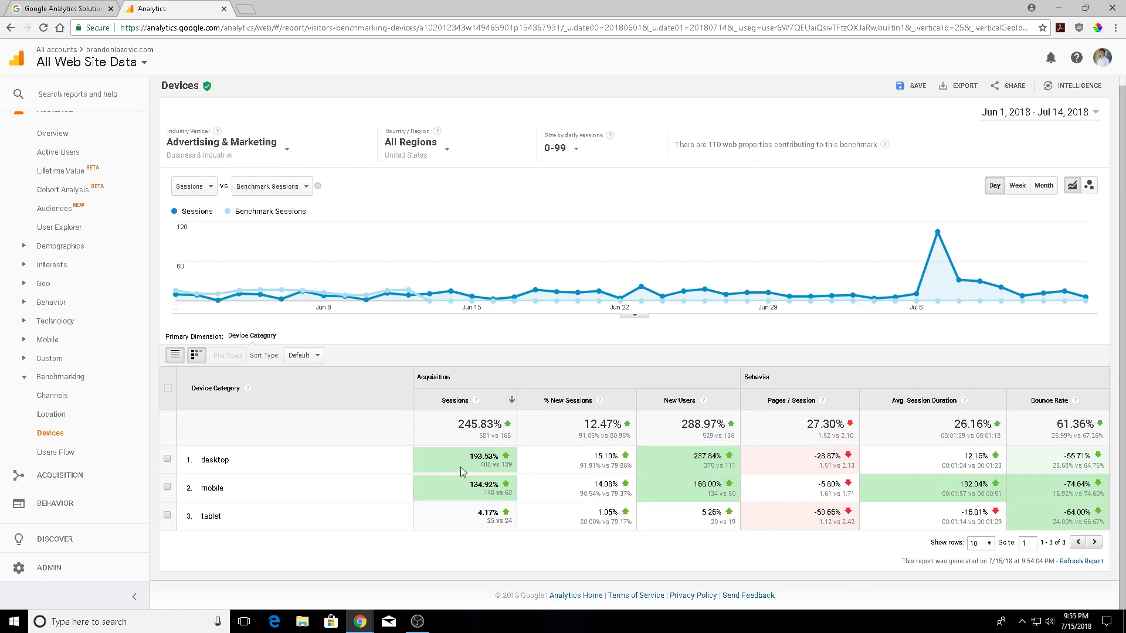
mouse_move(644, 491)
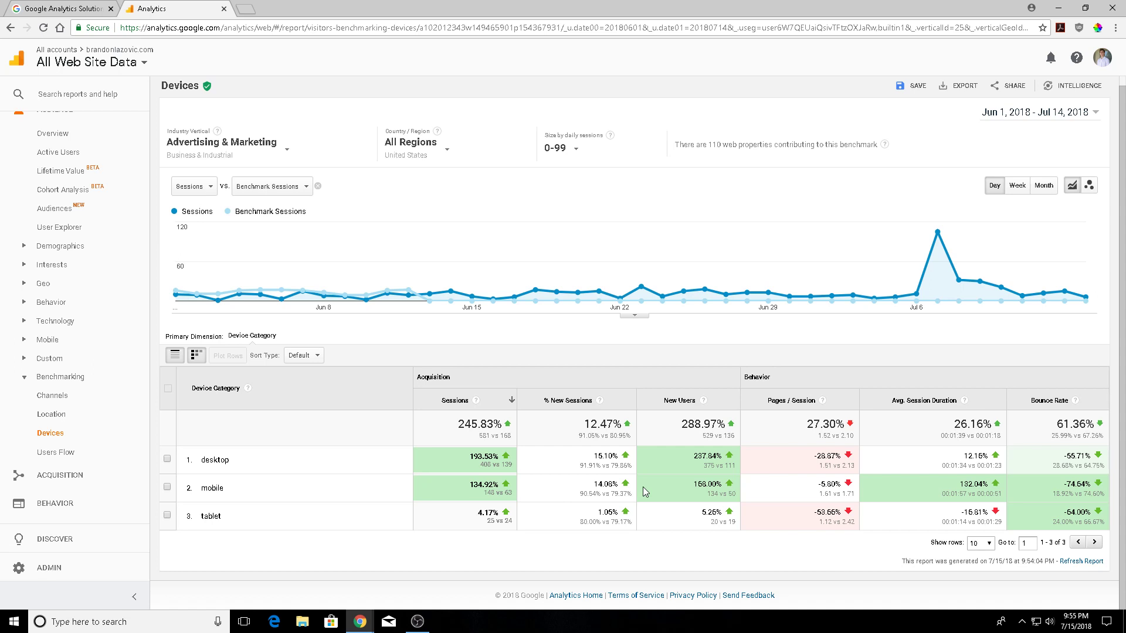
mouse_move(1084, 486)
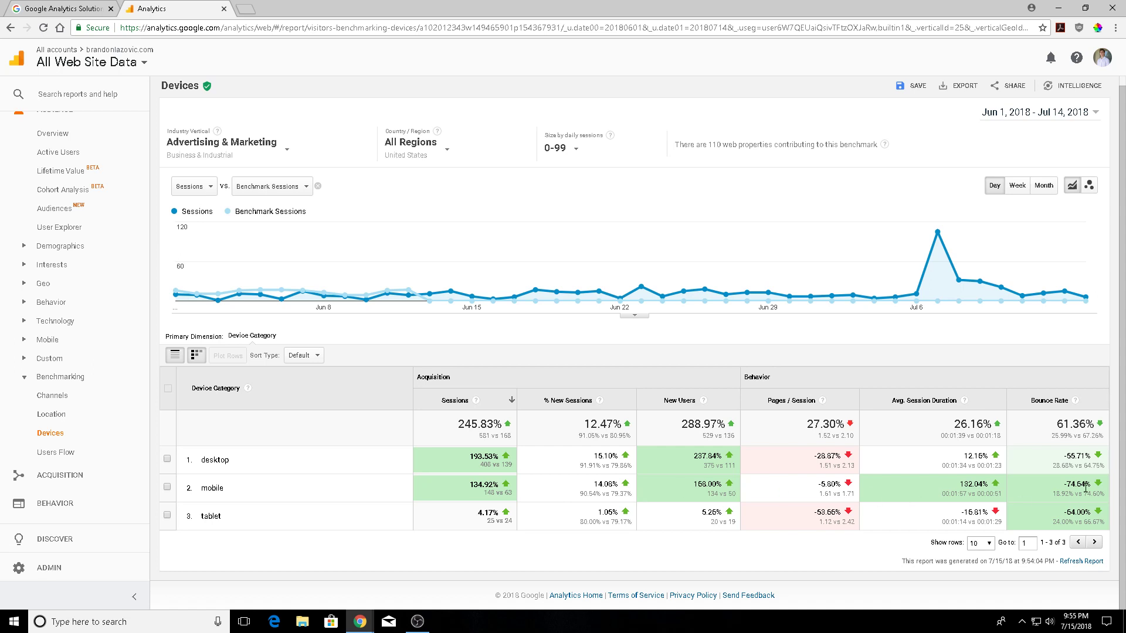
mouse_move(1032, 507)
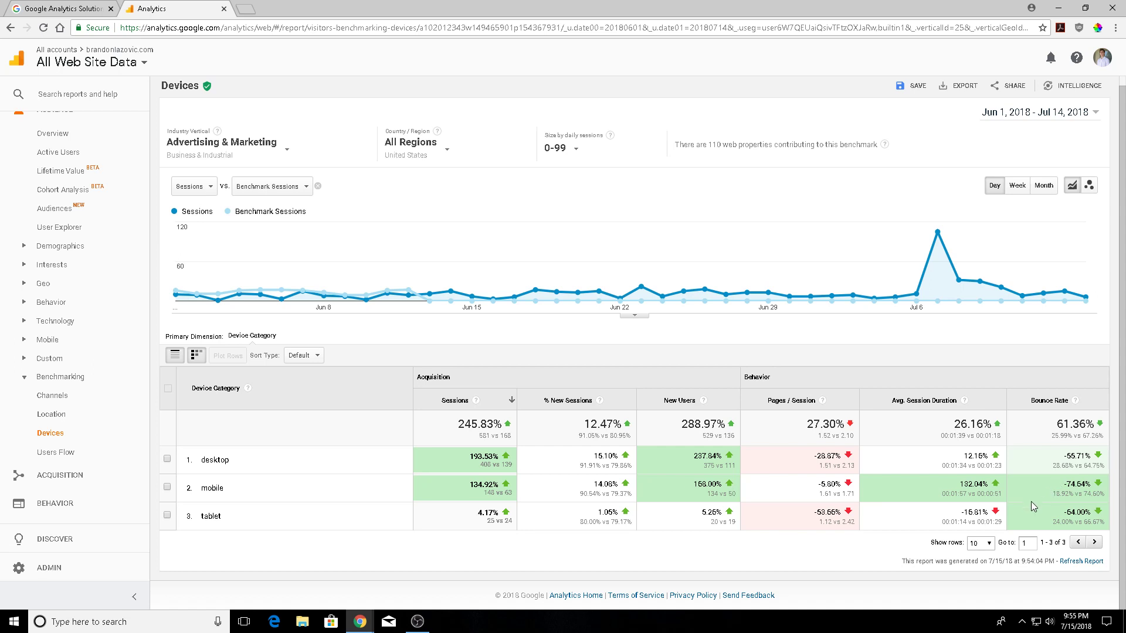
mouse_move(1088, 480)
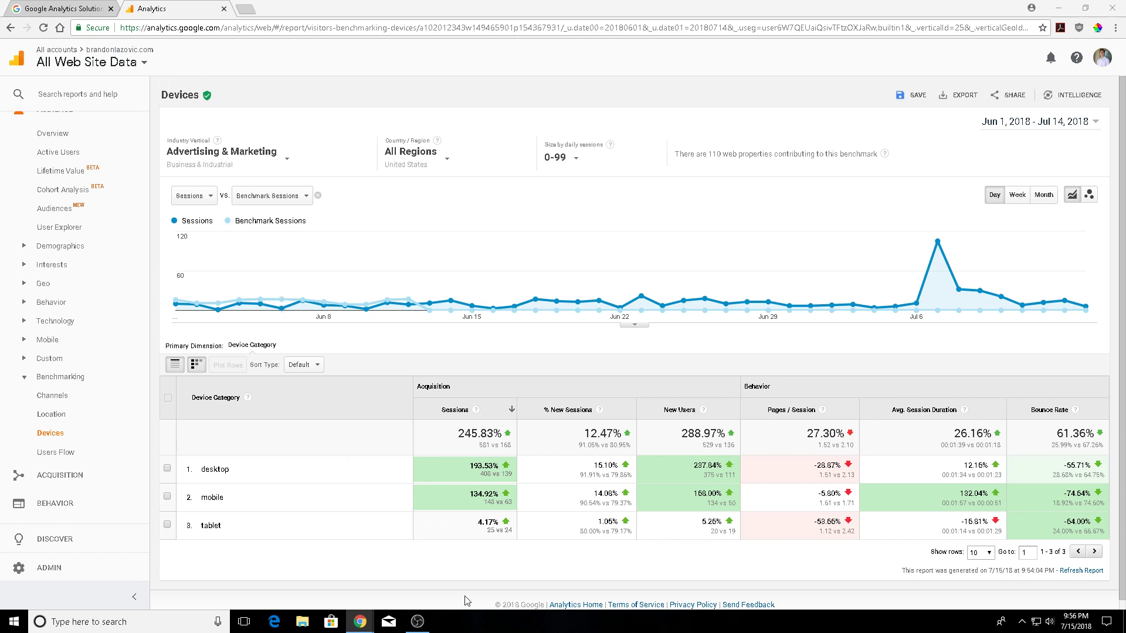
mouse_move(438, 409)
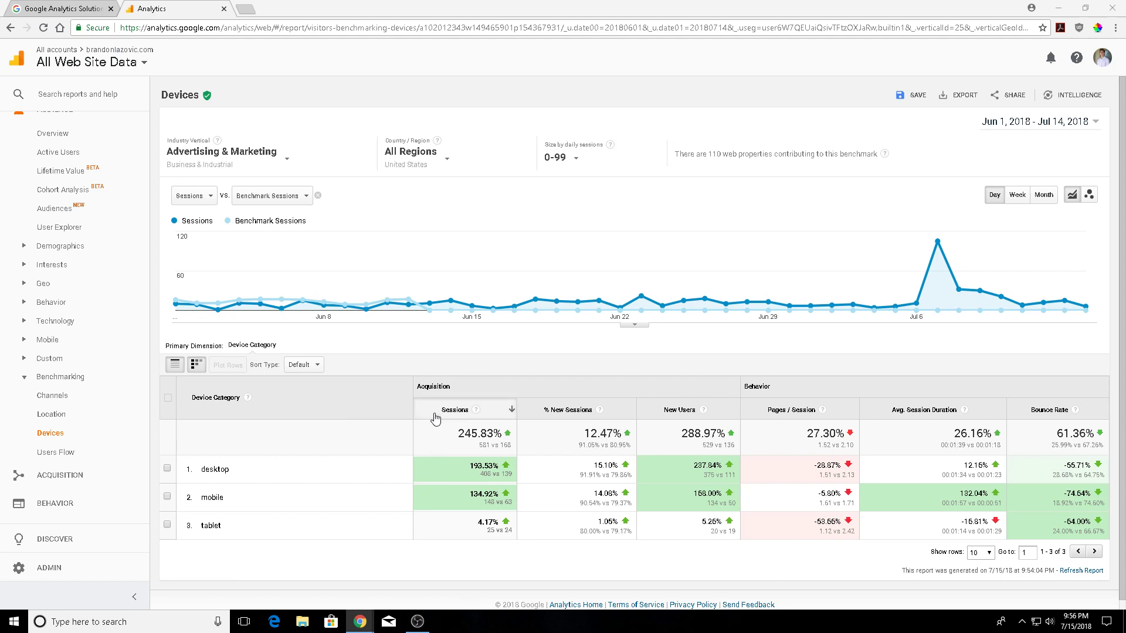
mouse_move(425, 358)
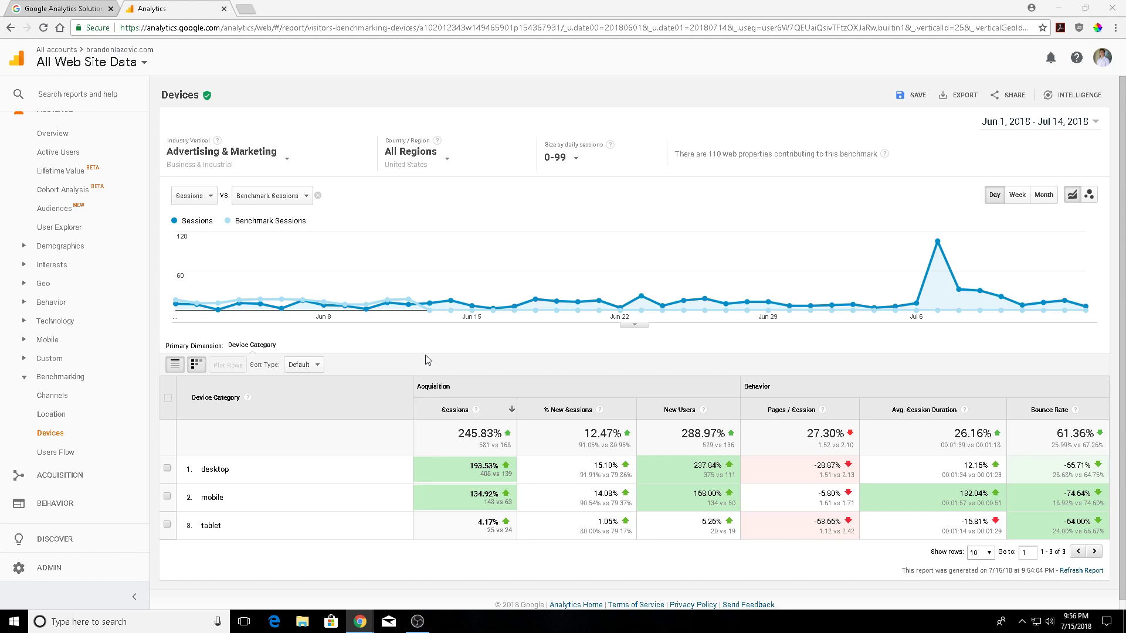